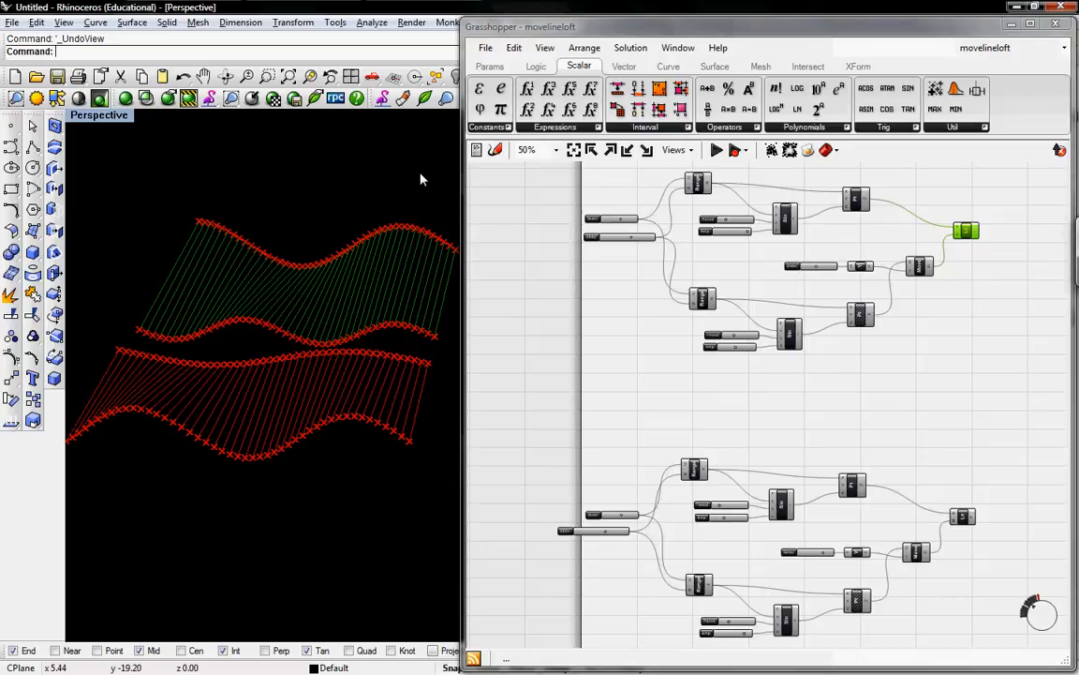
pyautogui.moveTo(421, 160)
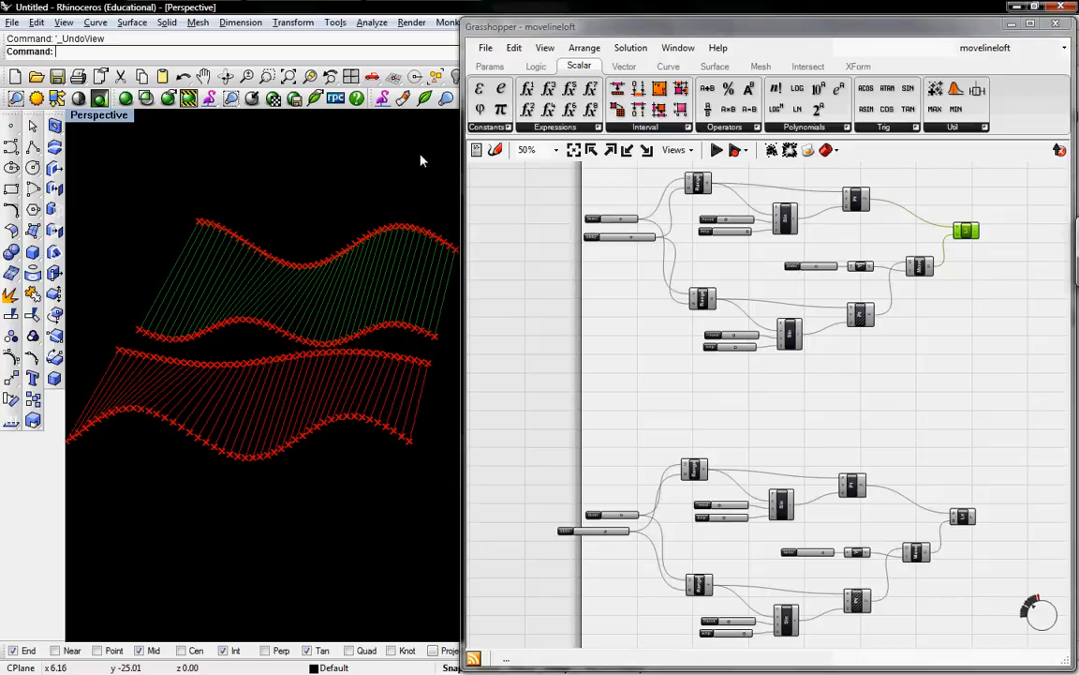
pyautogui.moveTo(494, 296)
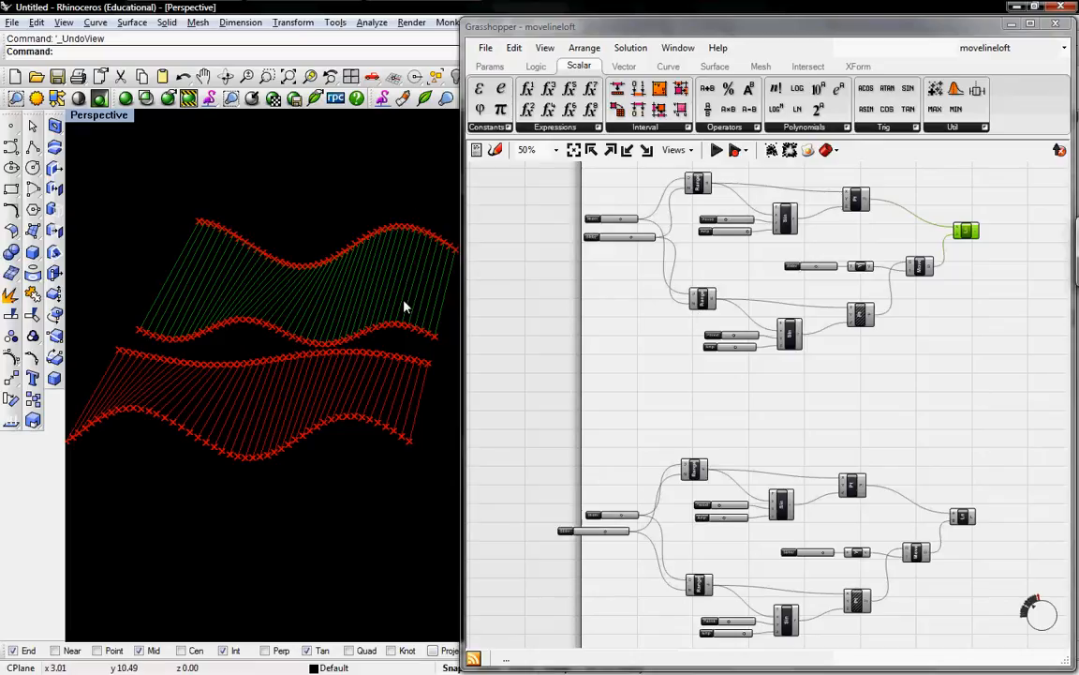
pyautogui.moveTo(262, 285)
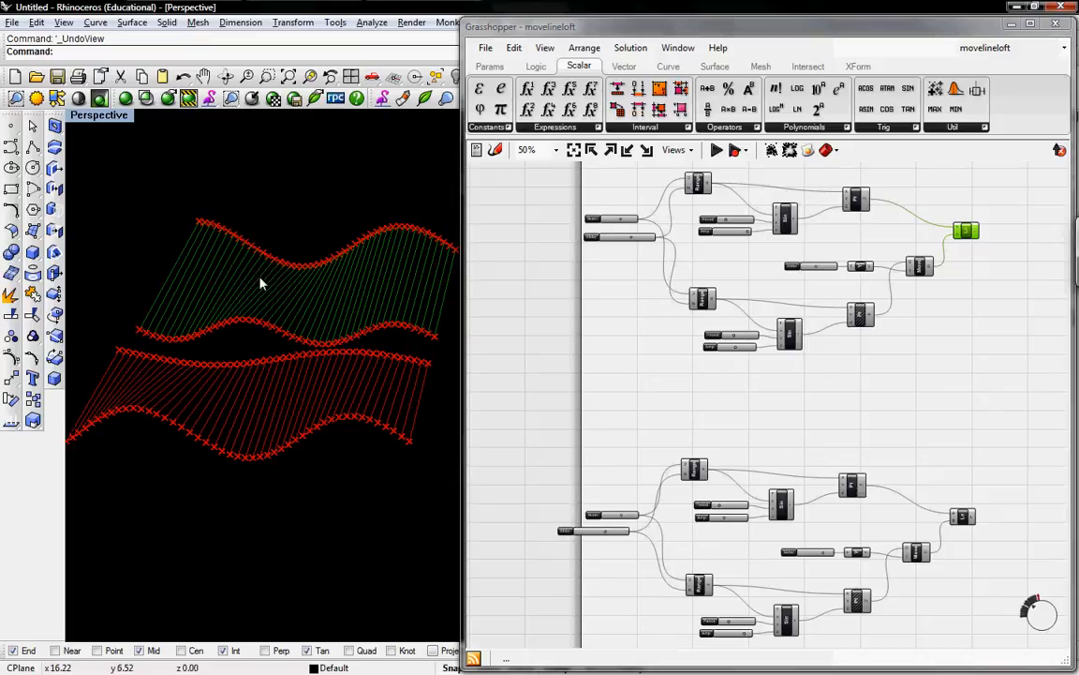
pyautogui.moveTo(263, 281)
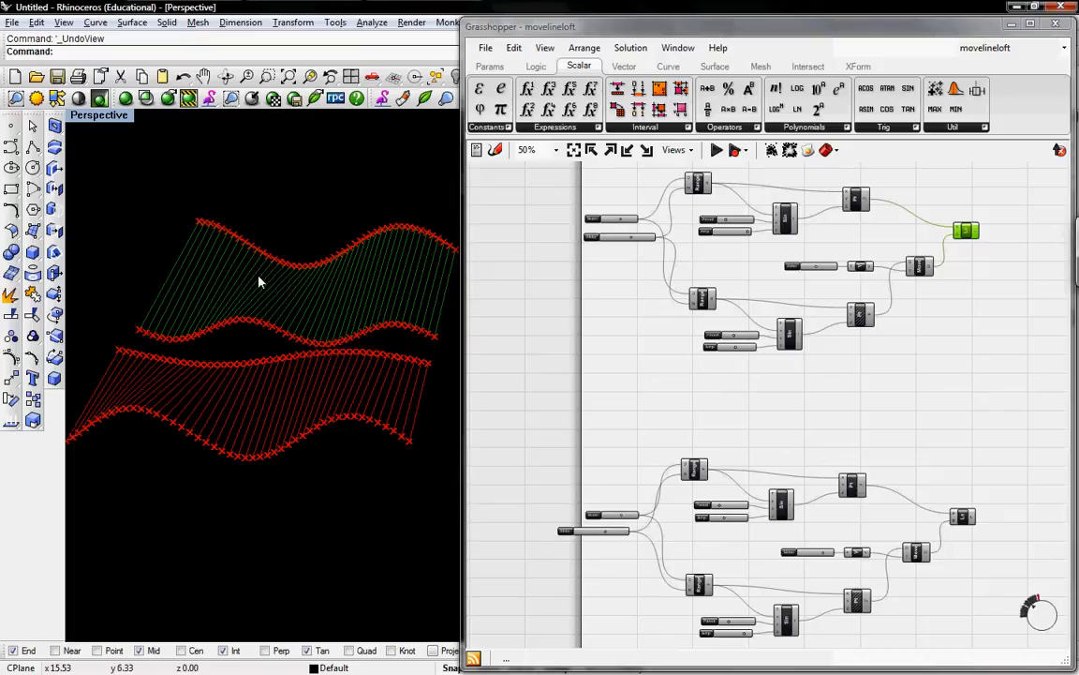
pyautogui.moveTo(328, 296)
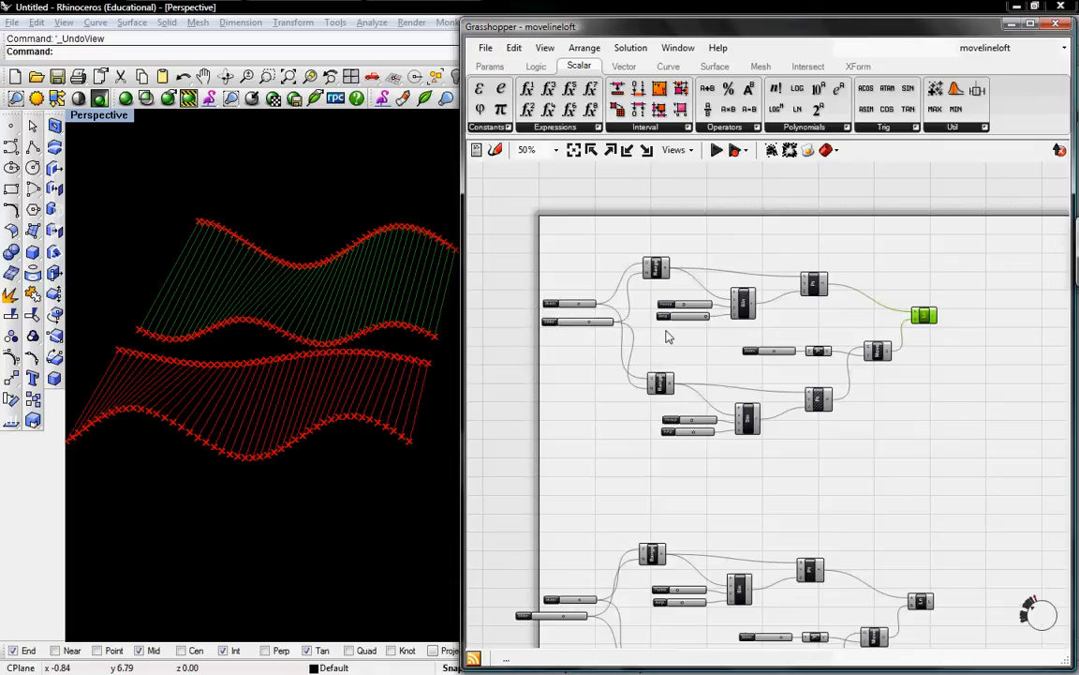
pyautogui.moveTo(634, 332)
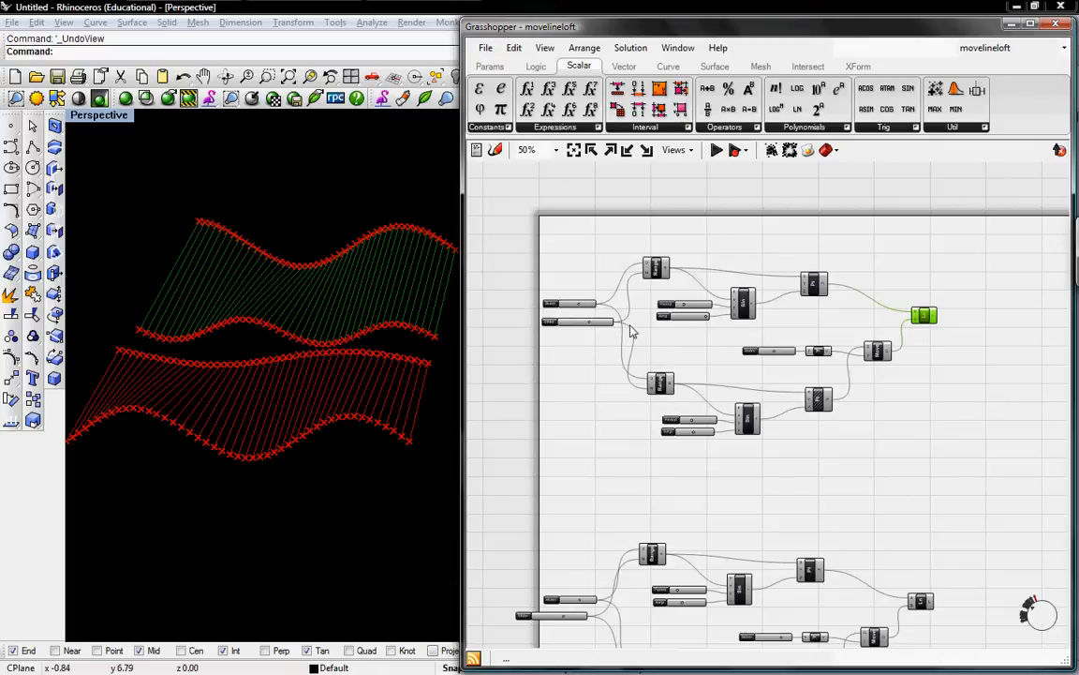
pyautogui.moveTo(626, 326)
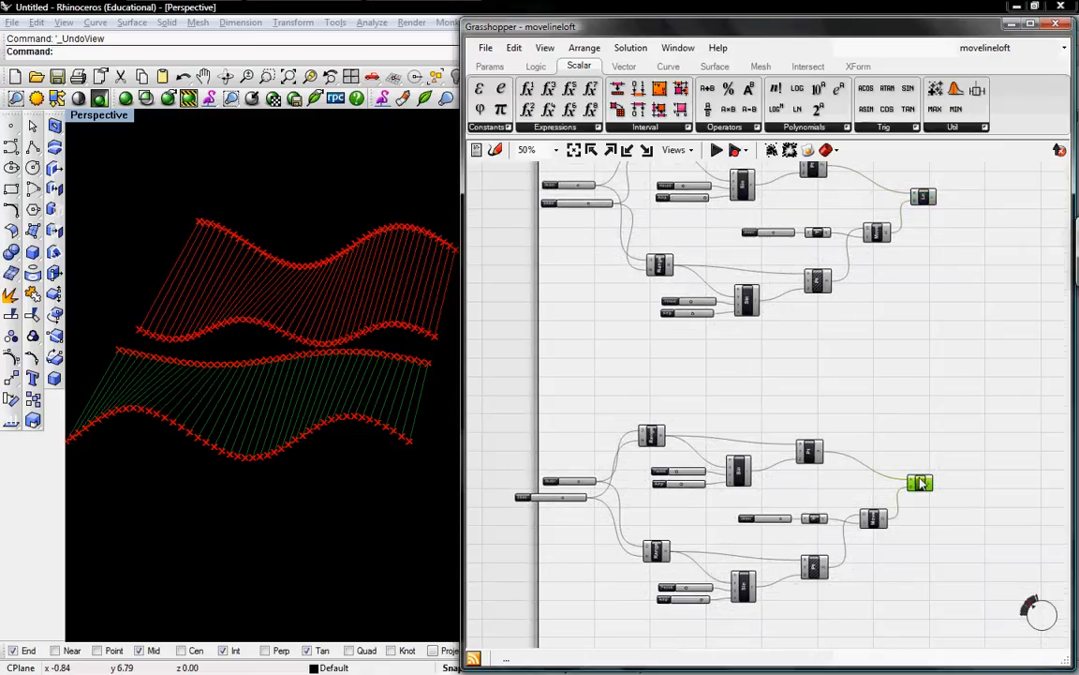
# - Place a Panel from the Params tab wired to the Line output, listing the numbered lines
pyautogui.scroll(3)
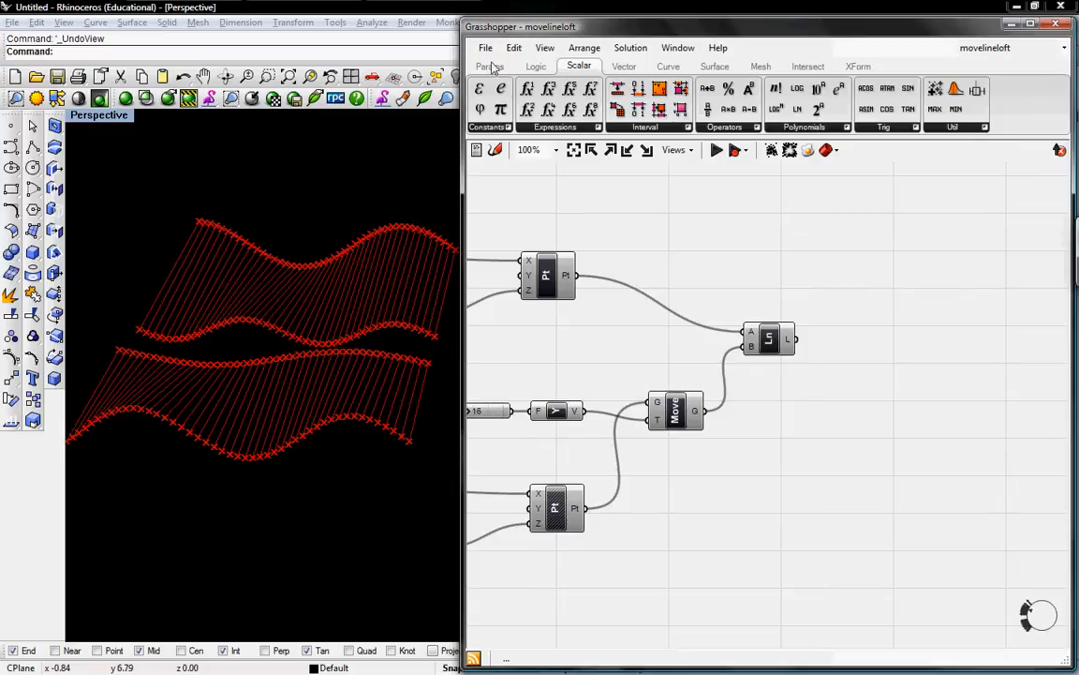
pyautogui.click(489, 65)
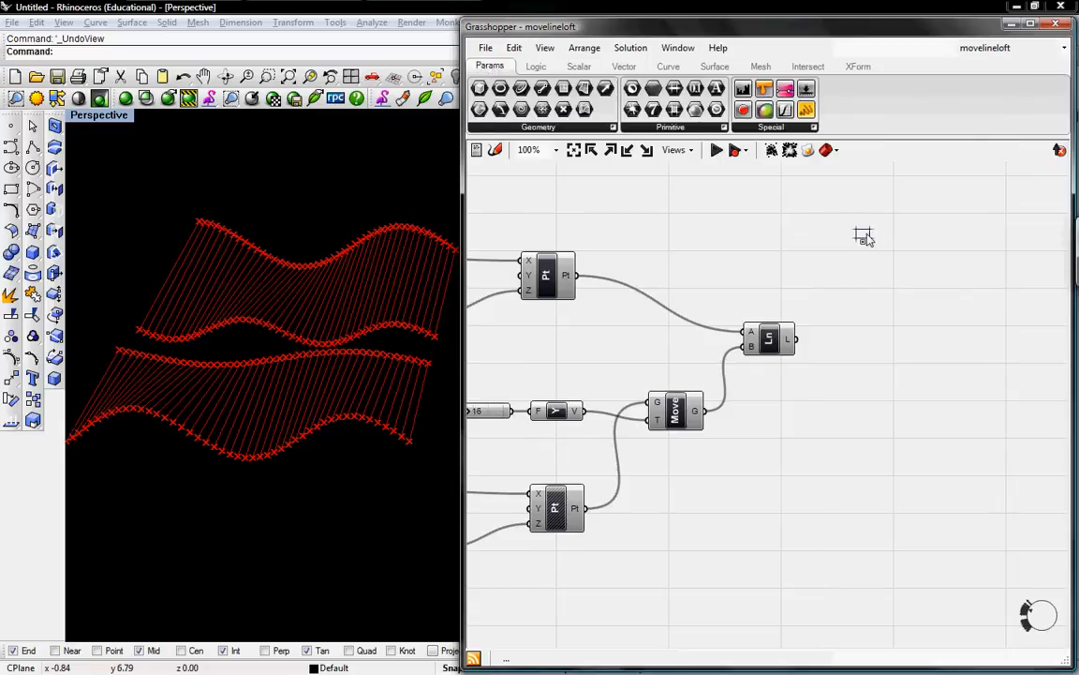
pyautogui.moveTo(928, 328)
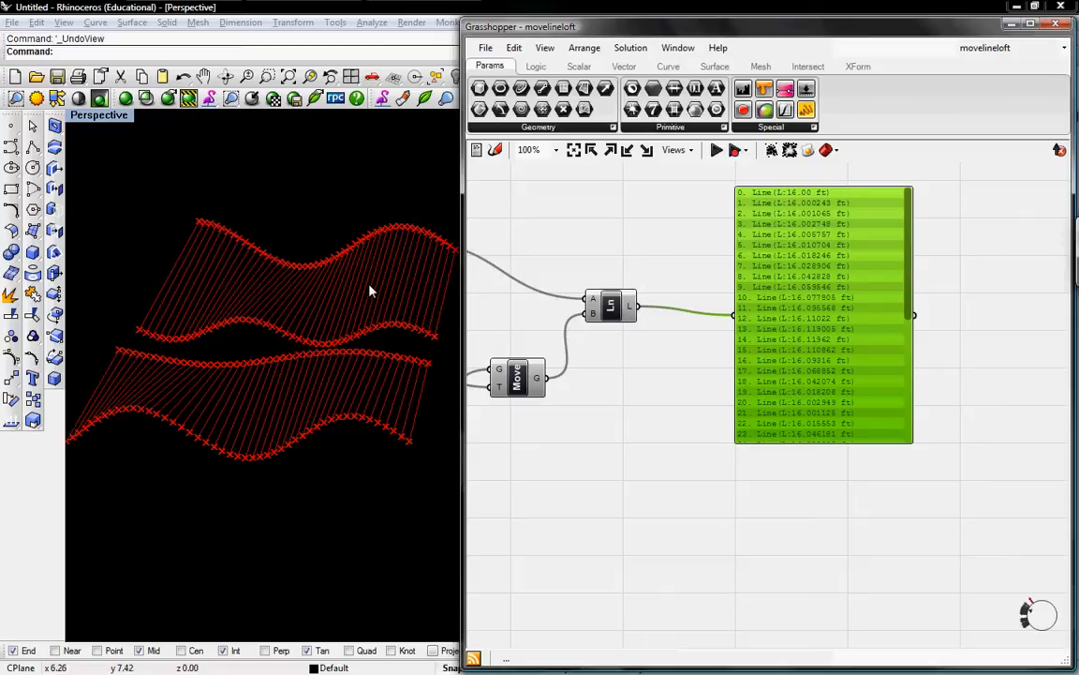
pyautogui.click(611, 307)
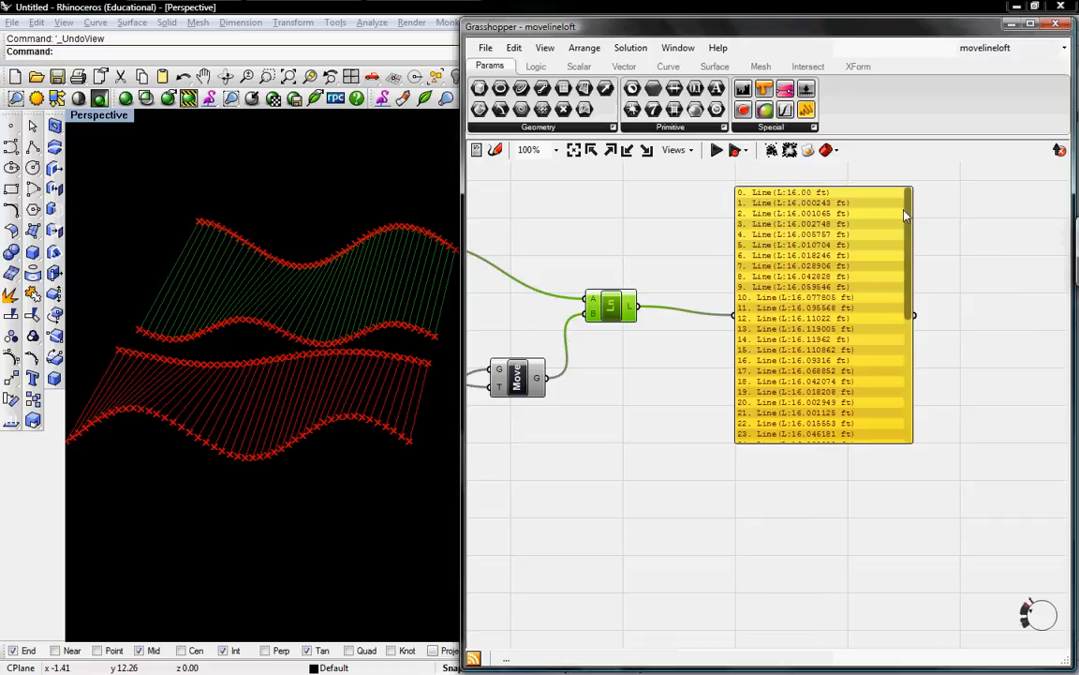
pyautogui.scroll(-3)
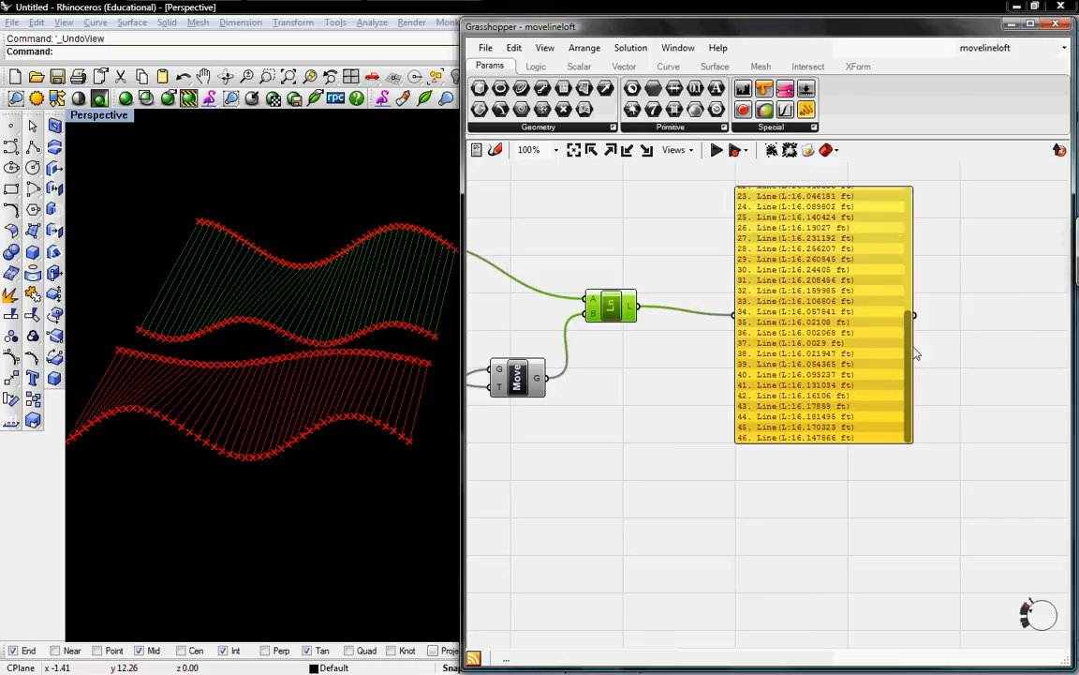
pyautogui.scroll(3)
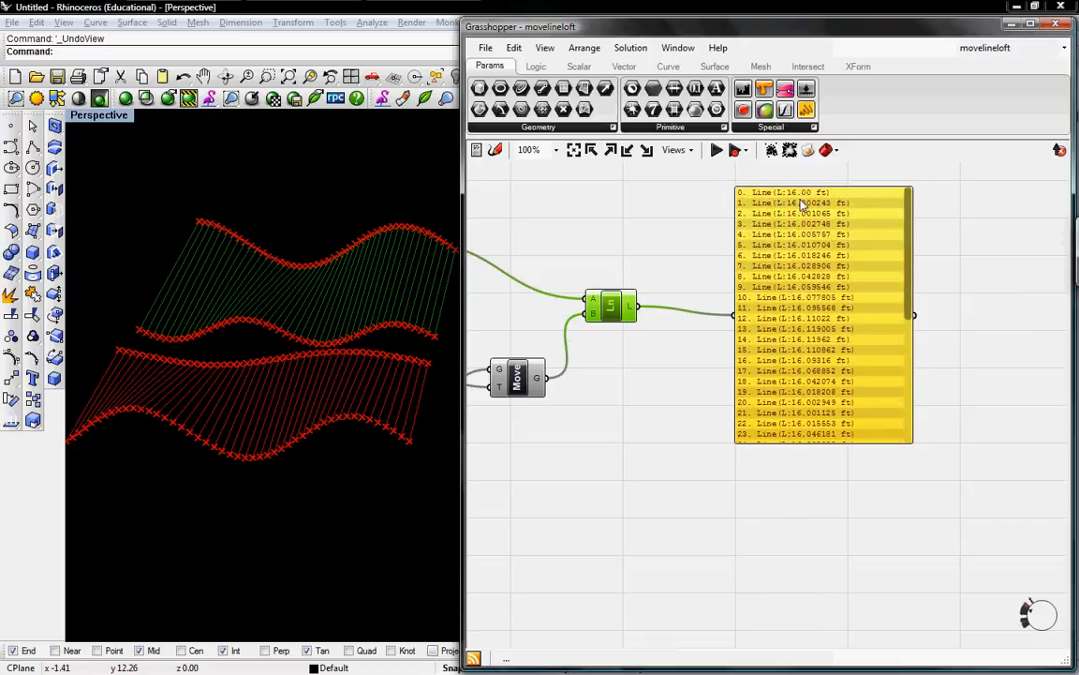
pyautogui.moveTo(834, 244)
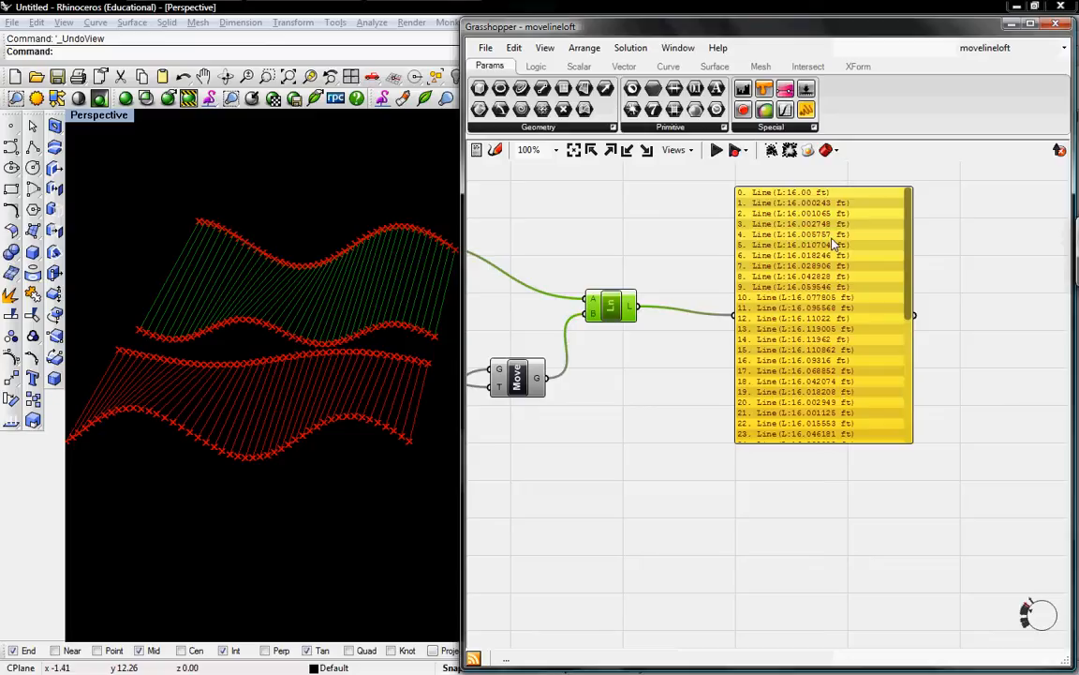
pyautogui.moveTo(898, 236)
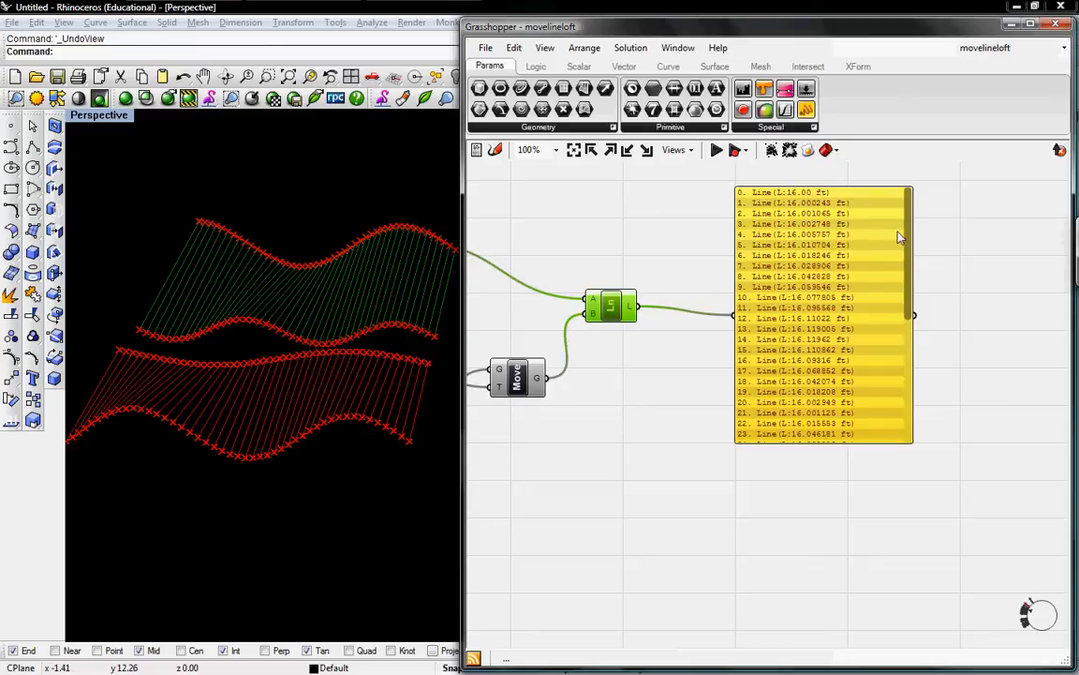
pyautogui.moveTo(911, 269)
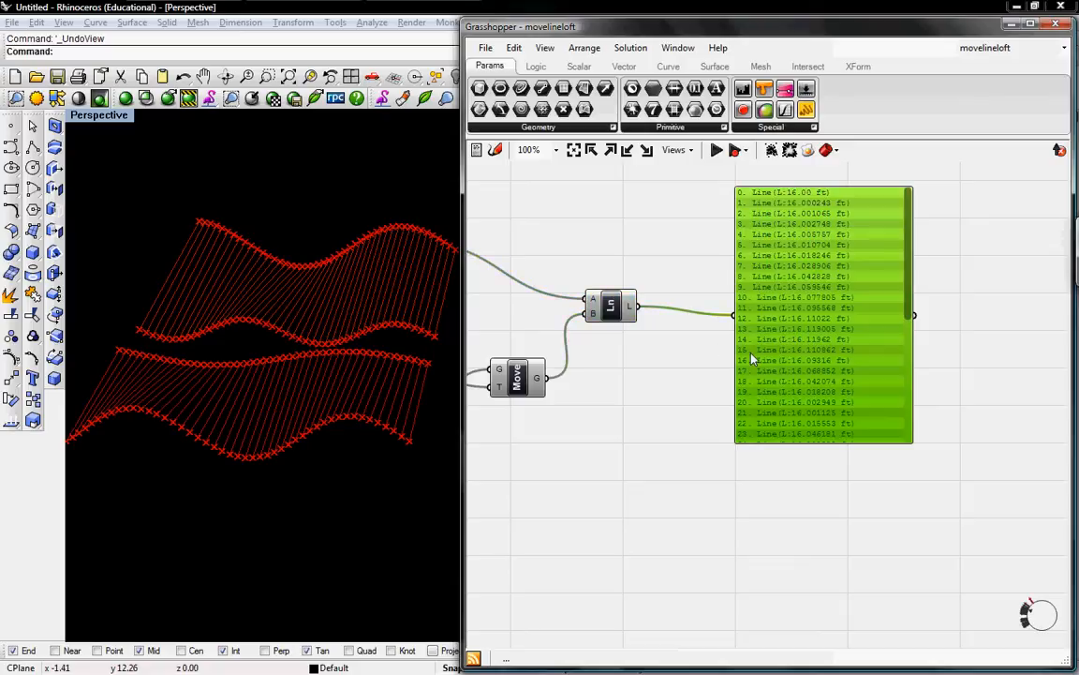
pyautogui.moveTo(783, 356)
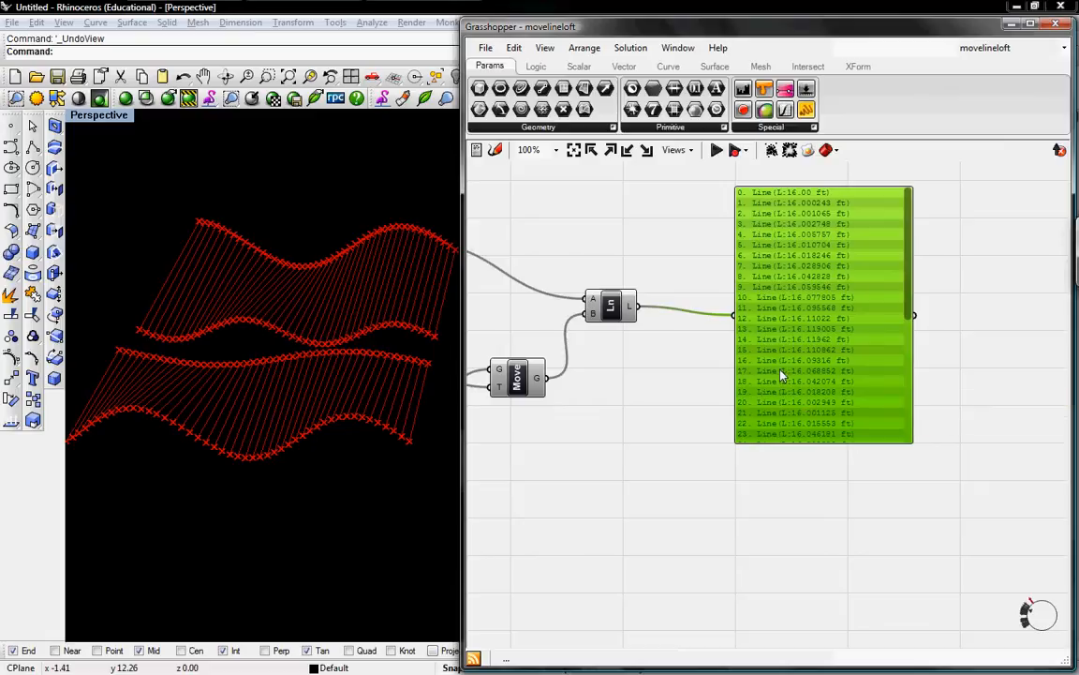
pyautogui.moveTo(785, 367)
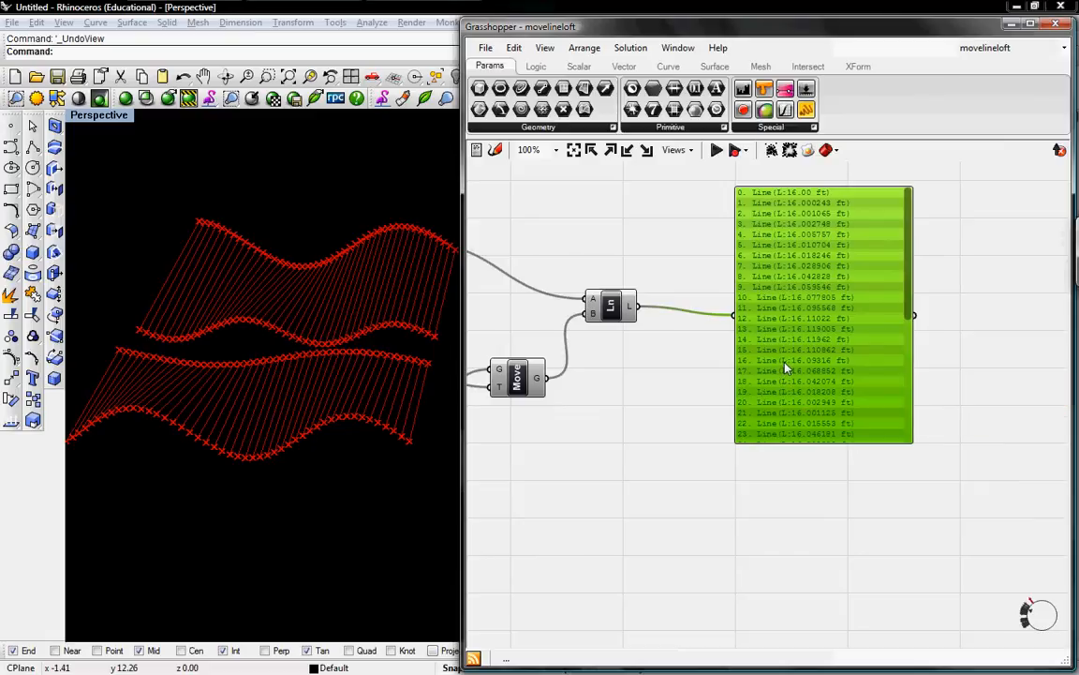
pyautogui.moveTo(779, 403)
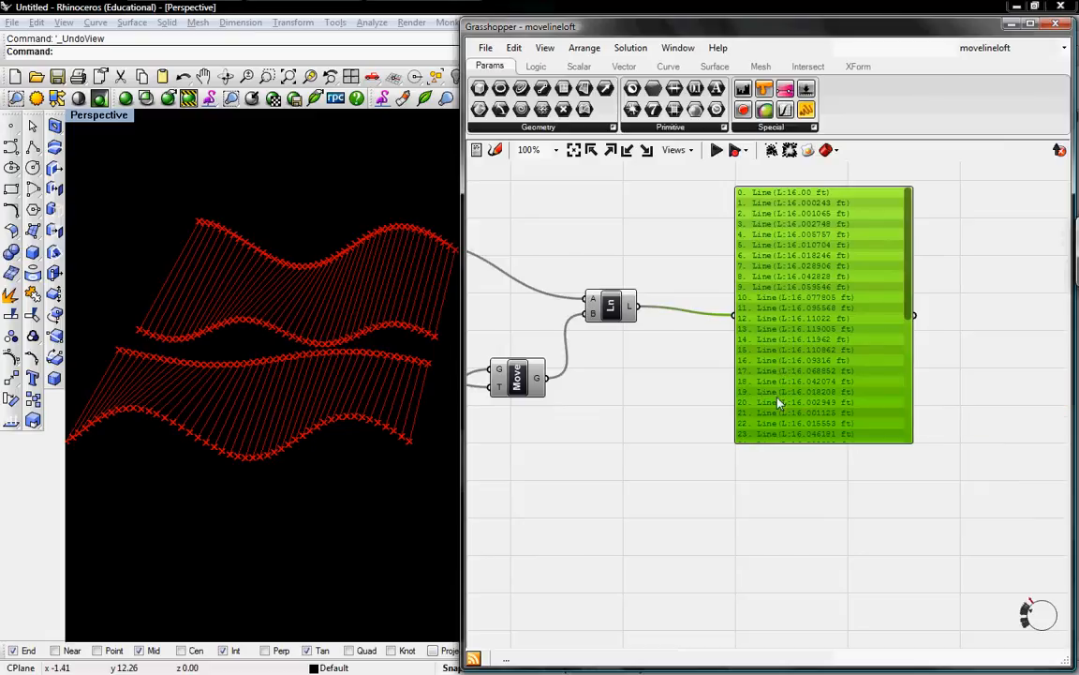
pyautogui.moveTo(772, 360)
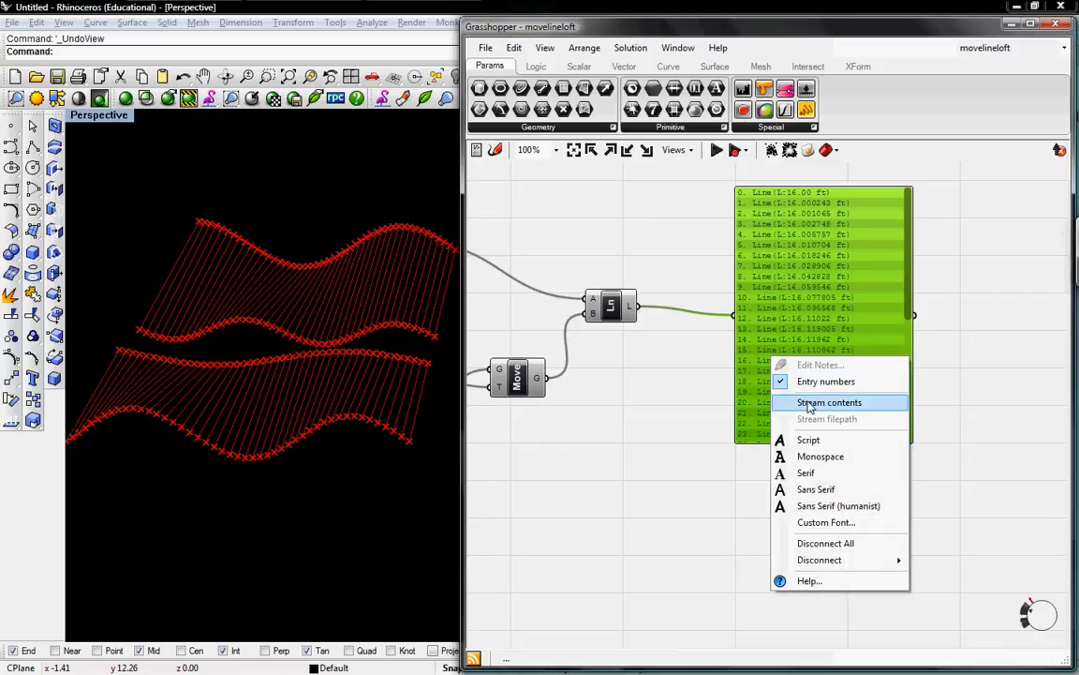
# - Stream the panel contents to a CSV file named newdata1 on the Desktop
pyautogui.click(828, 401)
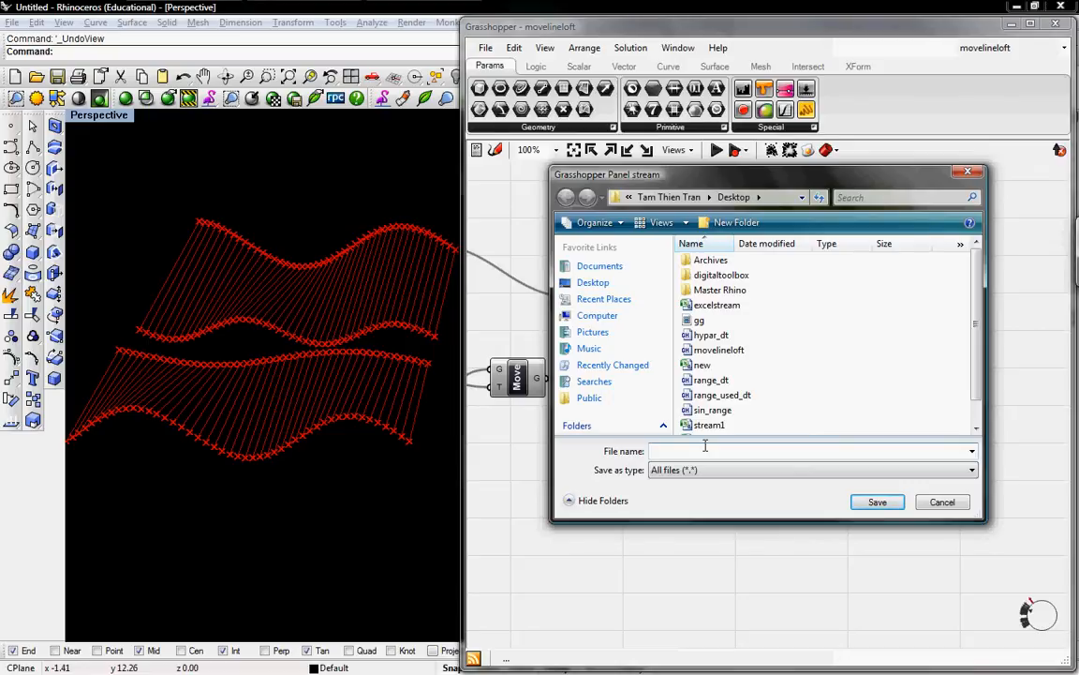
pyautogui.write('newdata')
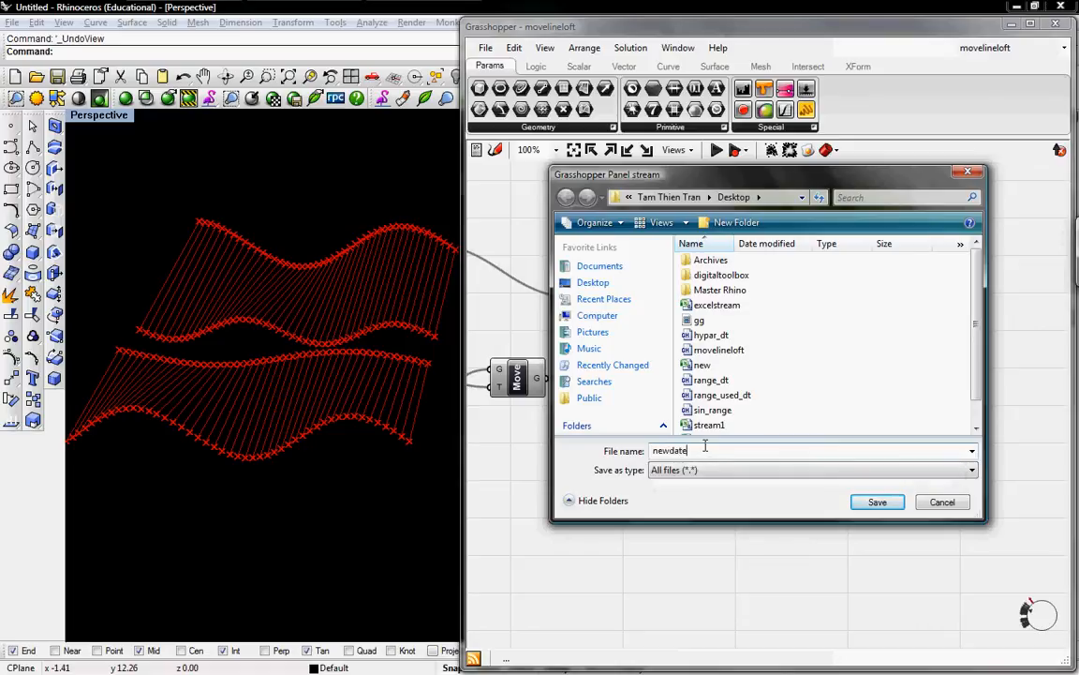
pyautogui.write('1')
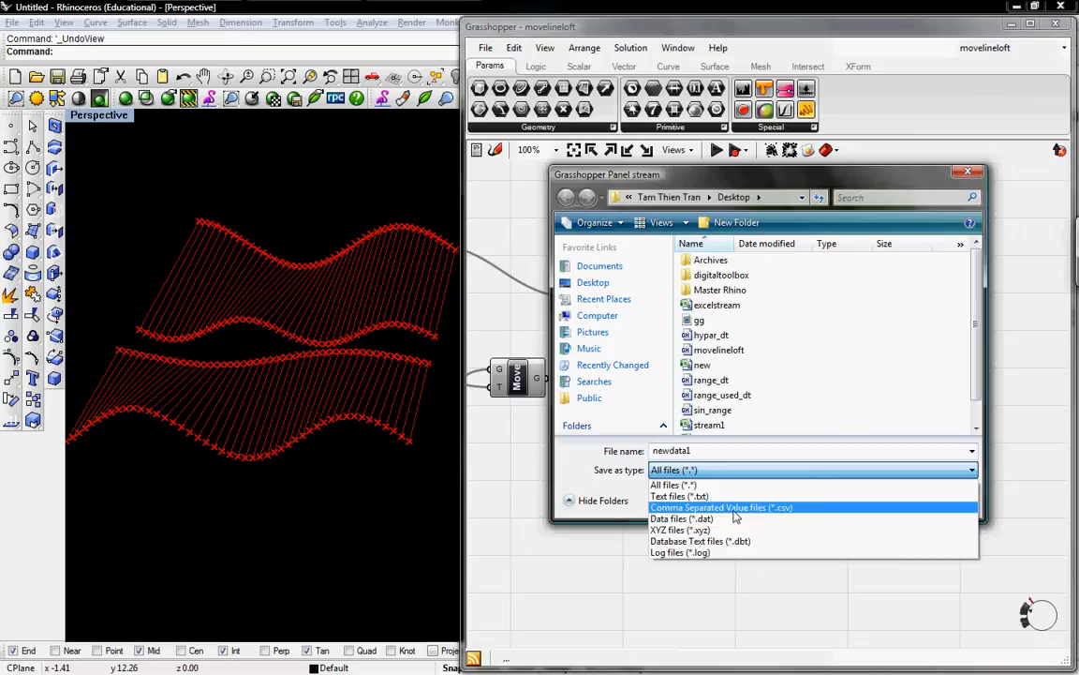
pyautogui.click(721, 506)
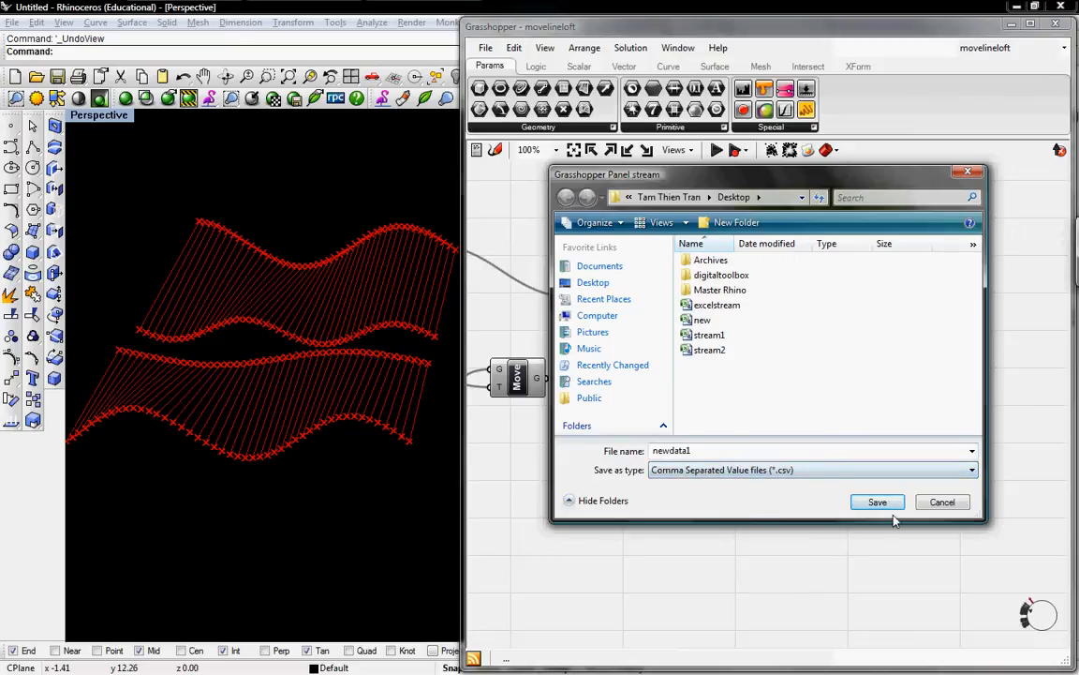
pyautogui.click(877, 502)
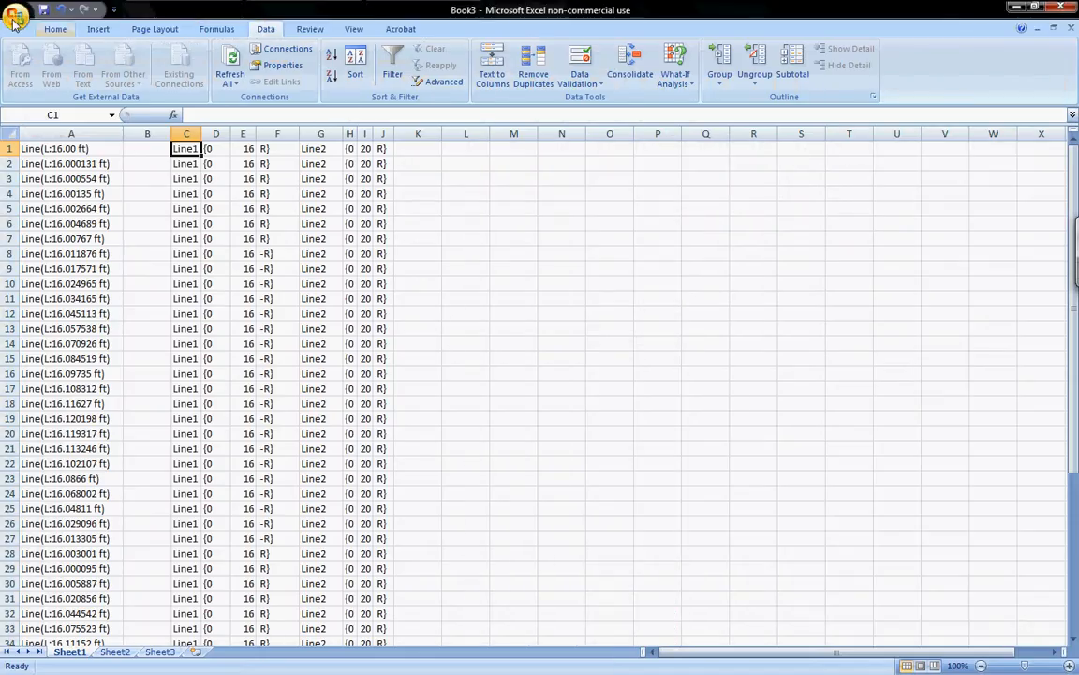
# - Create a new blank workbook from the Office button
pyautogui.click(15, 17)
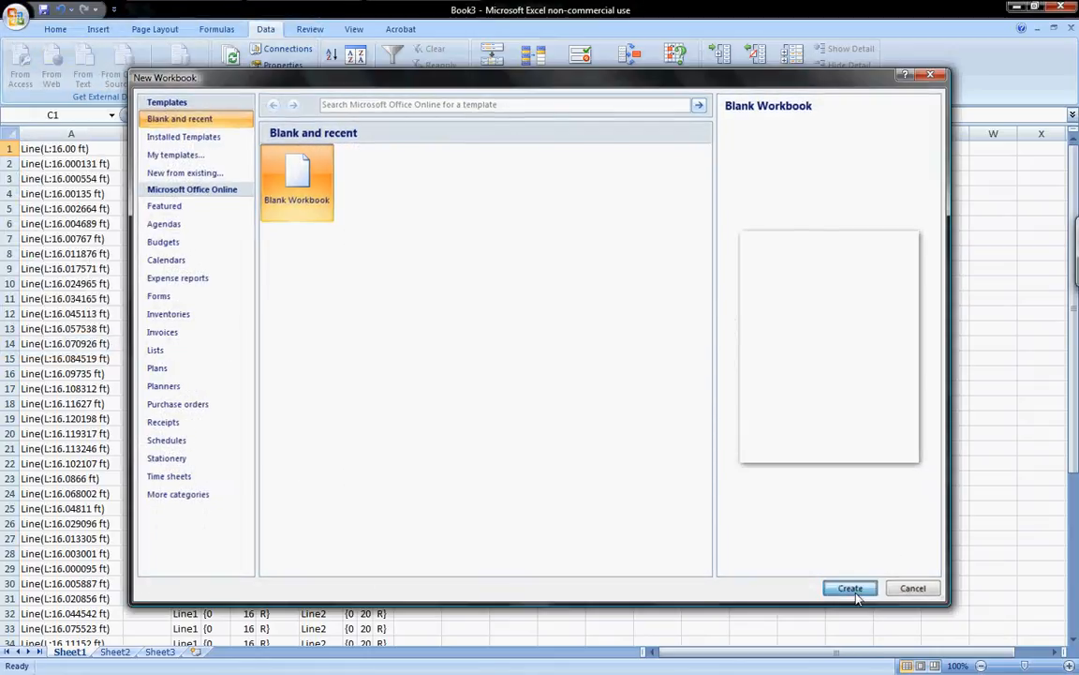
pyautogui.click(849, 589)
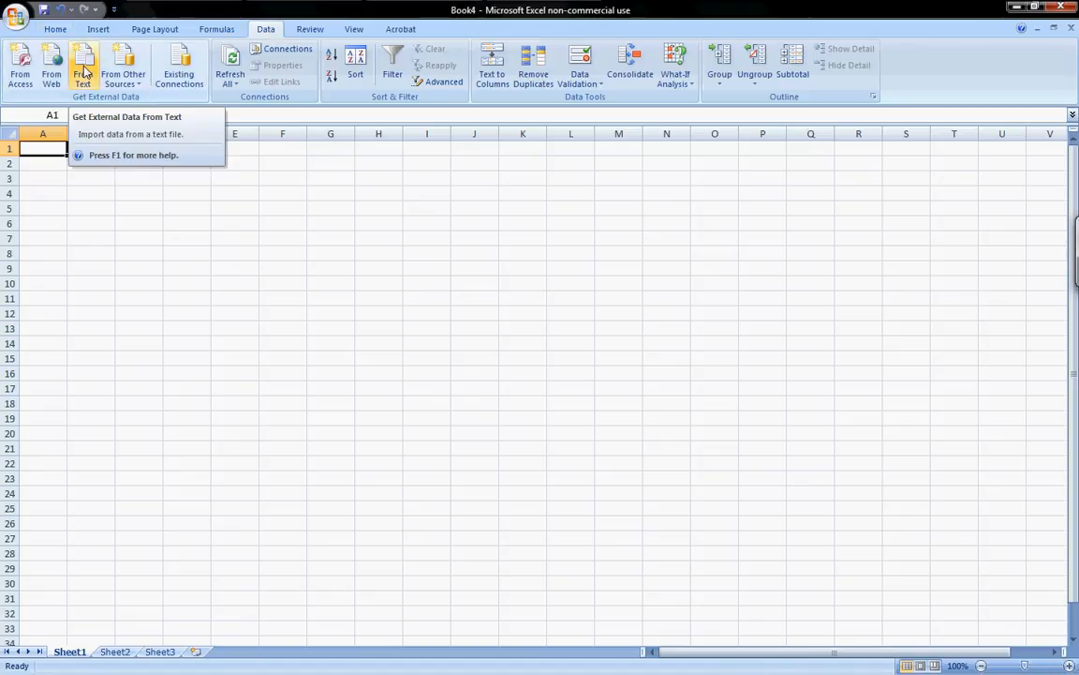
# - Import newdata1 as text, leaving semicolon and comma delimiters switched off
pyautogui.click(83, 65)
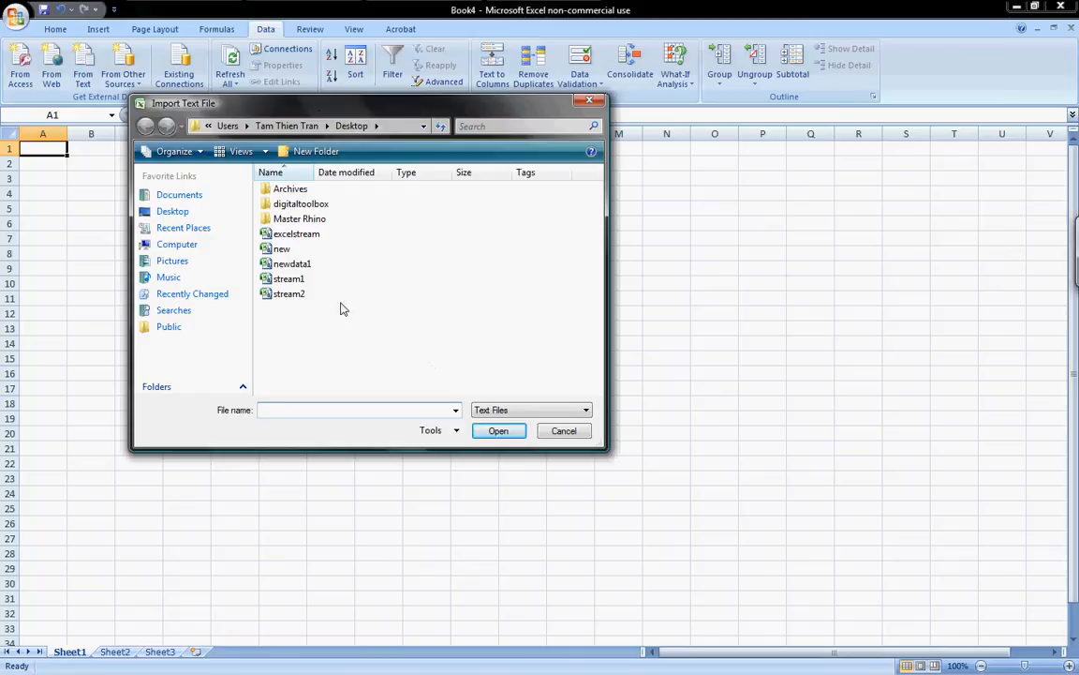
pyautogui.moveTo(292, 263)
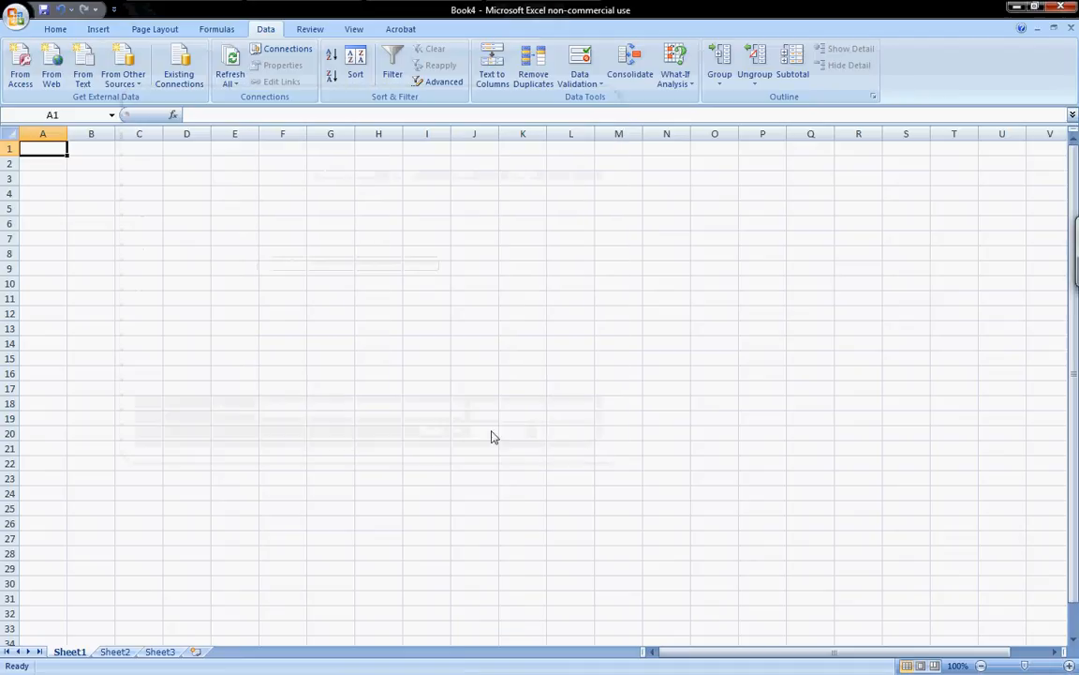
pyautogui.click(83, 66)
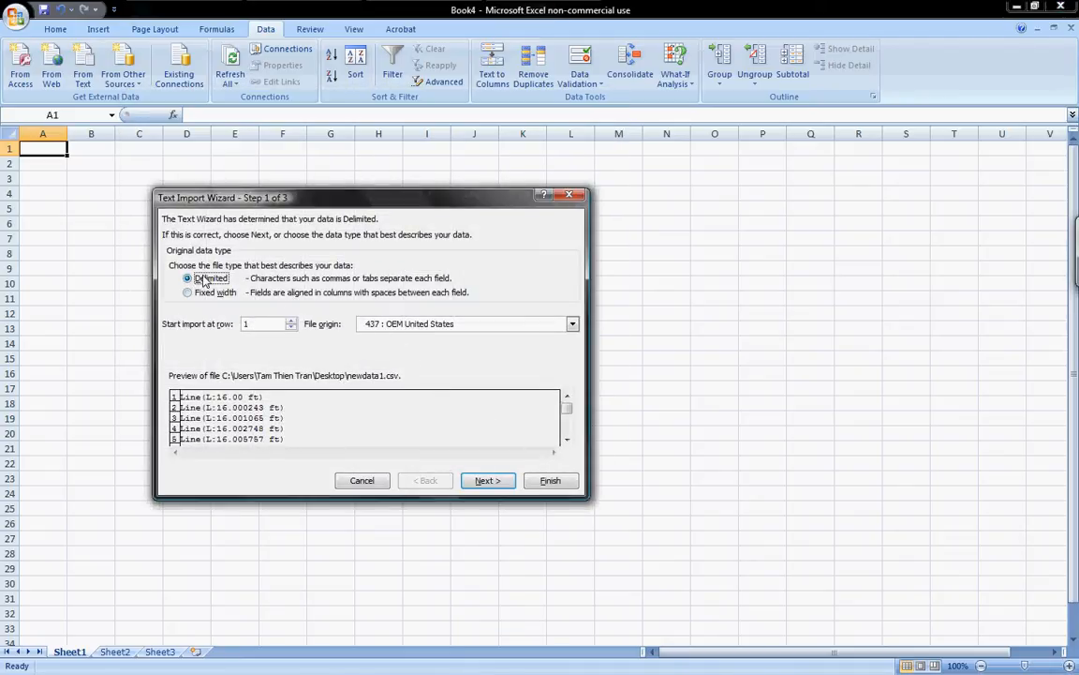
pyautogui.click(487, 480)
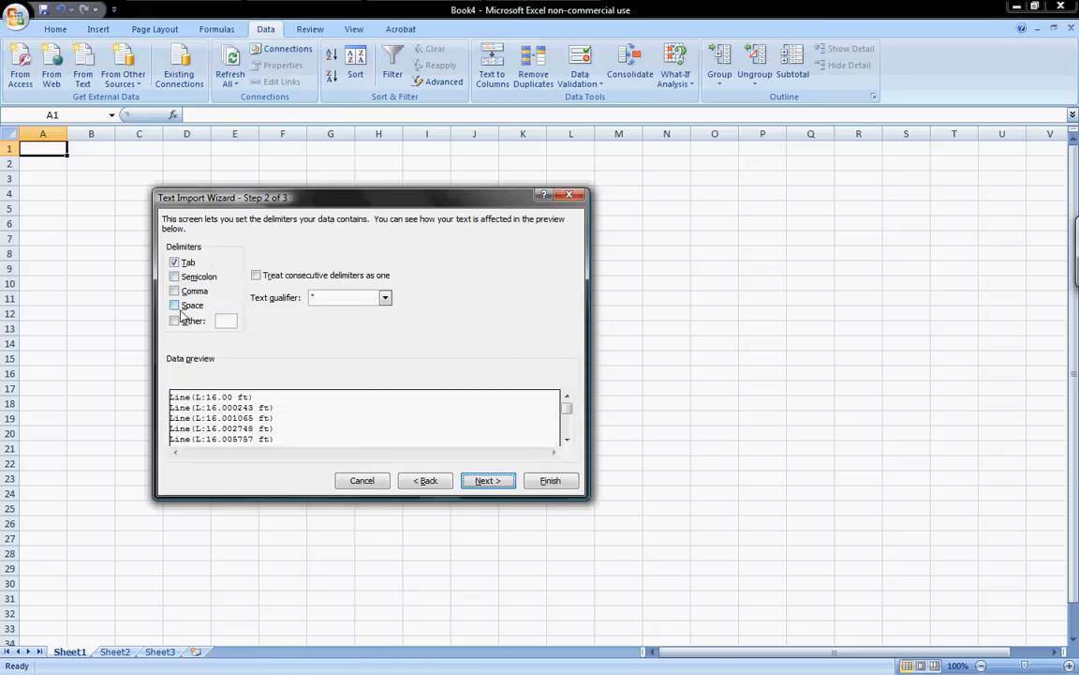
pyautogui.click(175, 275)
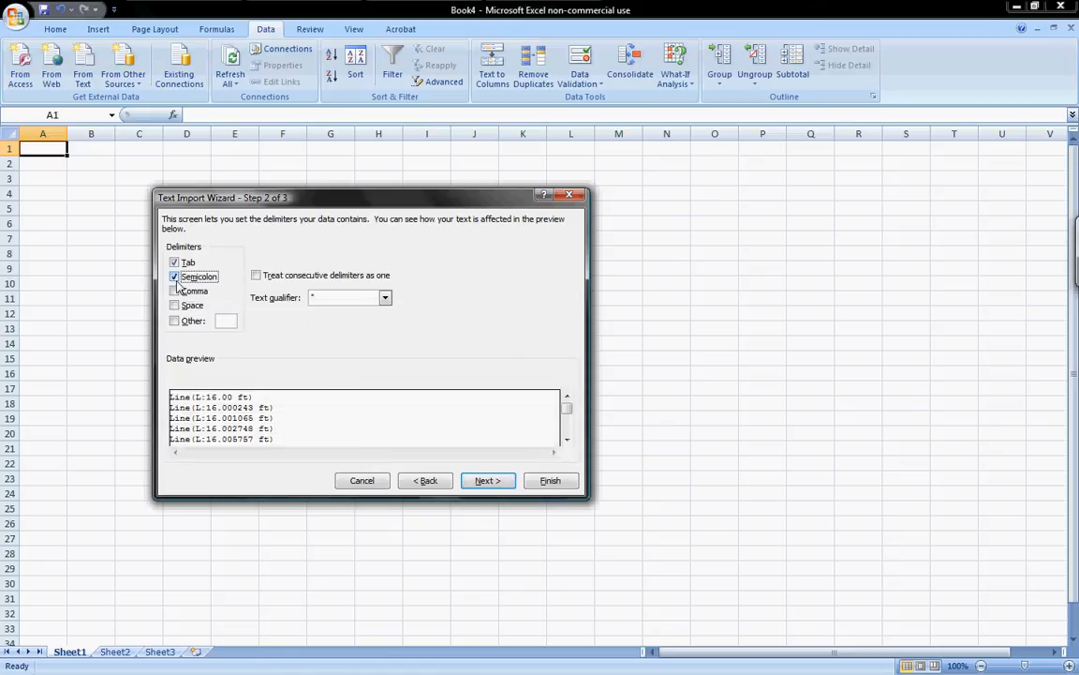
pyautogui.click(172, 275)
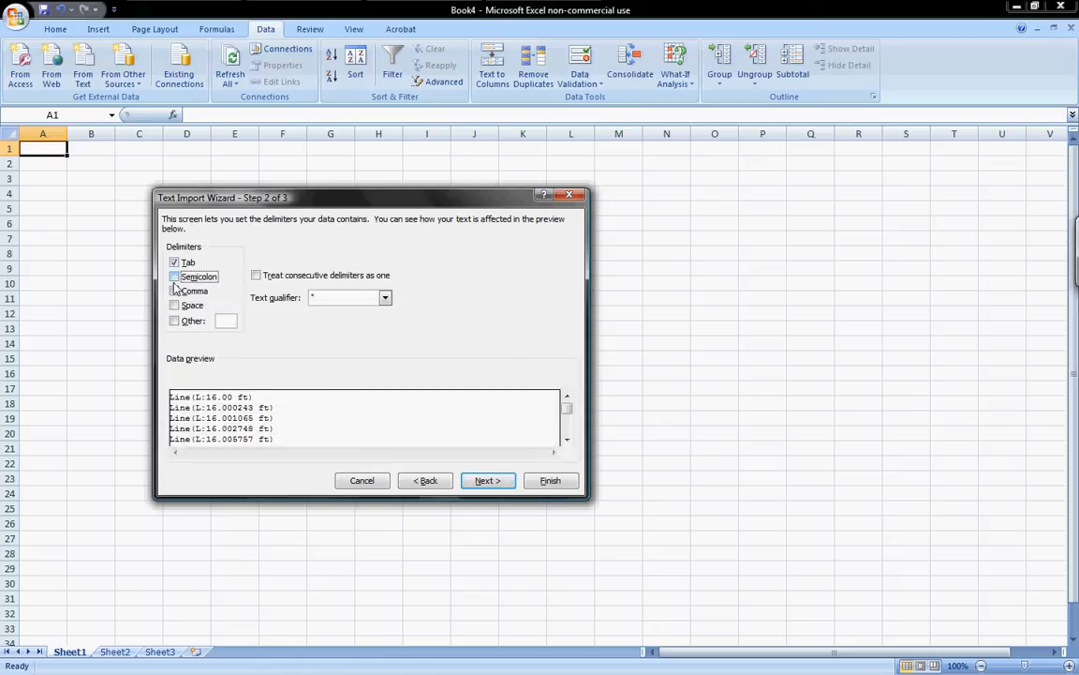
pyautogui.click(174, 291)
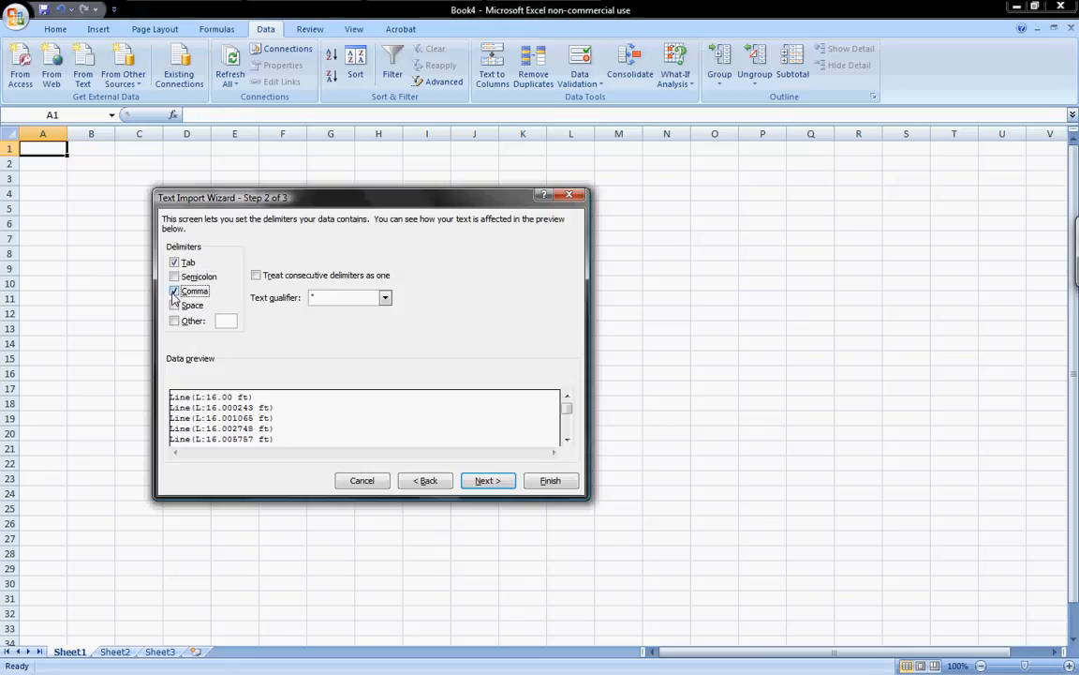
pyautogui.click(172, 291)
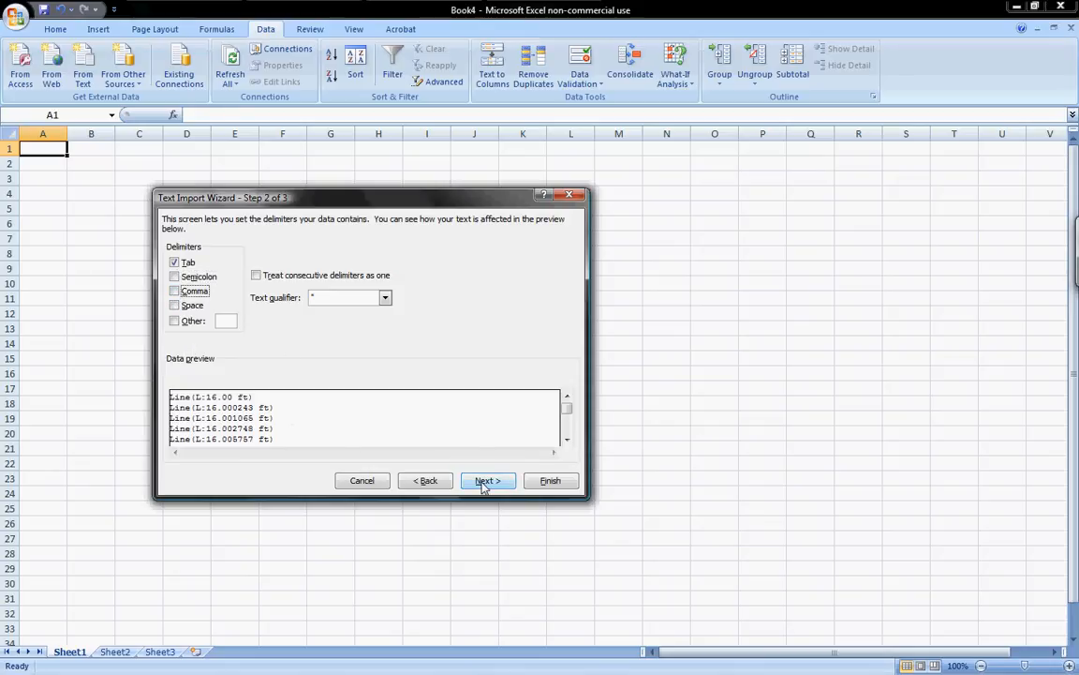
# - Finish the Text Import Wizard and place the data at A1 of the current sheet
pyautogui.click(487, 480)
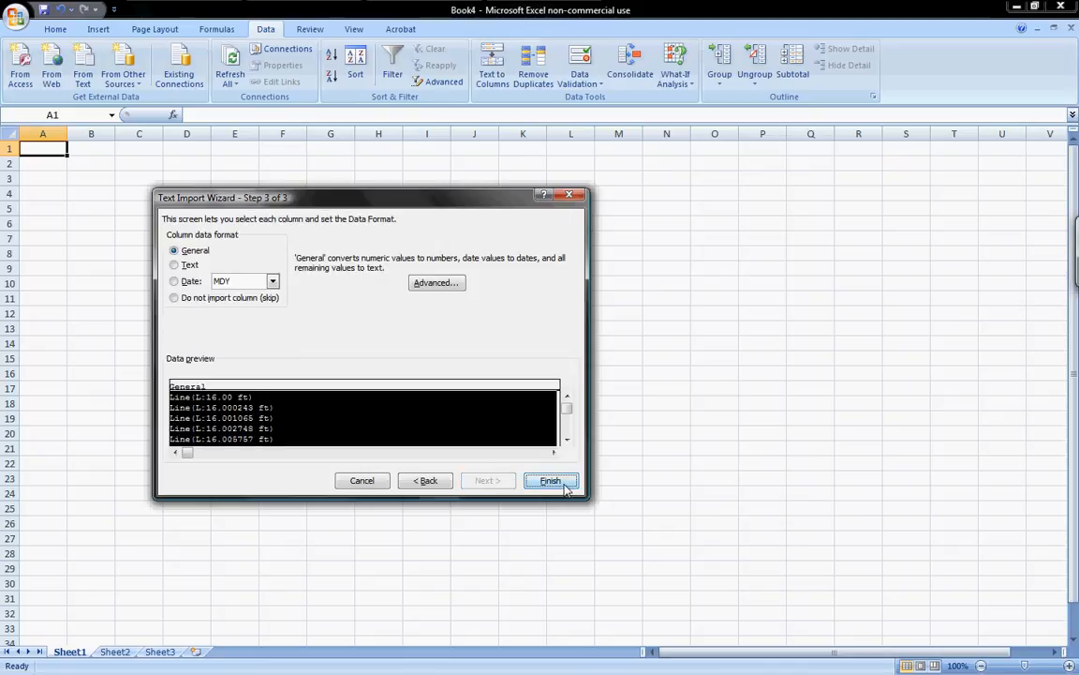
pyautogui.click(551, 480)
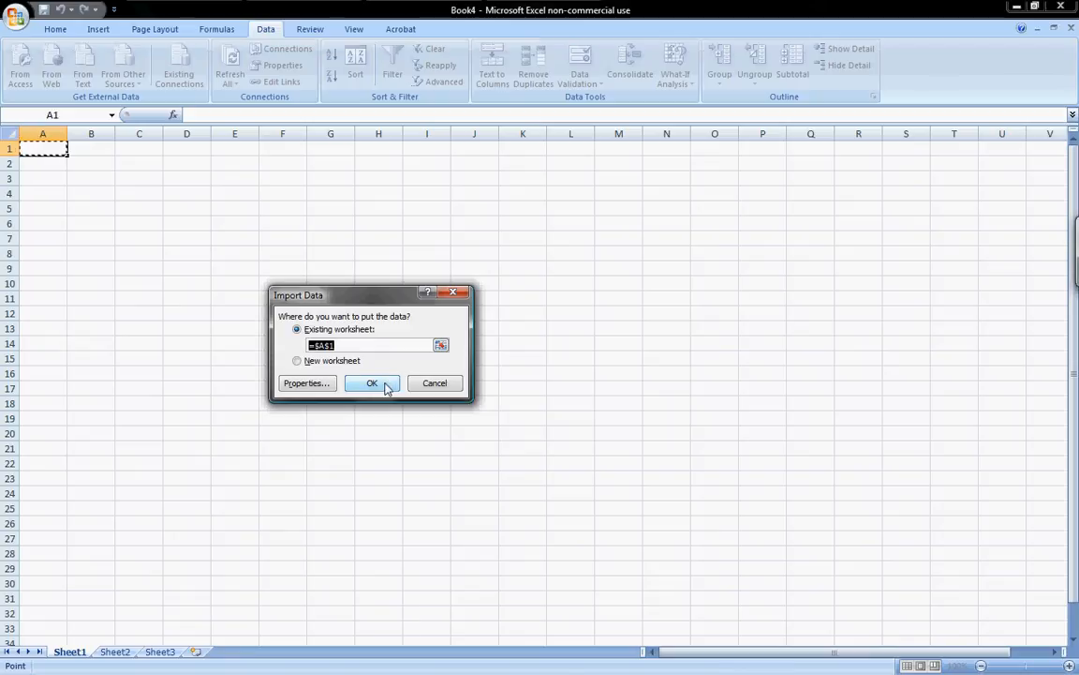
pyautogui.click(371, 383)
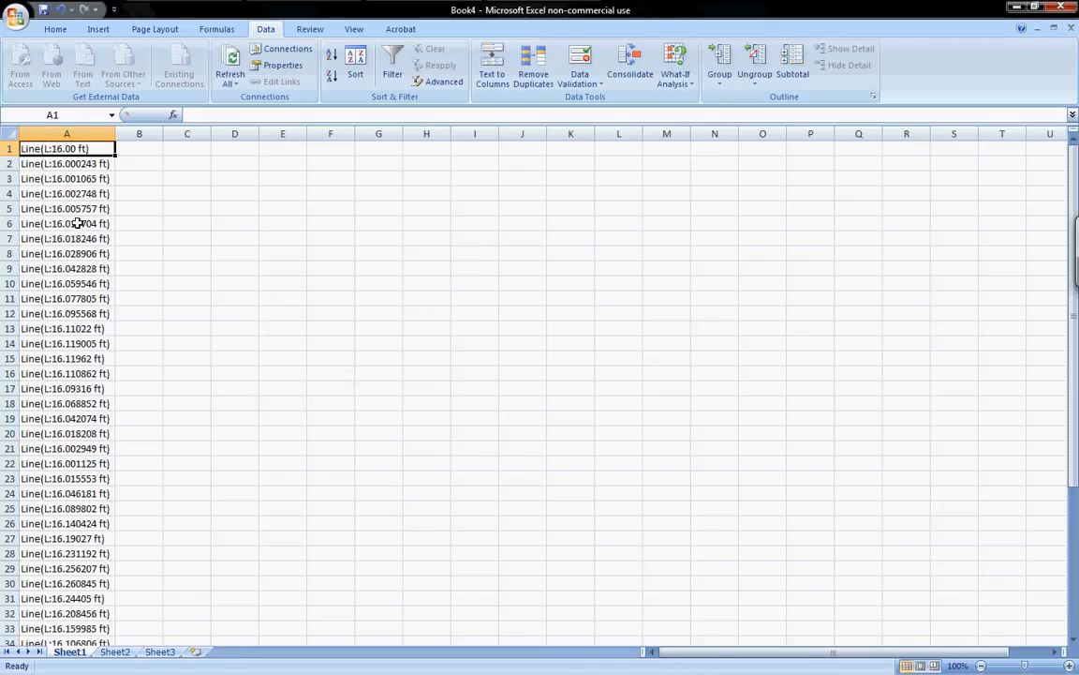
pyautogui.moveTo(54, 204)
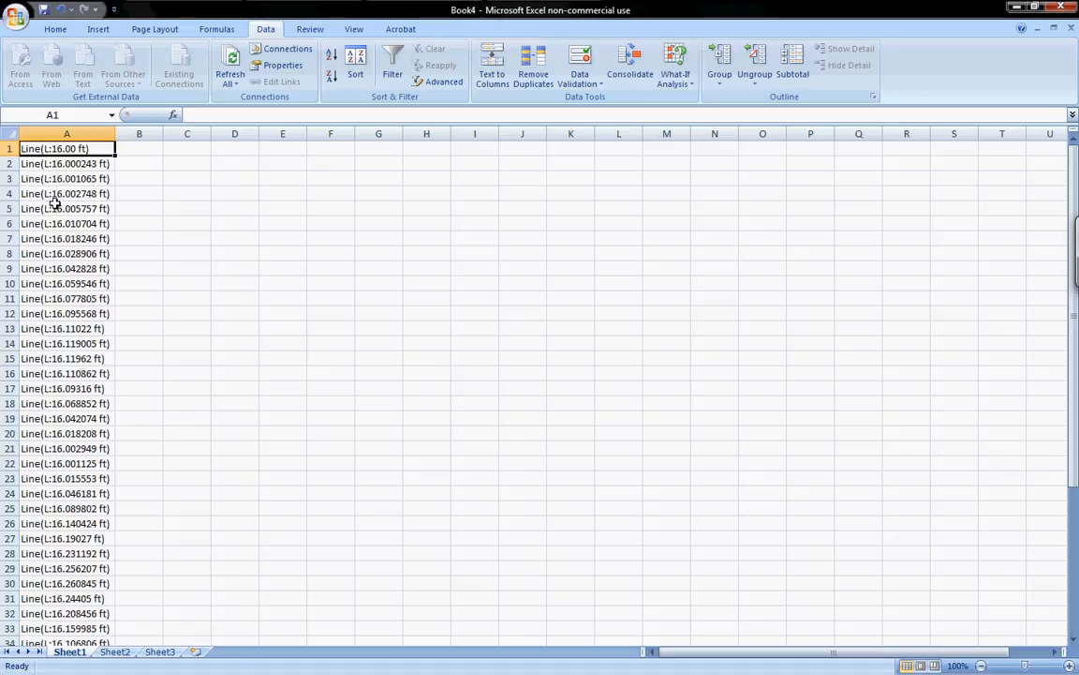
pyautogui.moveTo(67, 218)
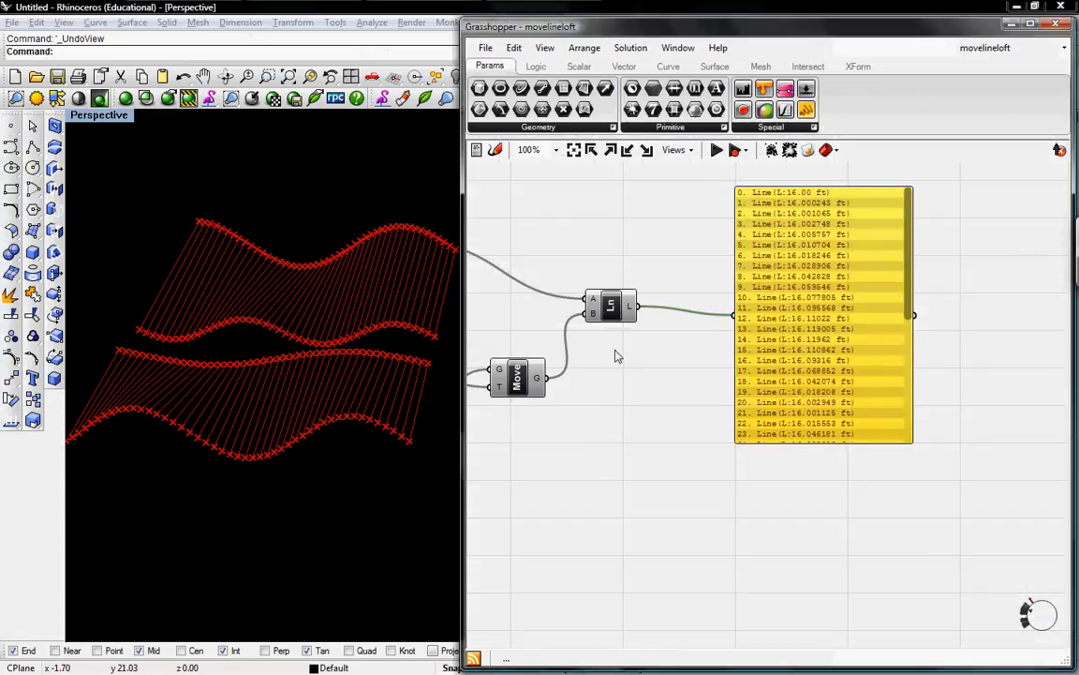
# - Zoom the canvas out and back in on the panel listing the line lengths
pyautogui.scroll(-3)
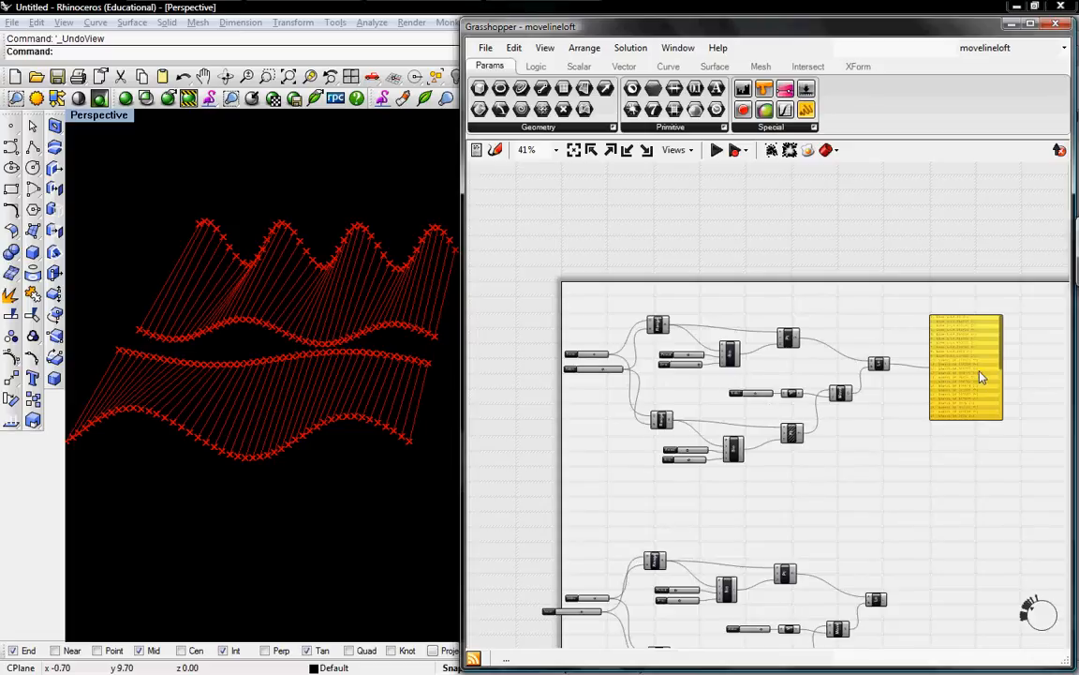
pyautogui.scroll(3)
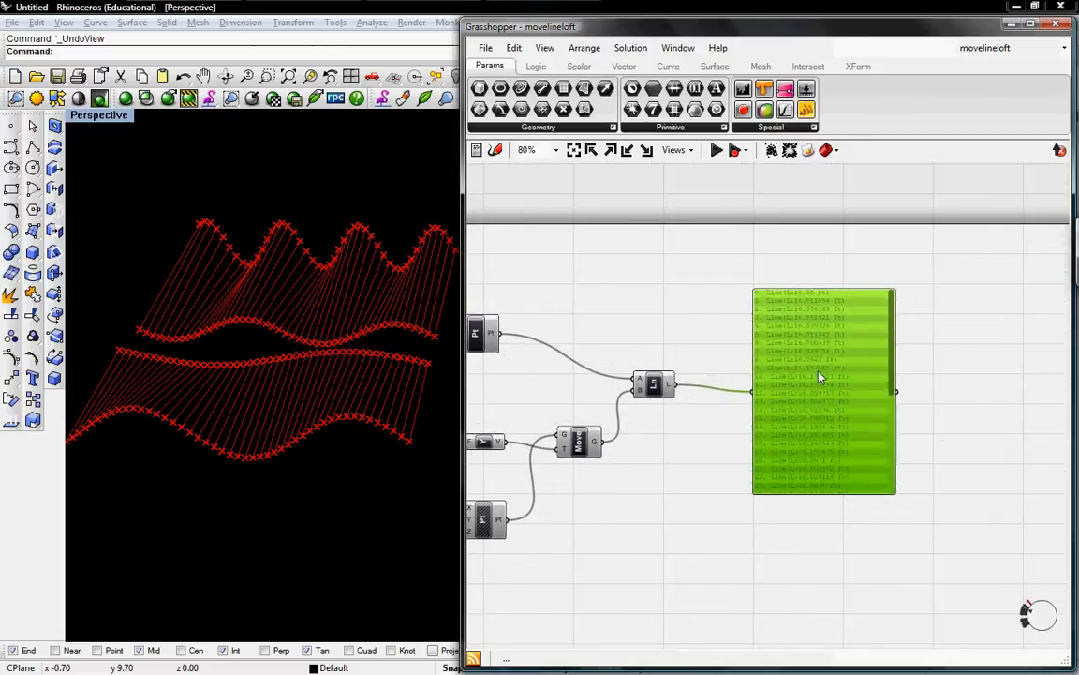
# - Stream the panel to the existing newdata1 file, confirming its replacement
pyautogui.rightClick(823, 388)
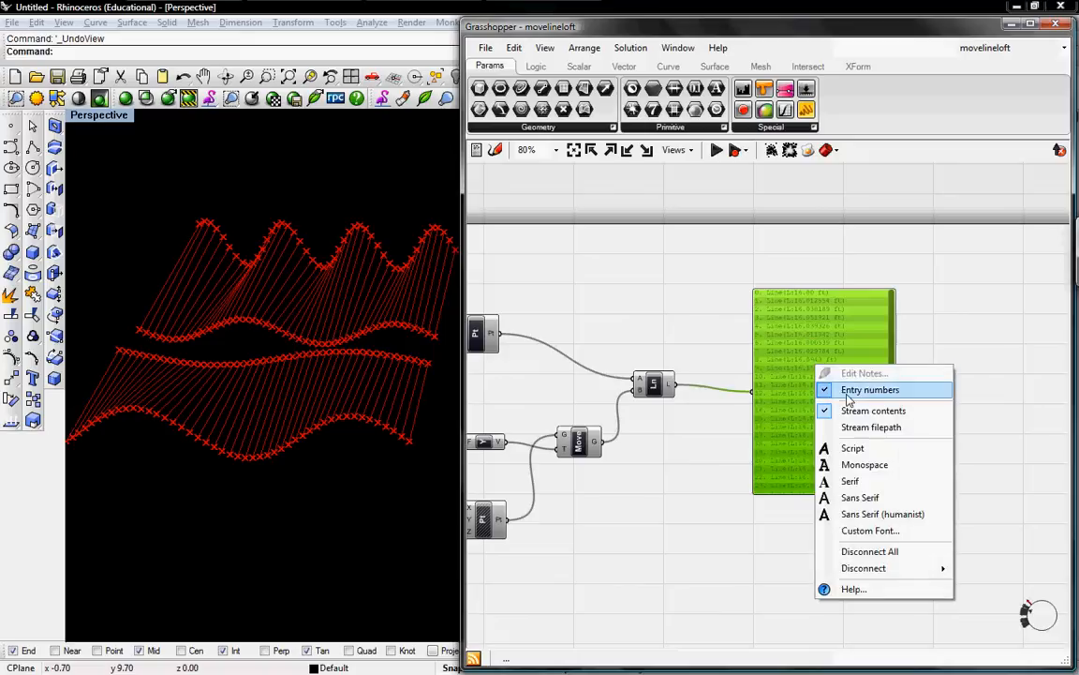
pyautogui.moveTo(871, 427)
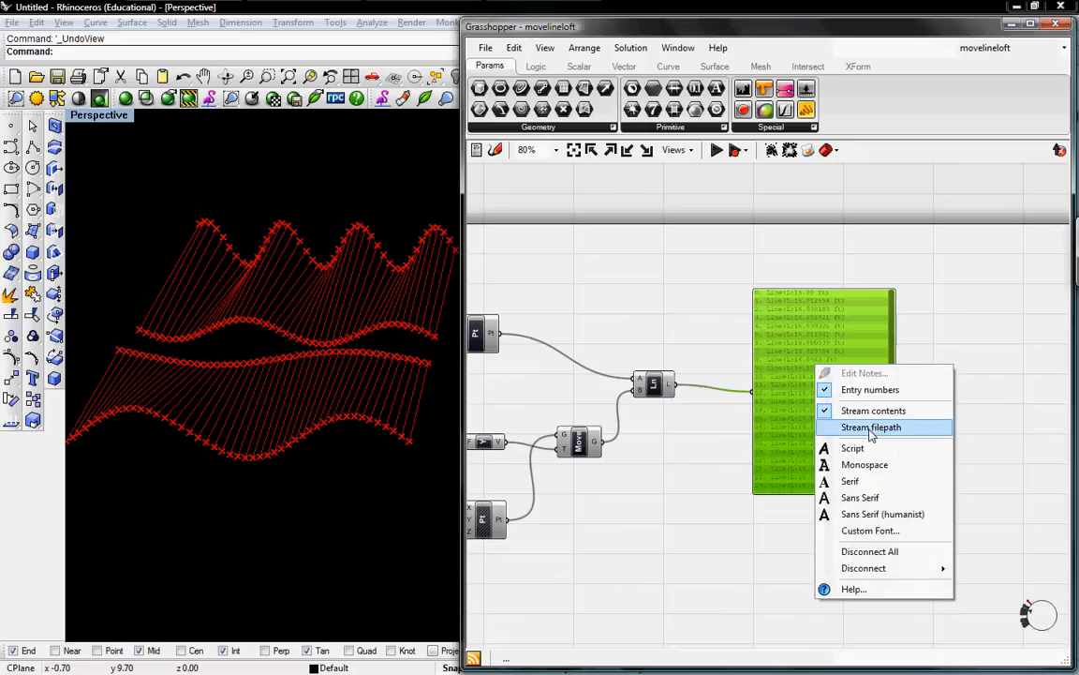
pyautogui.click(871, 427)
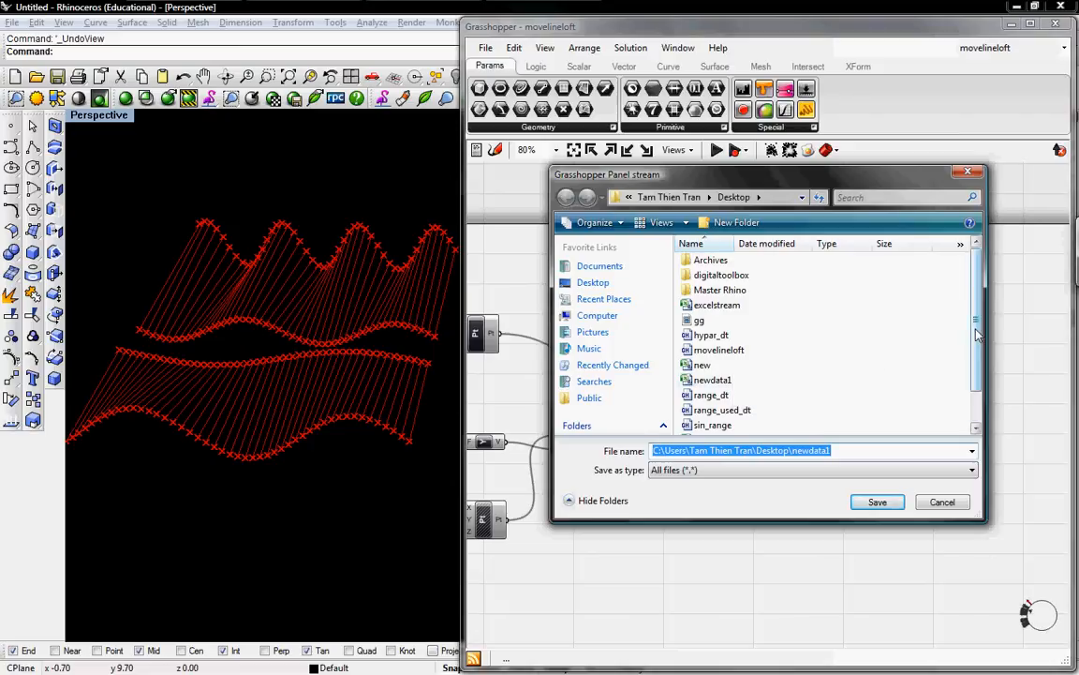
pyautogui.scroll(-3)
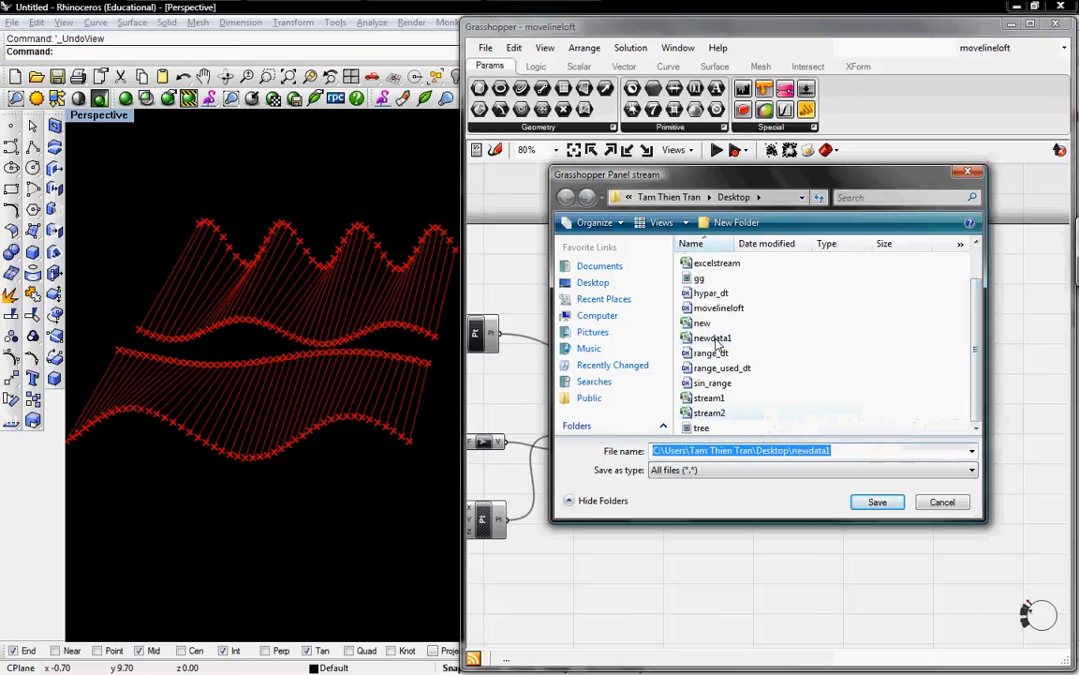
pyautogui.click(877, 502)
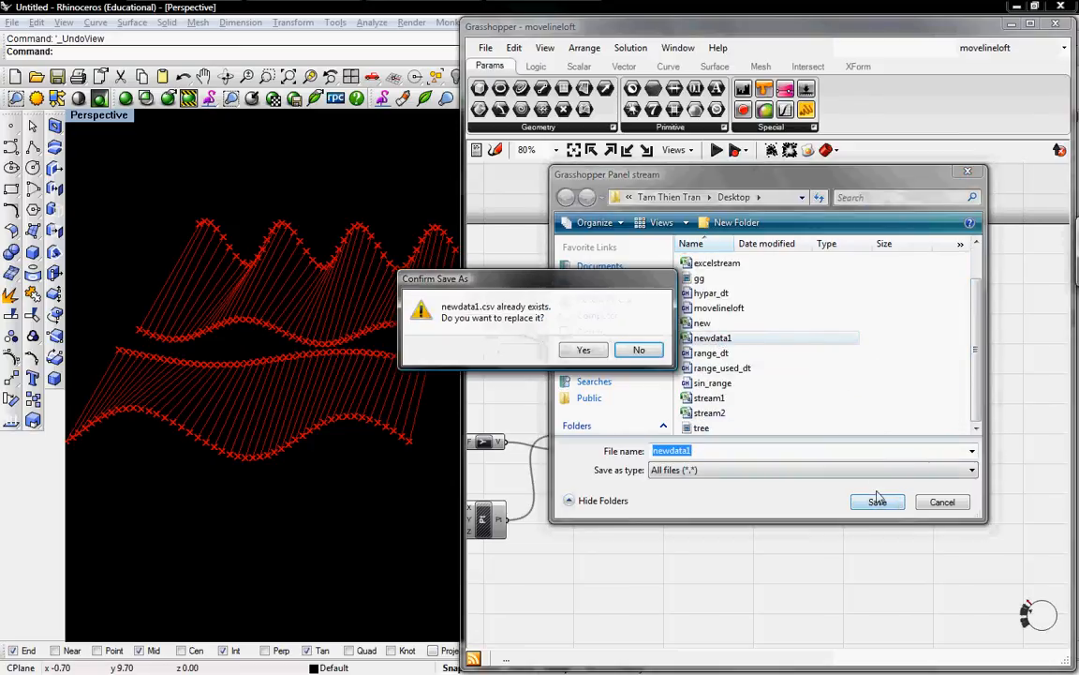
pyautogui.click(585, 349)
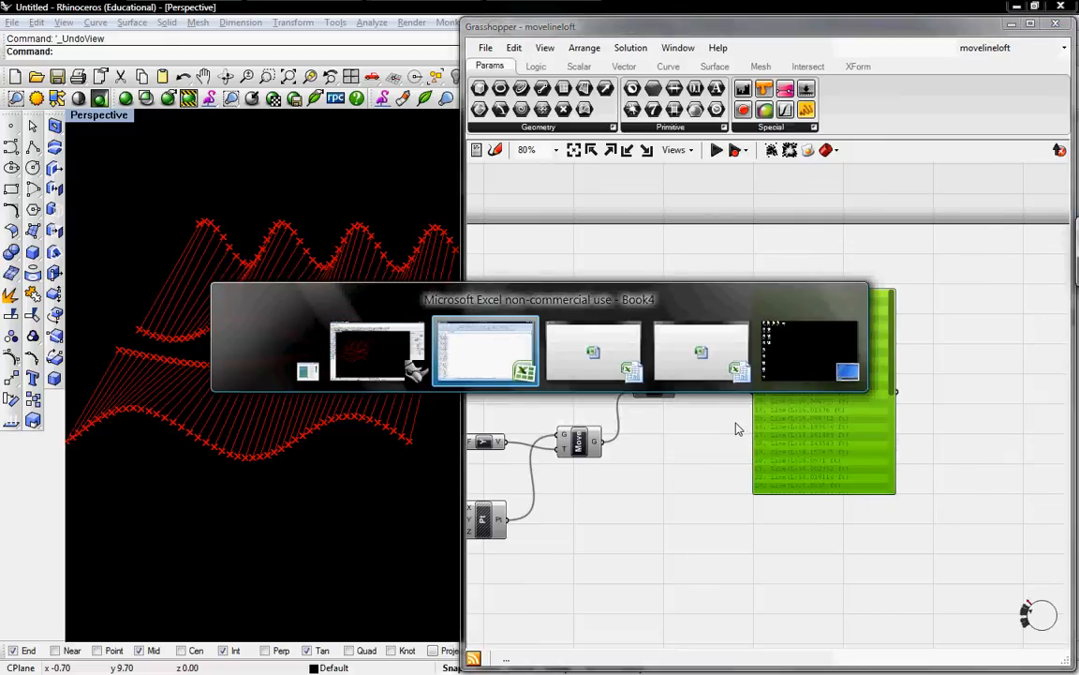
# - Refresh the text import from newdata1 so column A shows the new line lengths
pyautogui.click(484, 352)
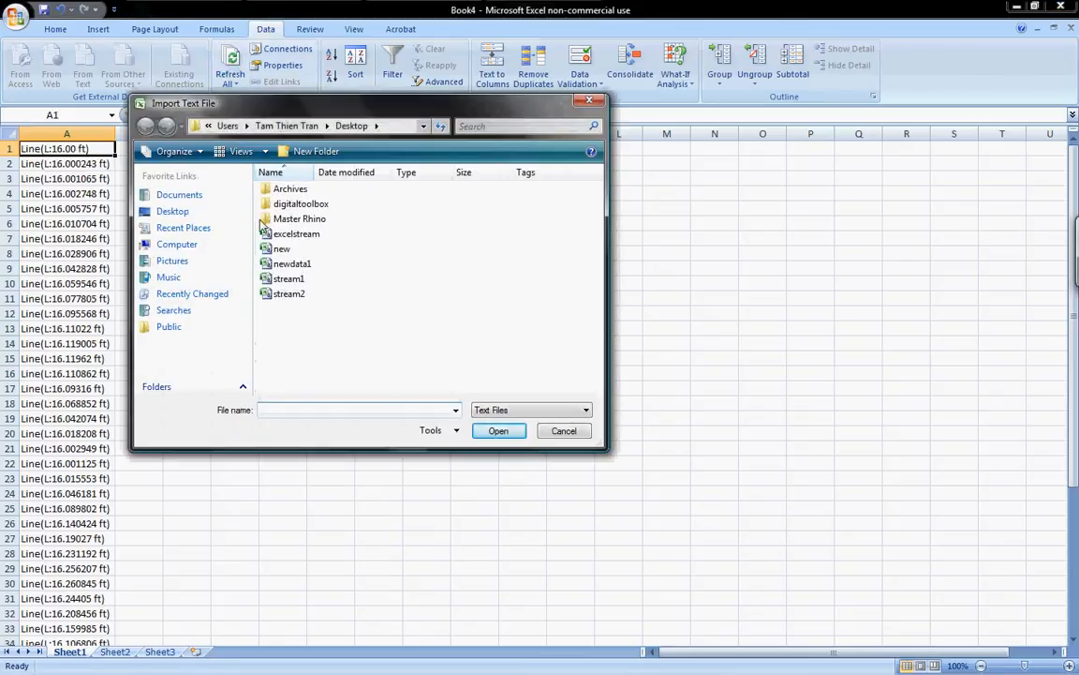
pyautogui.click(293, 263)
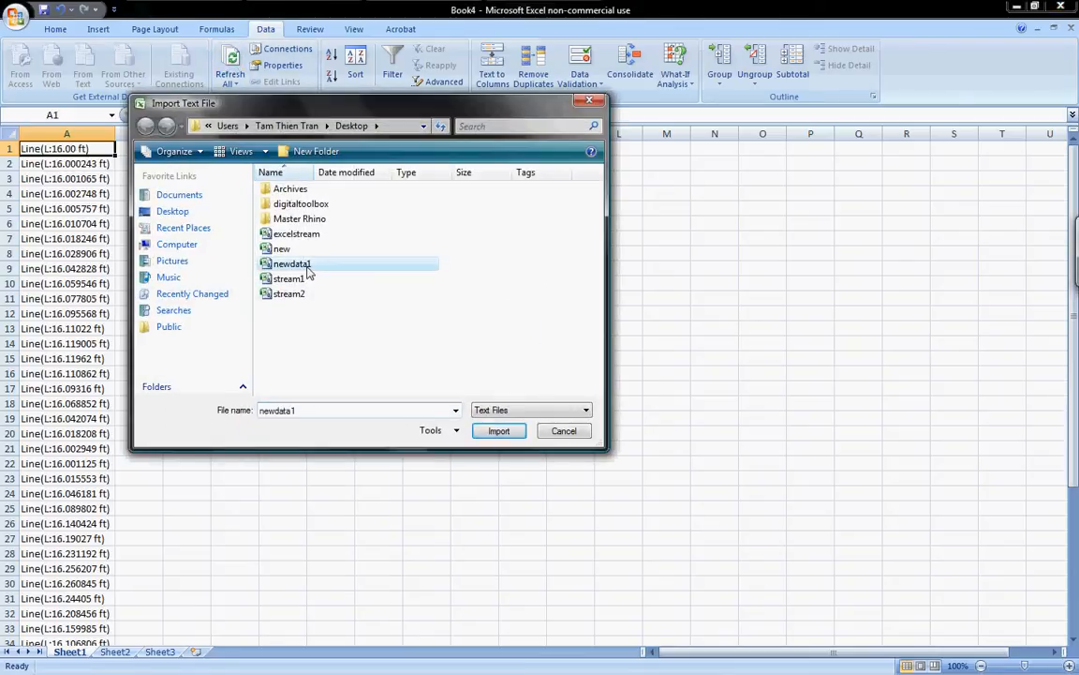
pyautogui.click(499, 429)
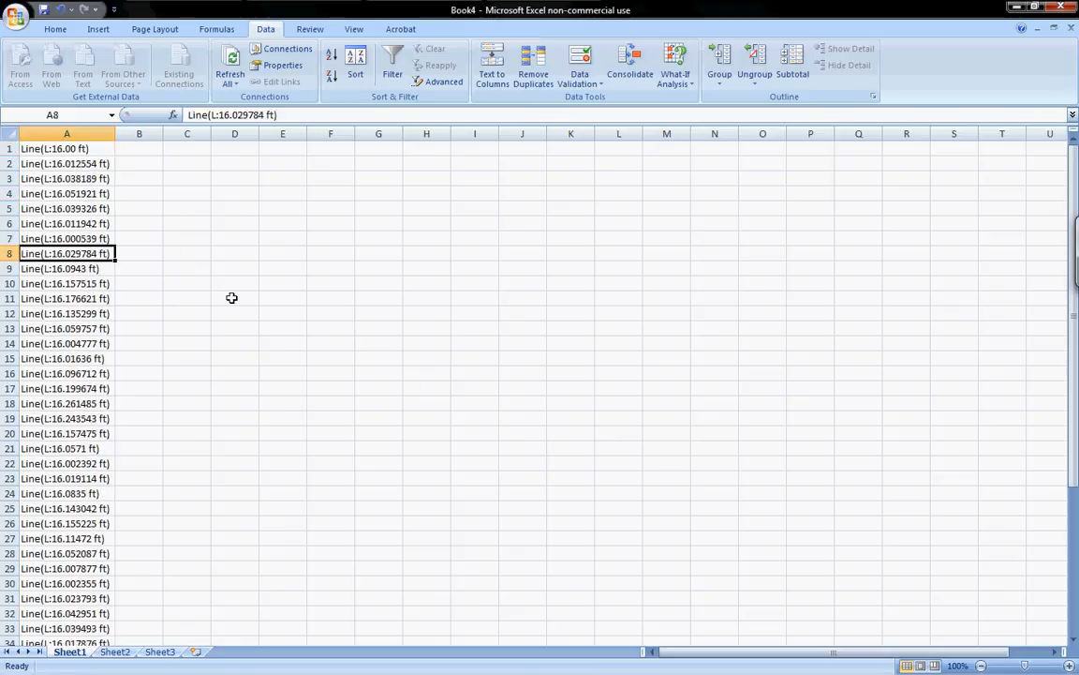
pyautogui.click(139, 179)
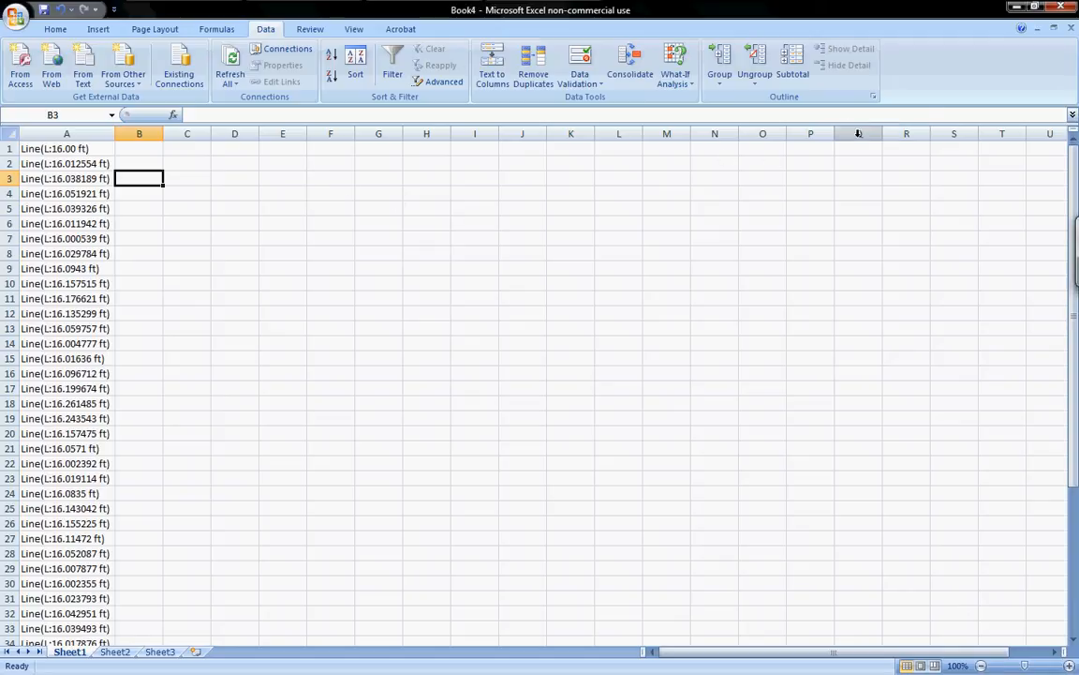
pyautogui.moveTo(730, 161)
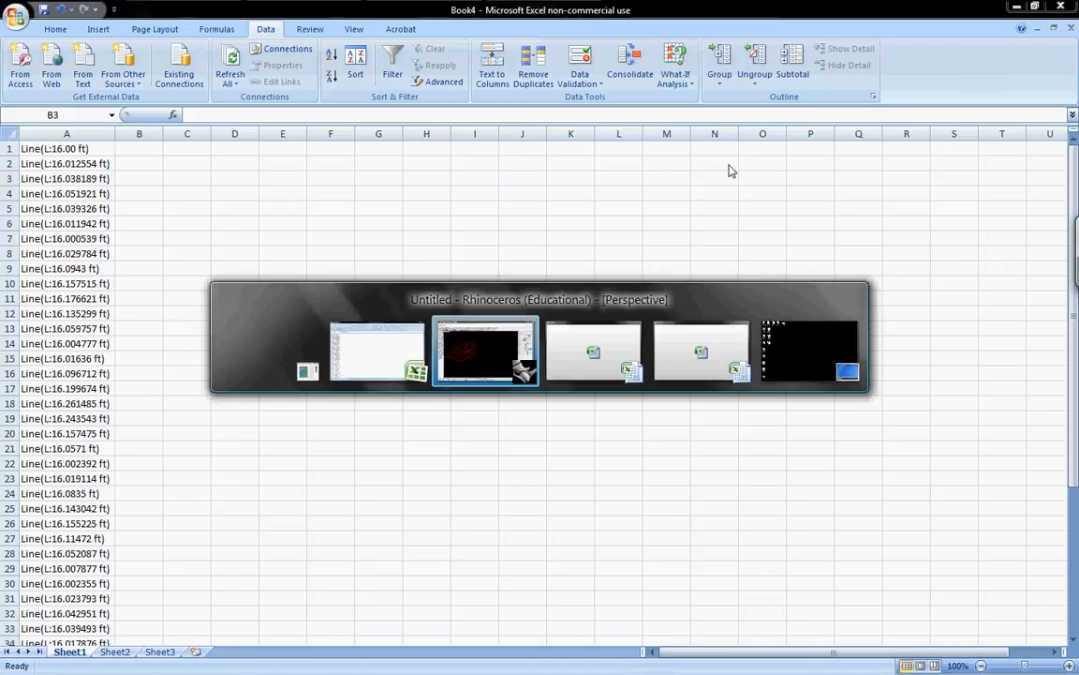
# - Paste a copied Panel beside the lower Length component and wire its output into it
pyautogui.click(483, 352)
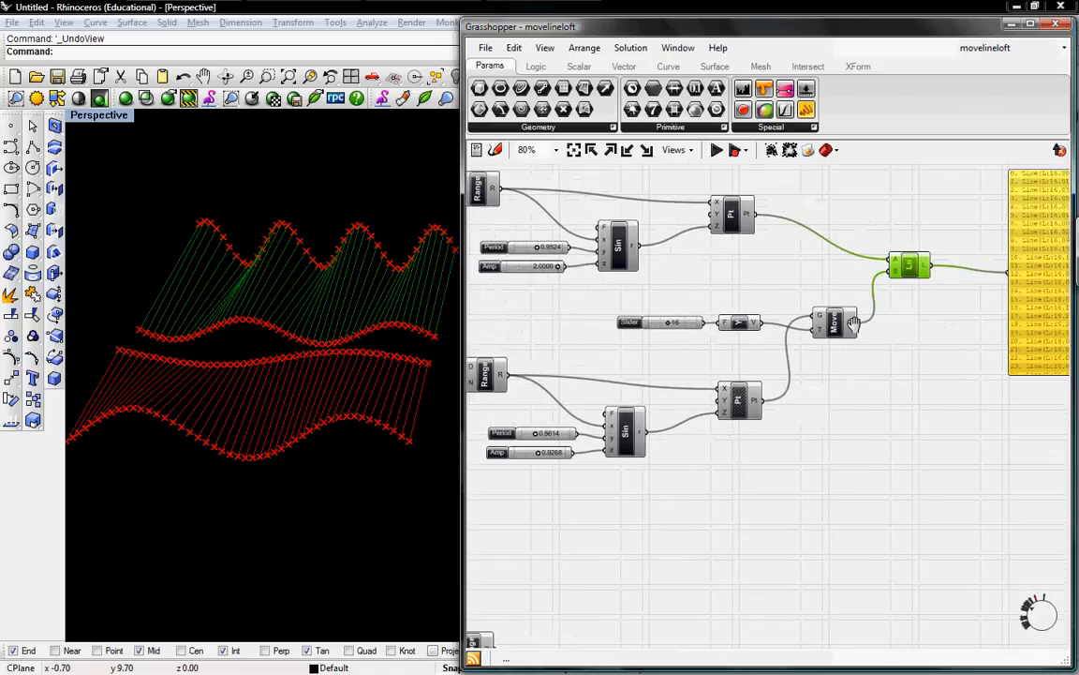
pyautogui.scroll(-3)
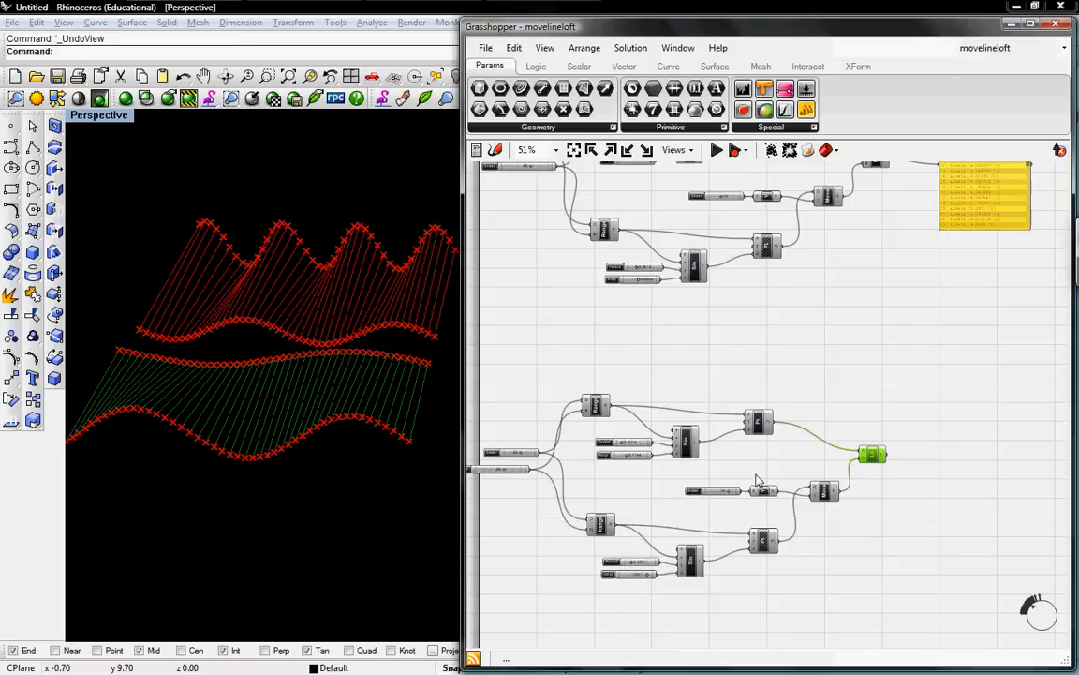
pyautogui.moveTo(644, 480)
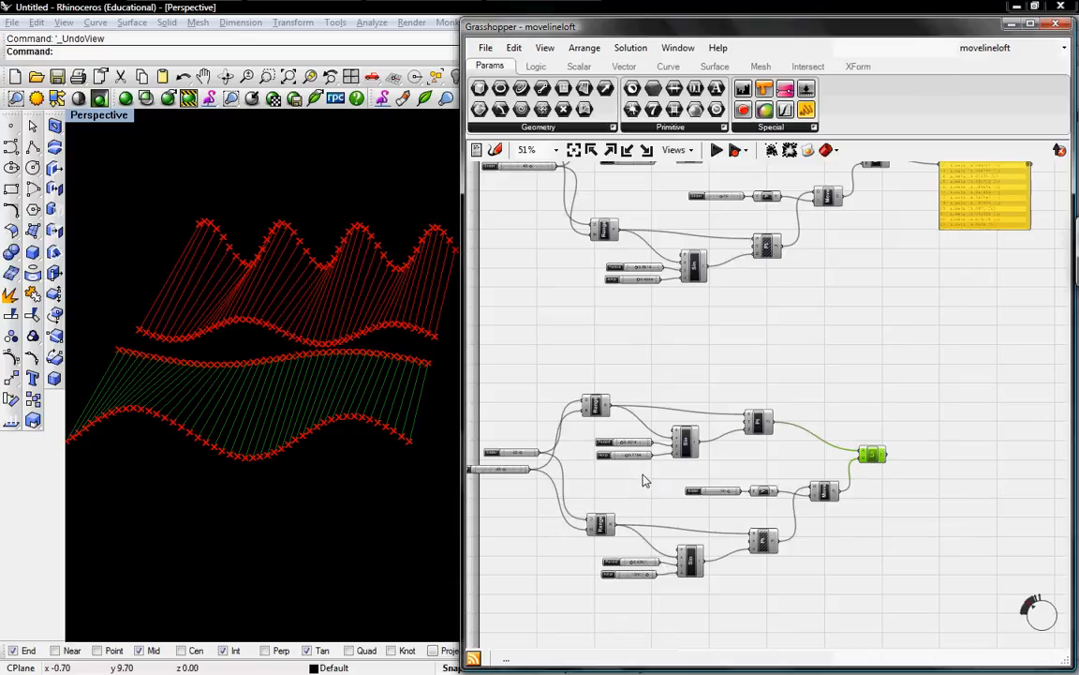
pyautogui.moveTo(761, 485)
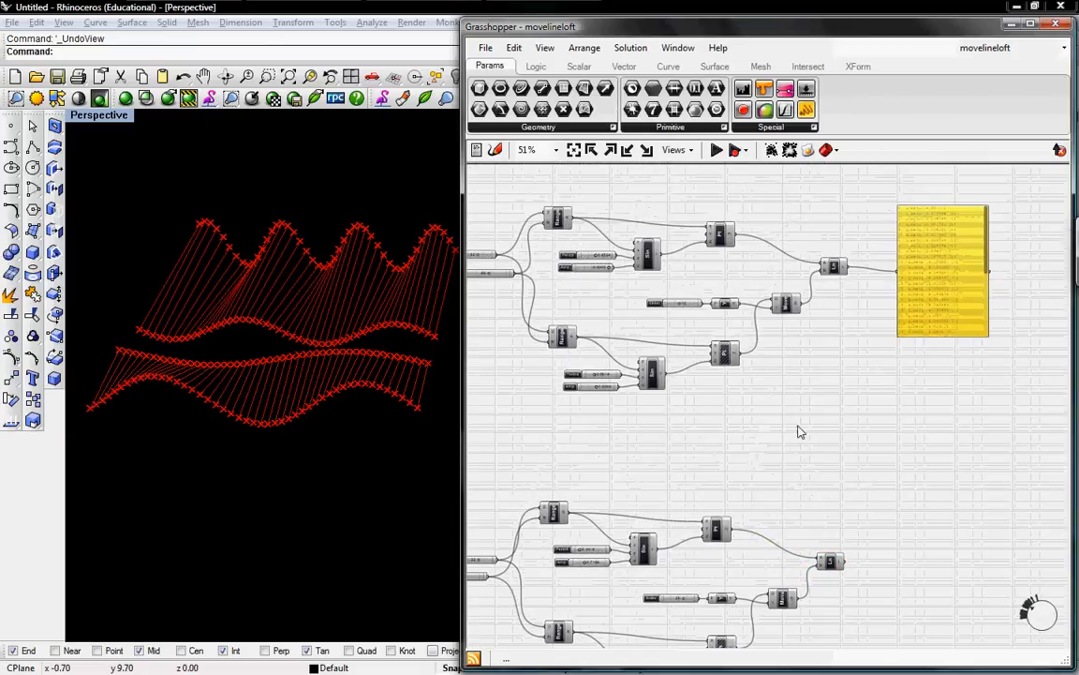
pyautogui.click(941, 271)
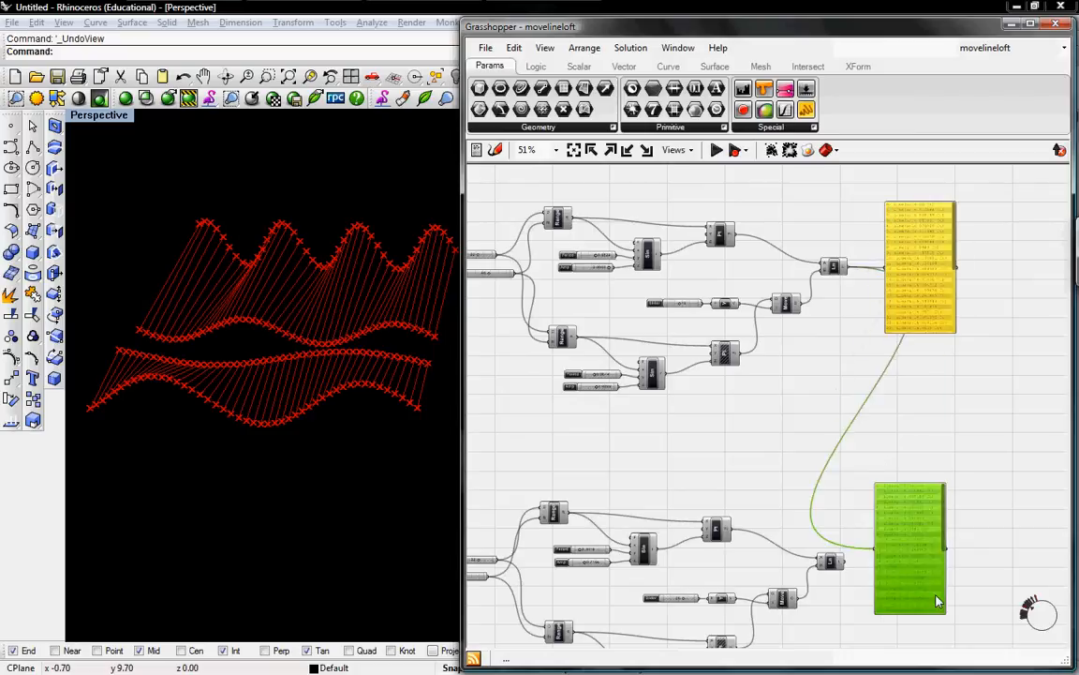
pyautogui.moveTo(909, 547); pyautogui.dragTo(927, 563)
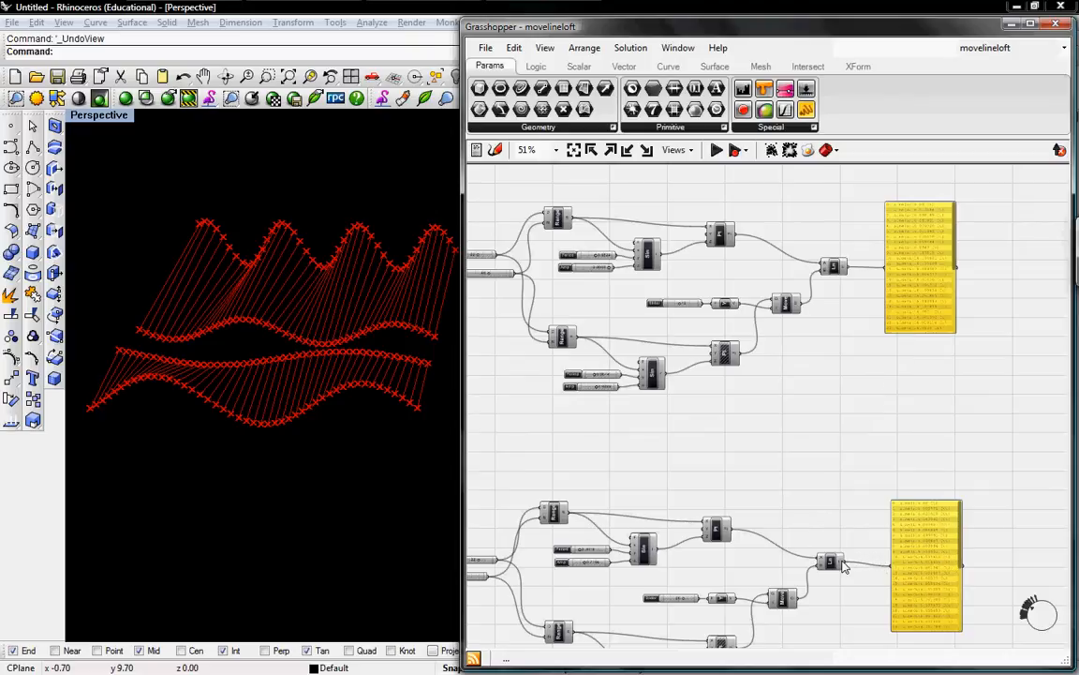
pyautogui.click(832, 266)
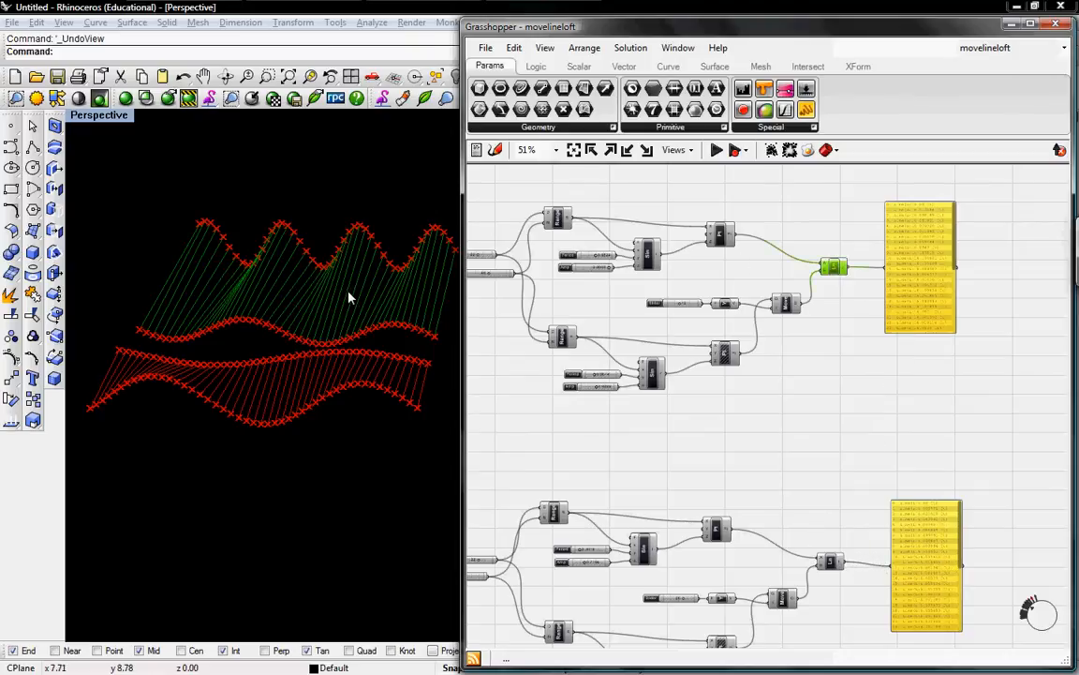
pyautogui.moveTo(391, 331)
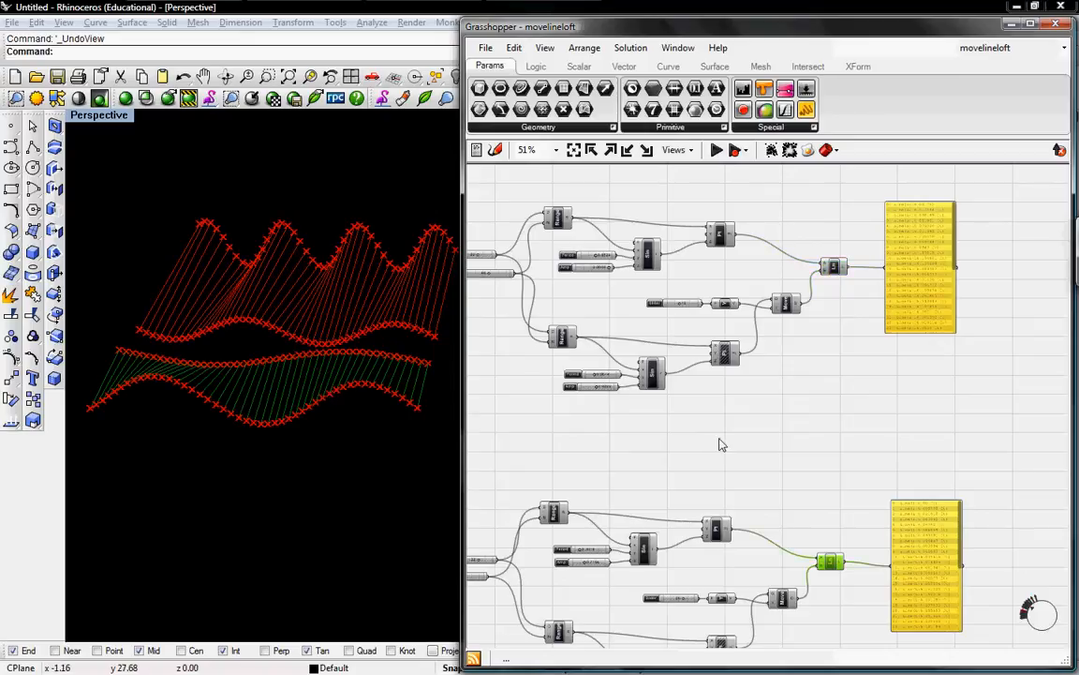
pyautogui.click(1046, 26)
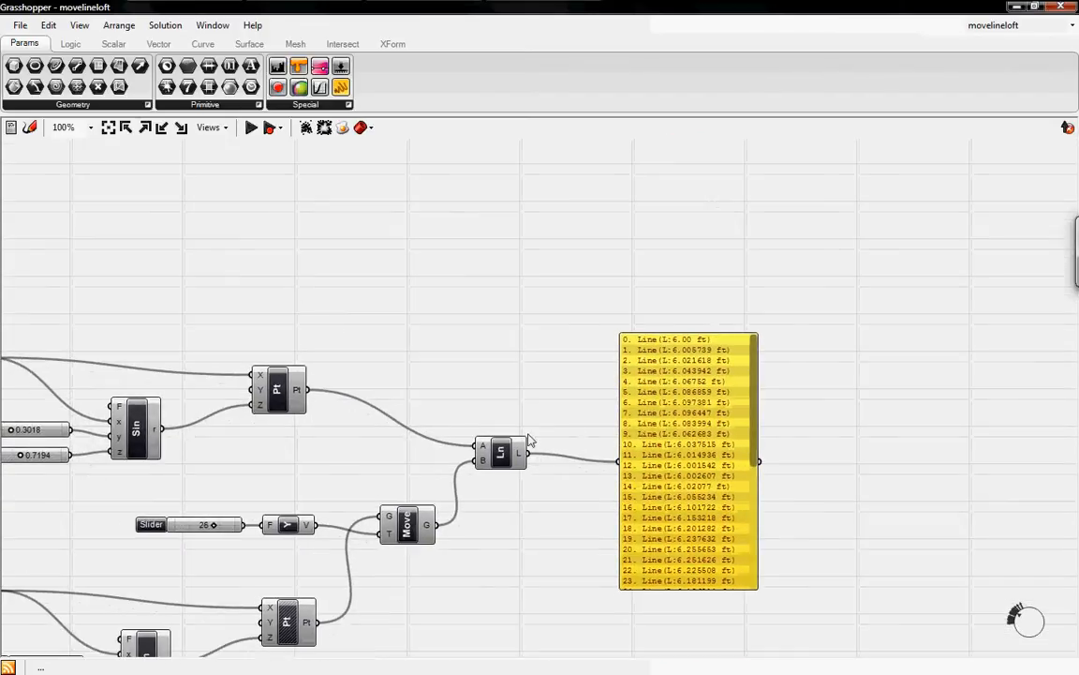
pyautogui.click(500, 453)
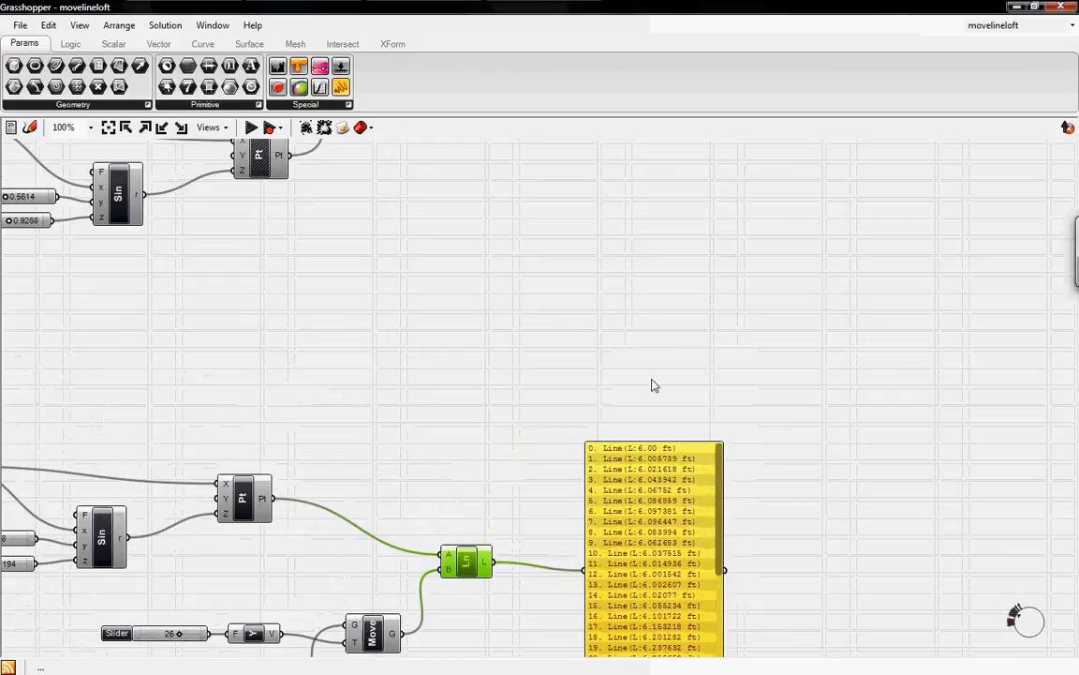
pyautogui.scroll(-3)
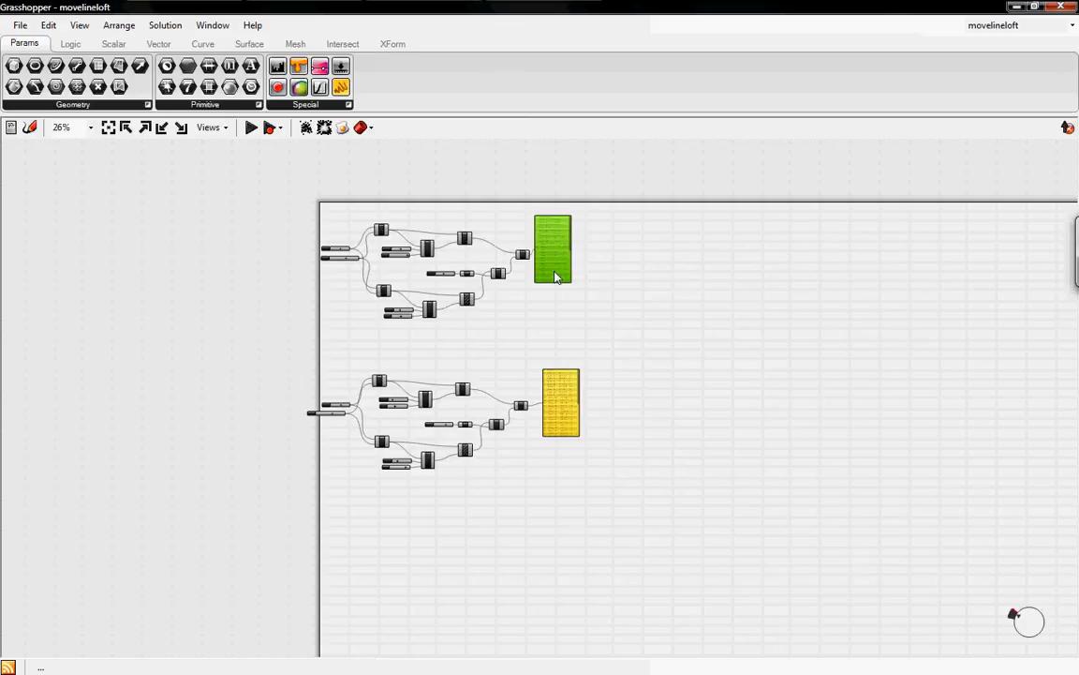
pyautogui.scroll(3)
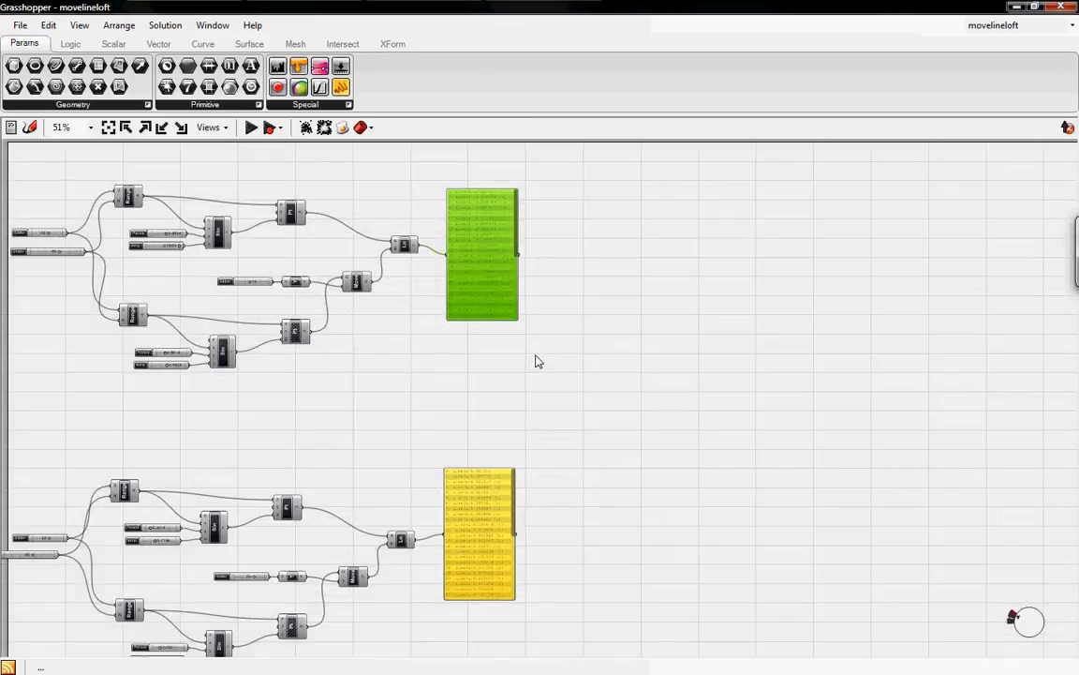
pyautogui.moveTo(371, 225)
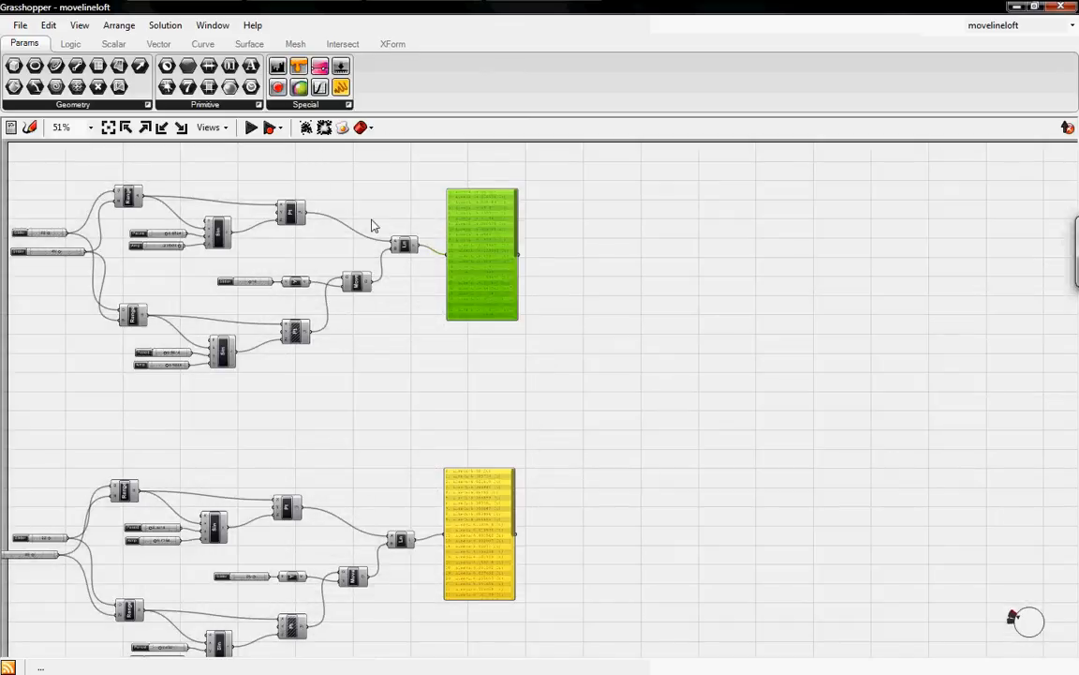
# - Place an Evaluate expression component from Logic > Scalar onto the canvas
pyautogui.click(71, 43)
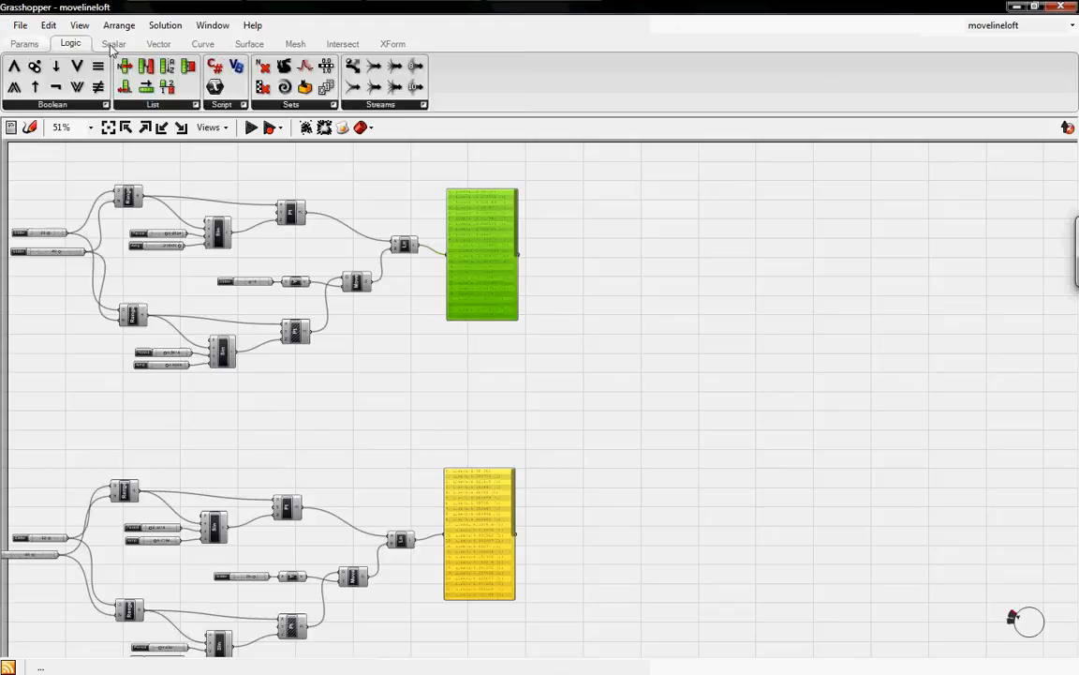
pyautogui.click(112, 43)
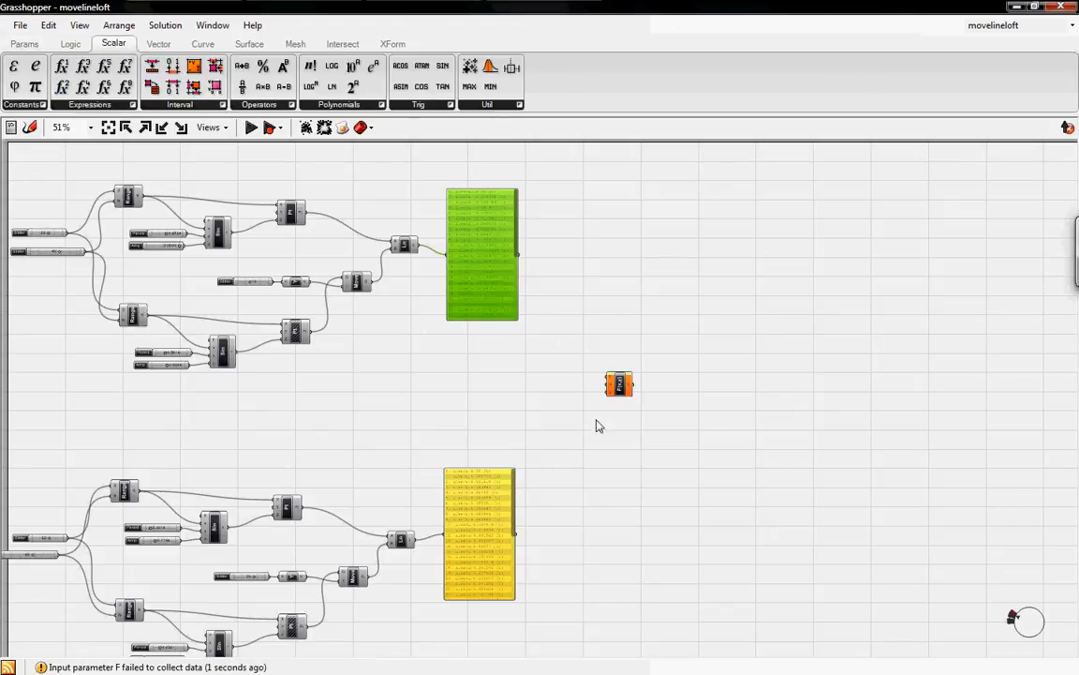
pyautogui.click(619, 384)
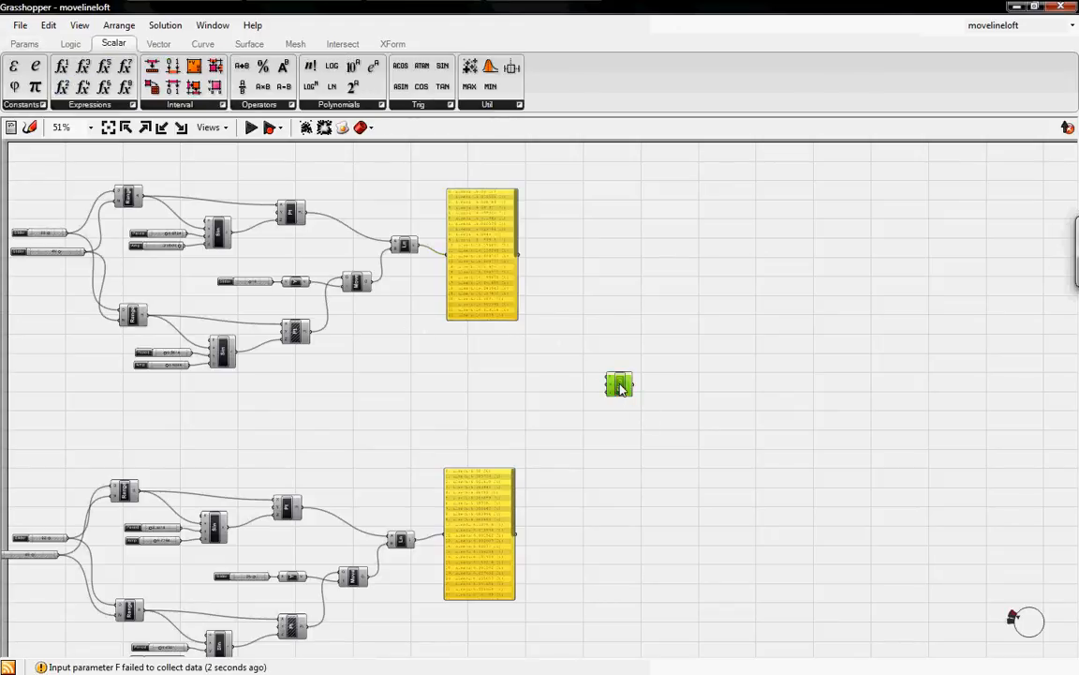
# - Enter Format("Length1,{0},Length2,{1},",x,y) in the Expression Designer and confirm it
pyautogui.doubleClick(618, 384)
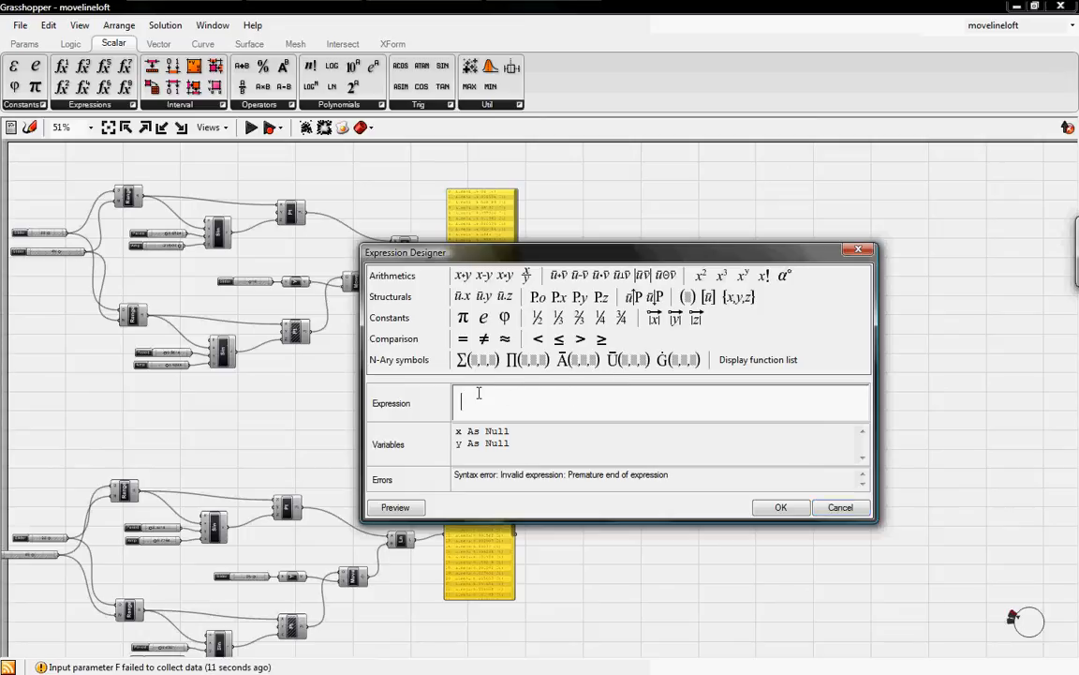
pyautogui.write('Forma')
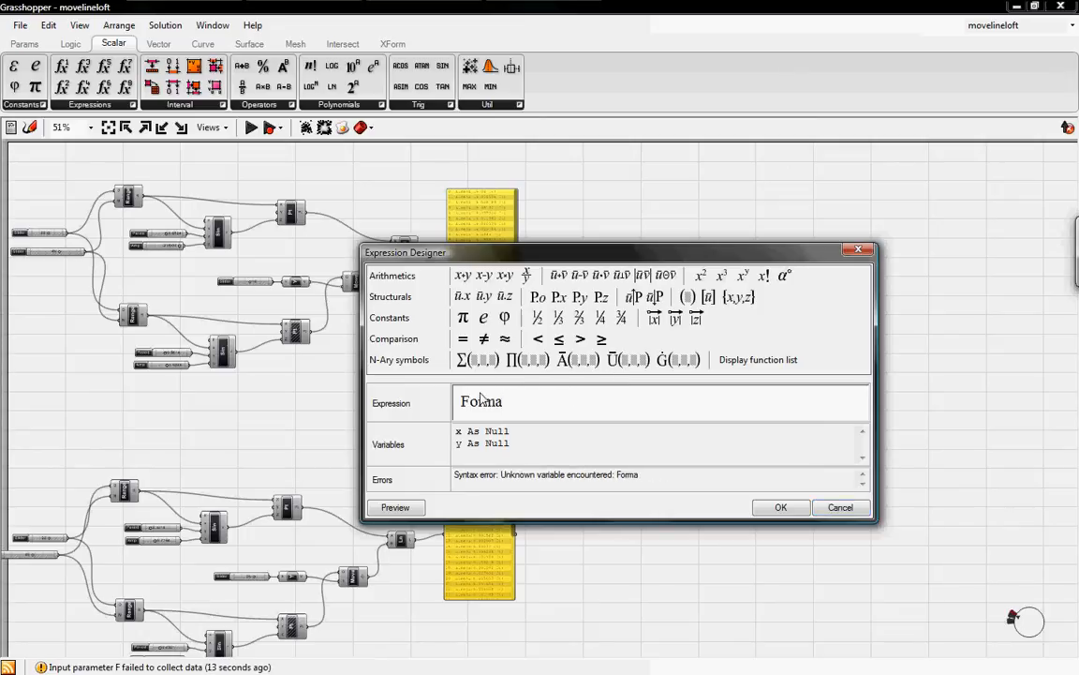
pyautogui.write('t')
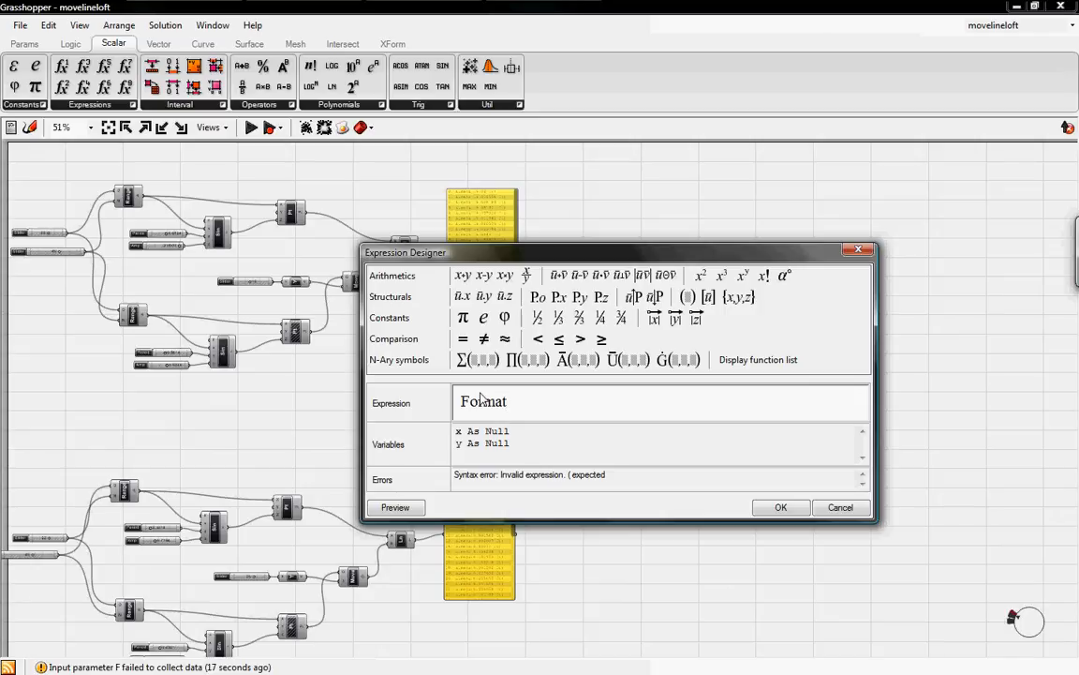
pyautogui.write('(')
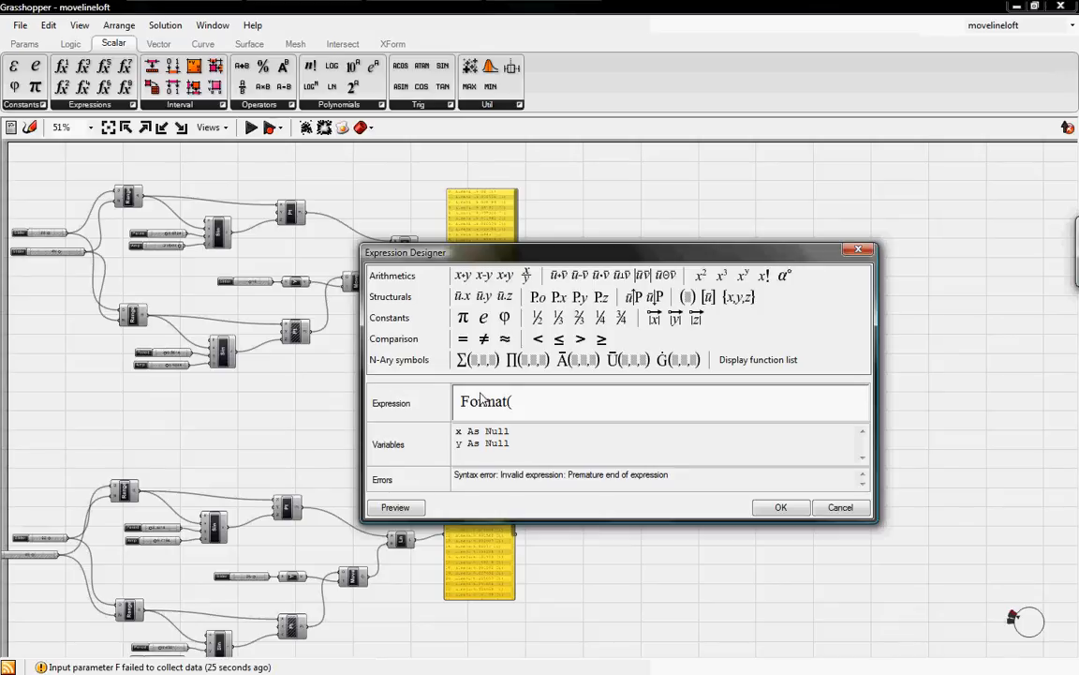
pyautogui.write('Lin')
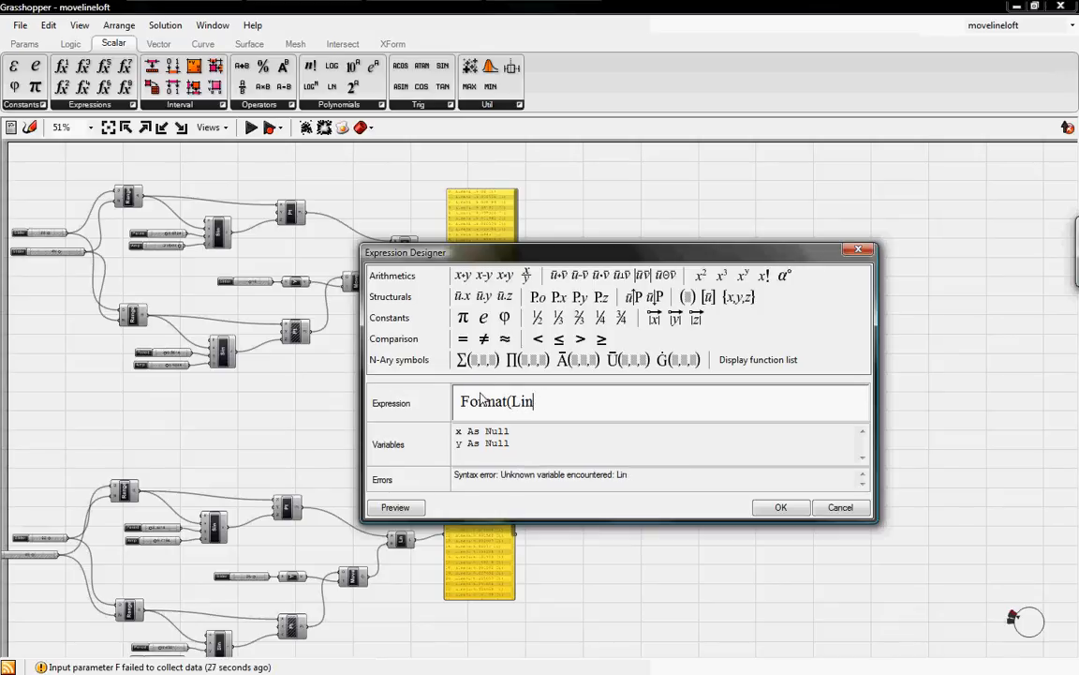
pyautogui.write('gth')
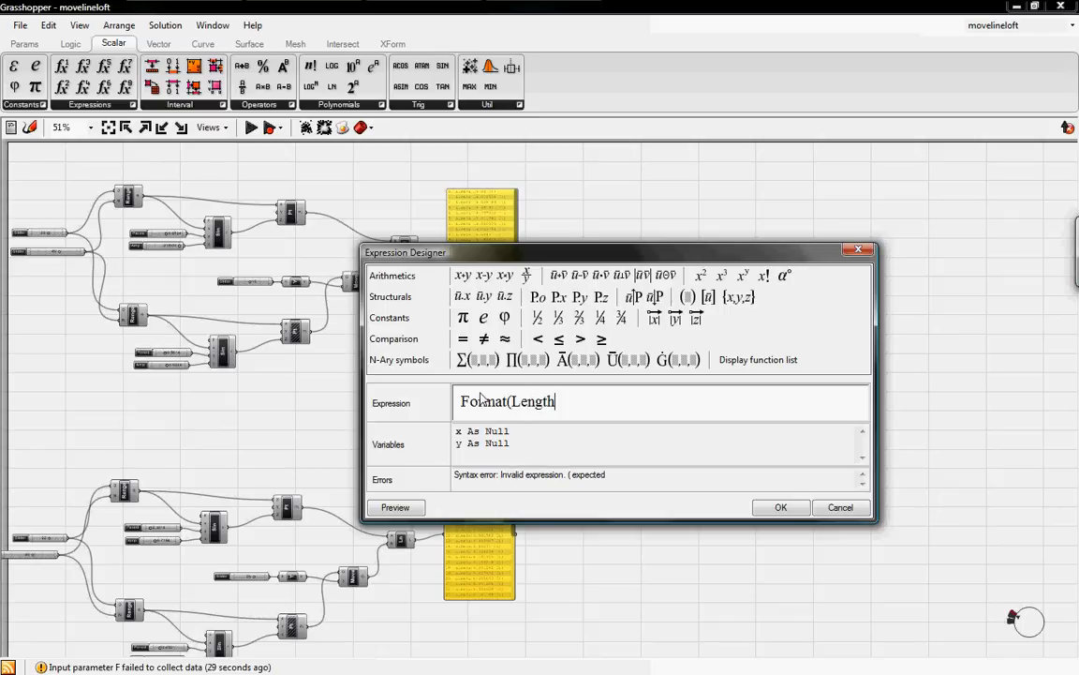
pyautogui.write('1')
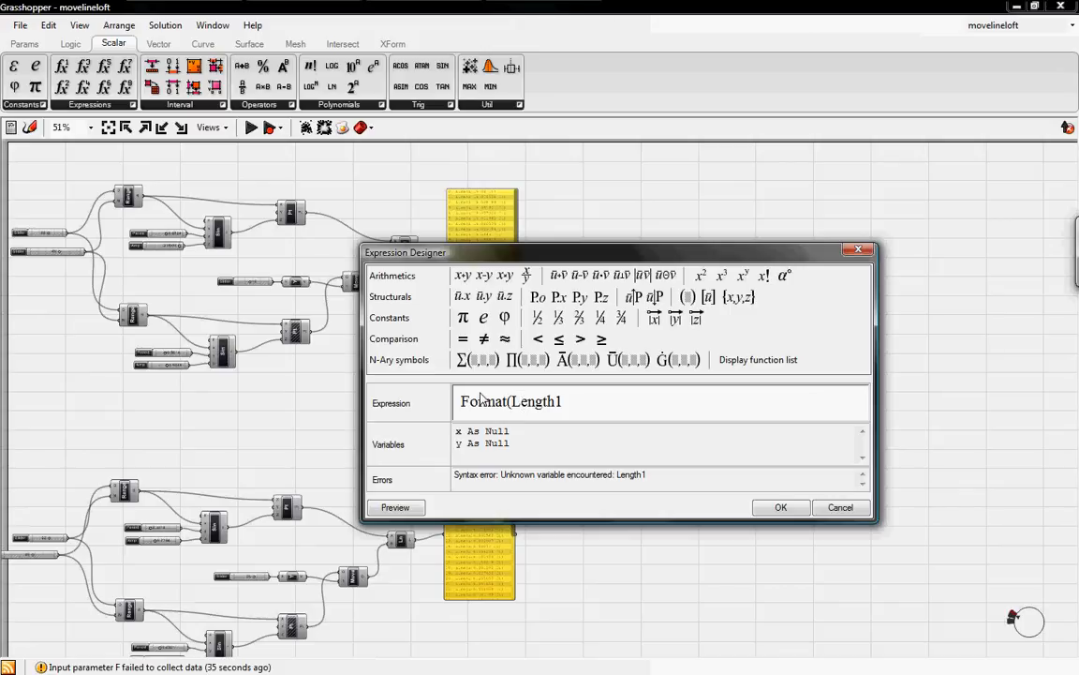
pyautogui.write('"')
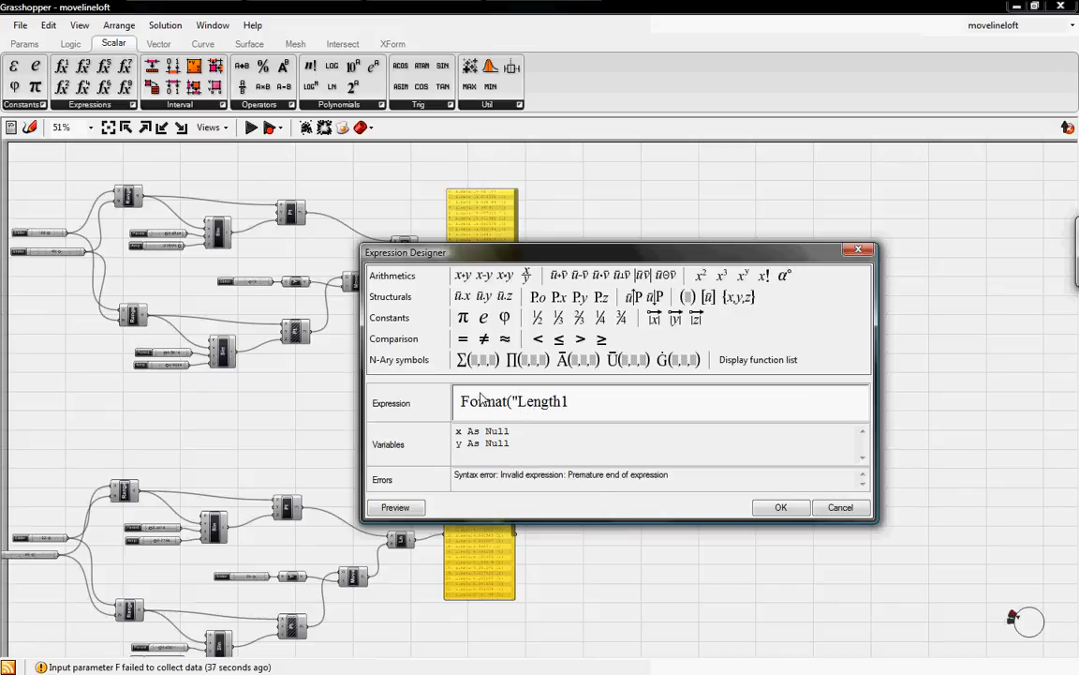
pyautogui.write(',')
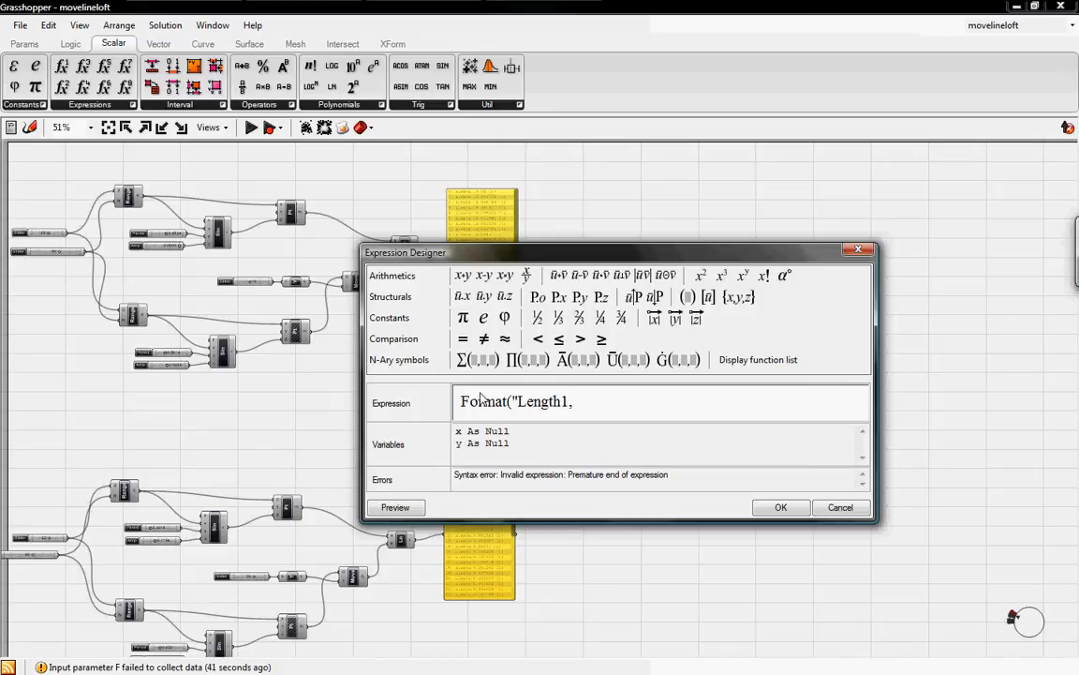
pyautogui.write('{')
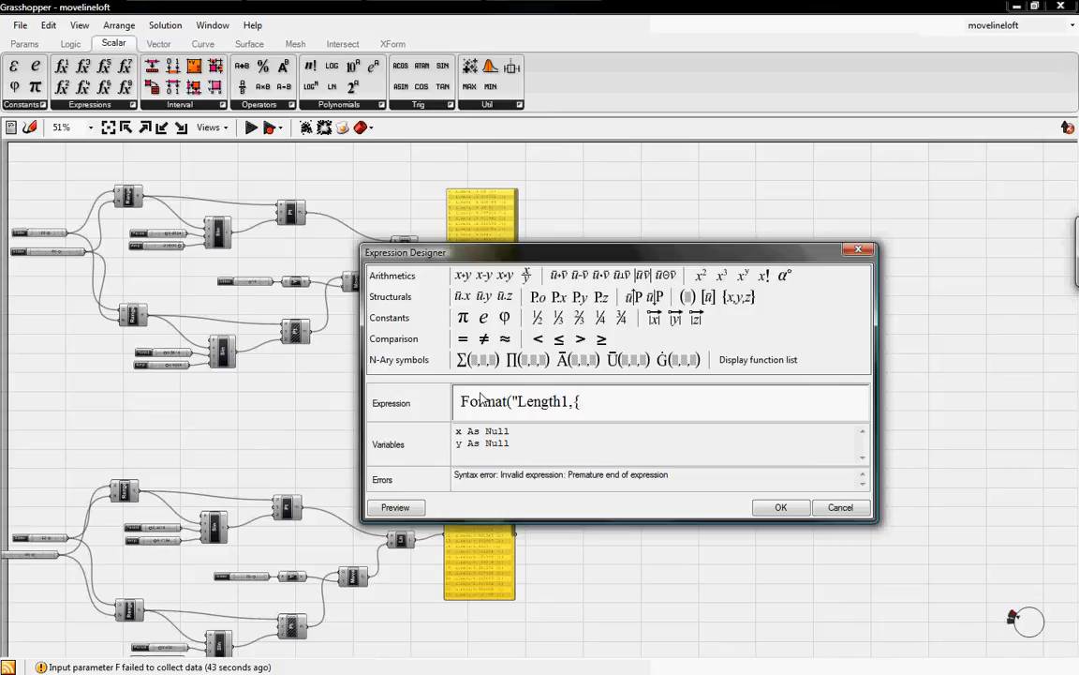
pyautogui.write('0}')
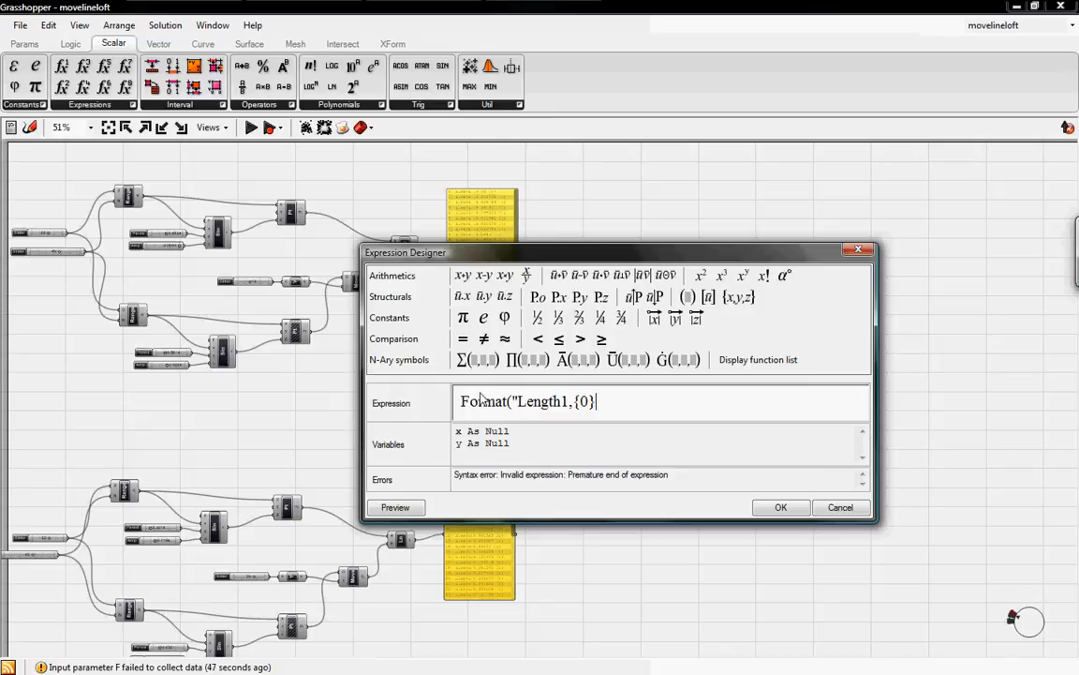
pyautogui.write(',')
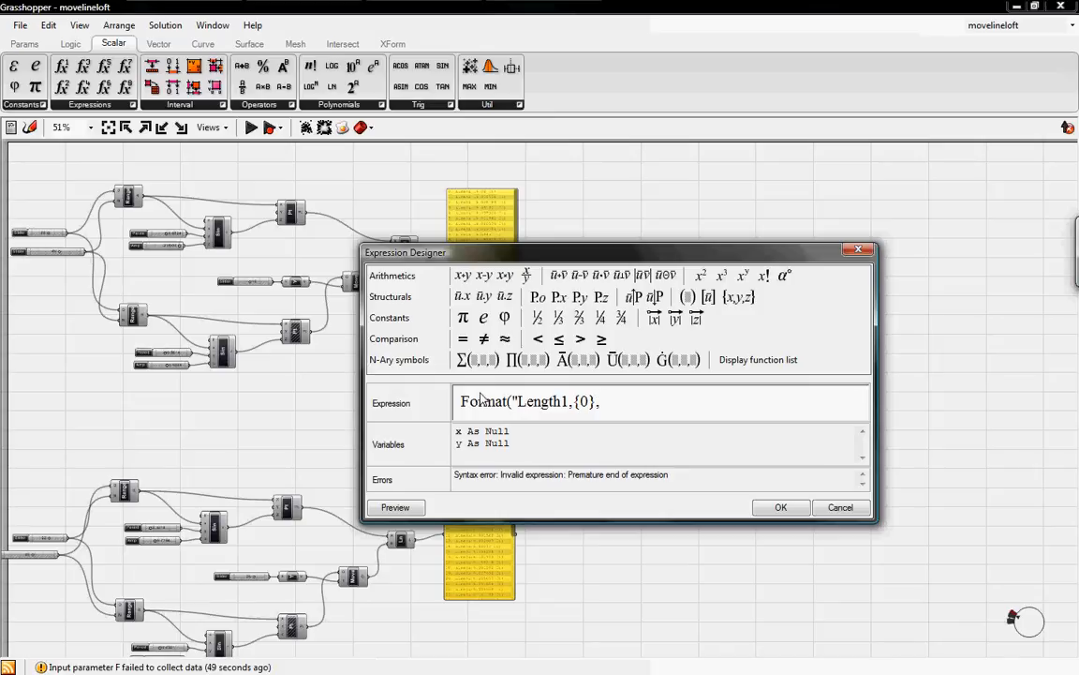
pyautogui.write('L')
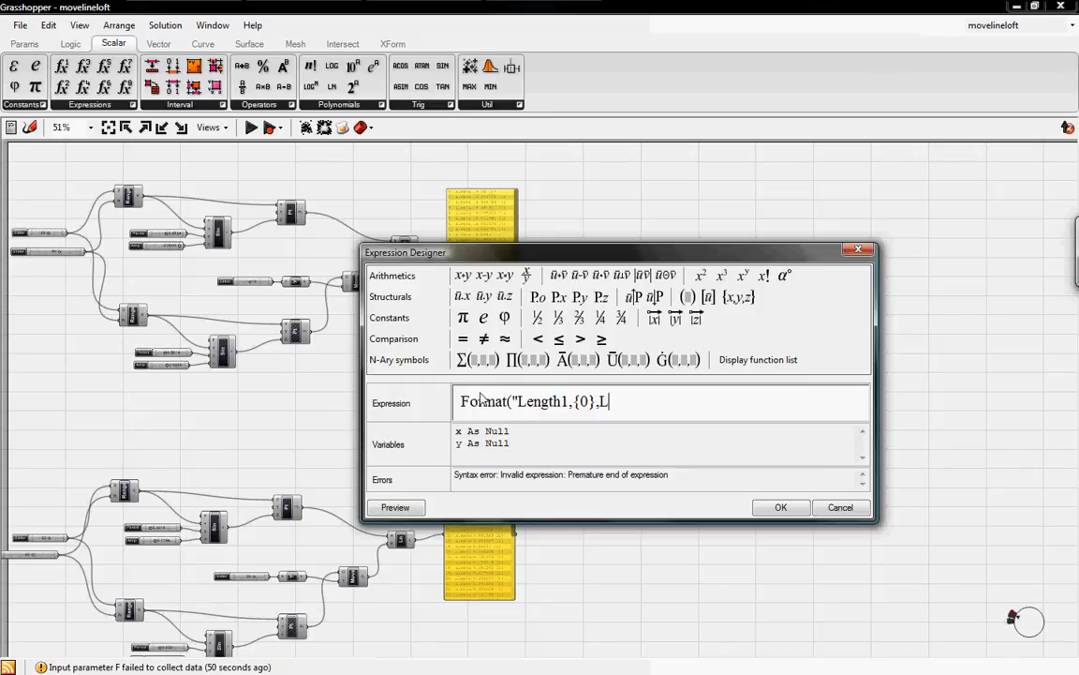
pyautogui.write('ength2')
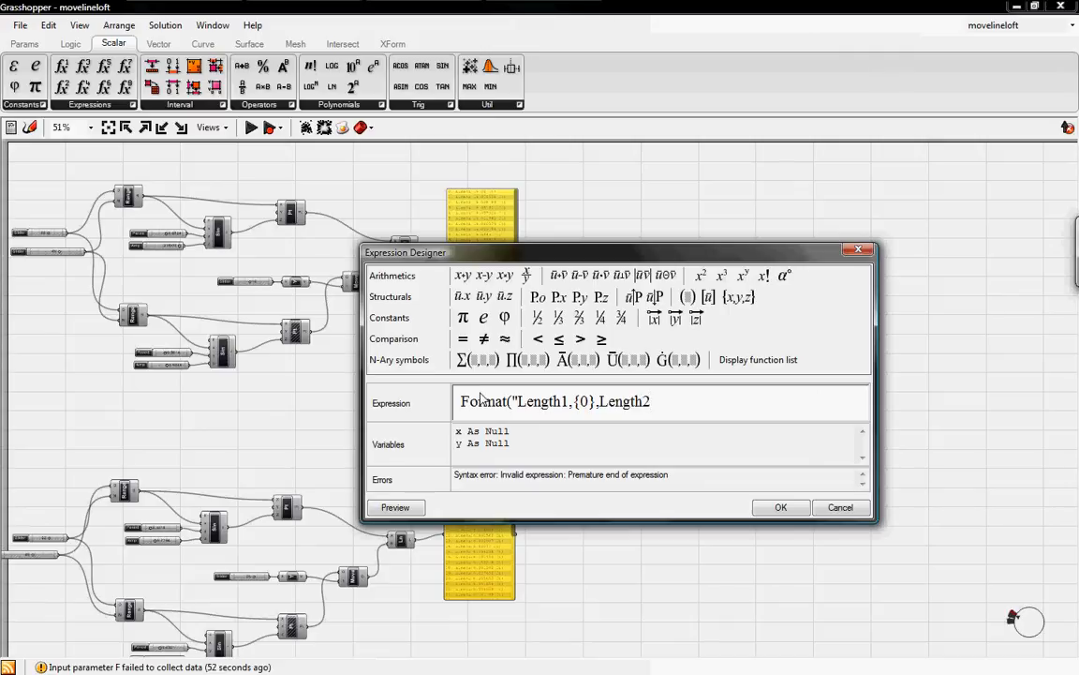
pyautogui.write(',{')
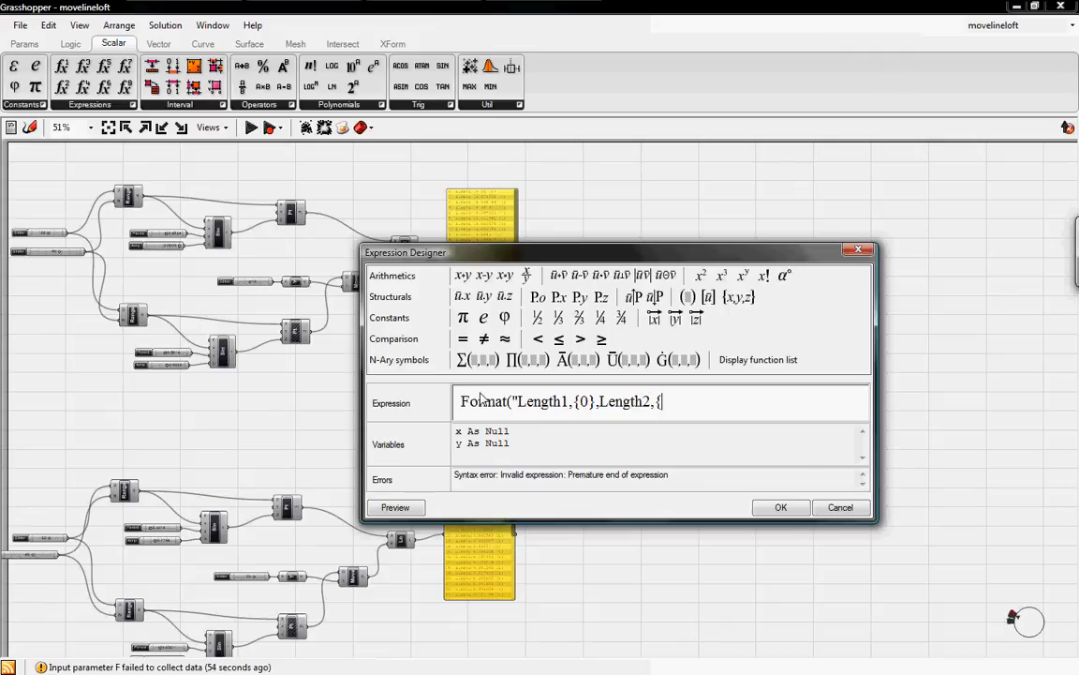
pyautogui.write('1}')
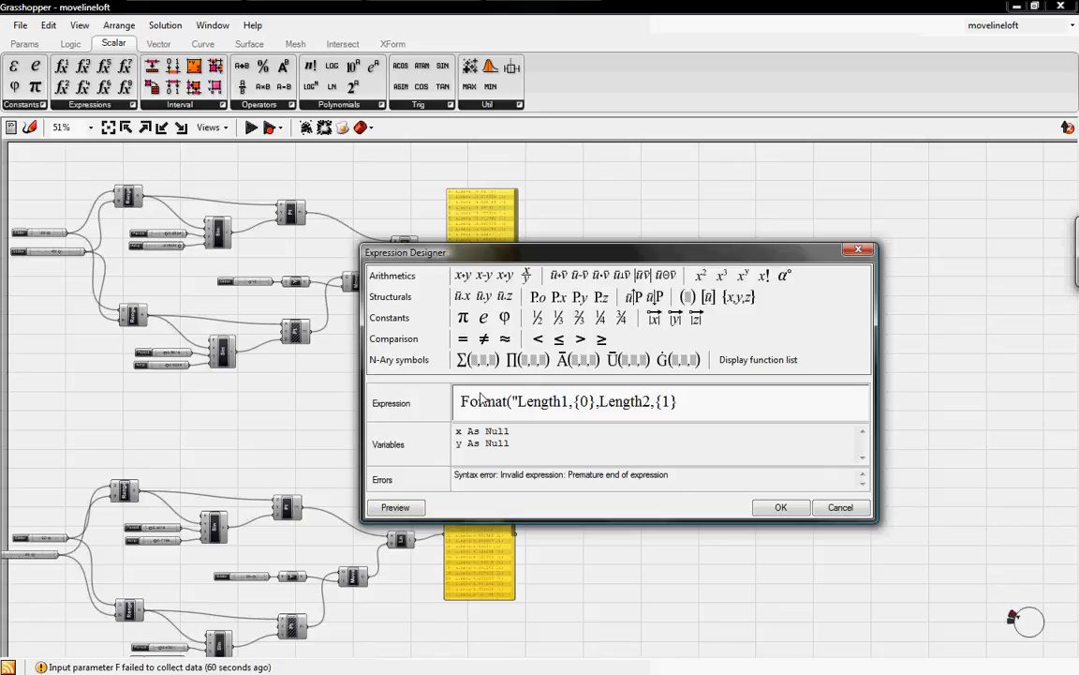
pyautogui.write(',')
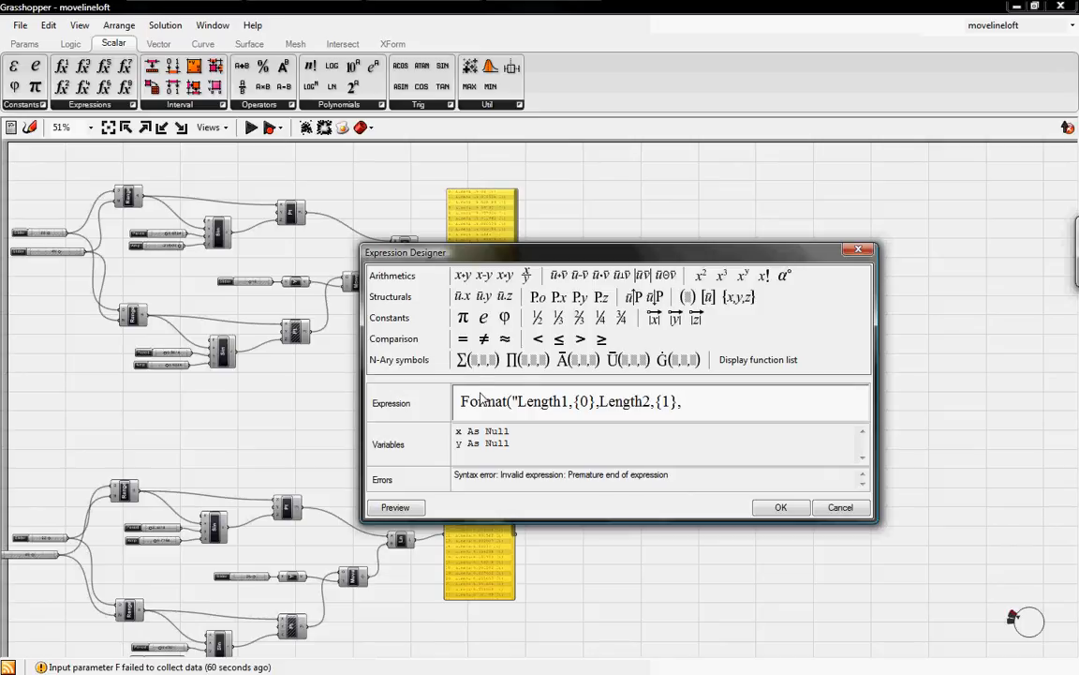
pyautogui.write('"')
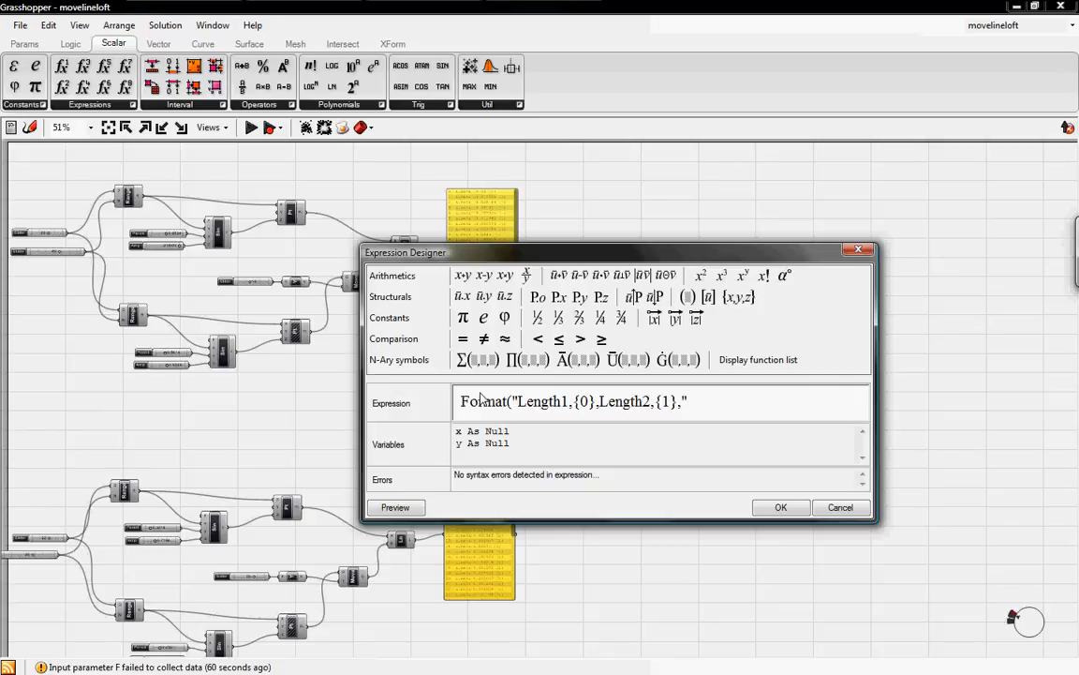
pyautogui.write(',')
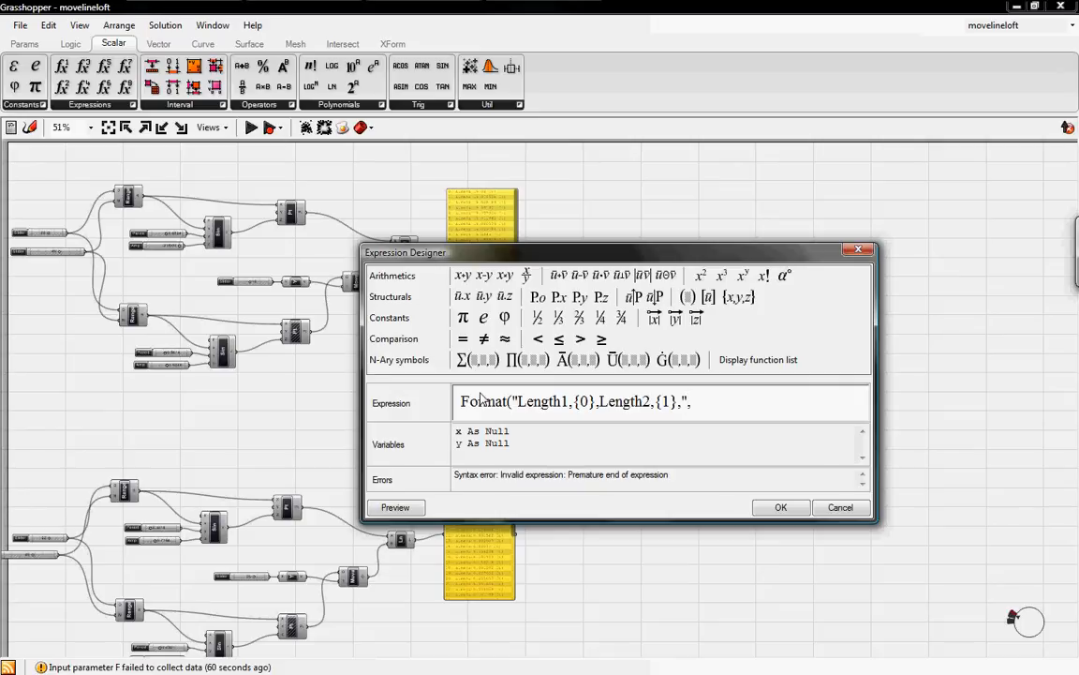
pyautogui.write('x,y')
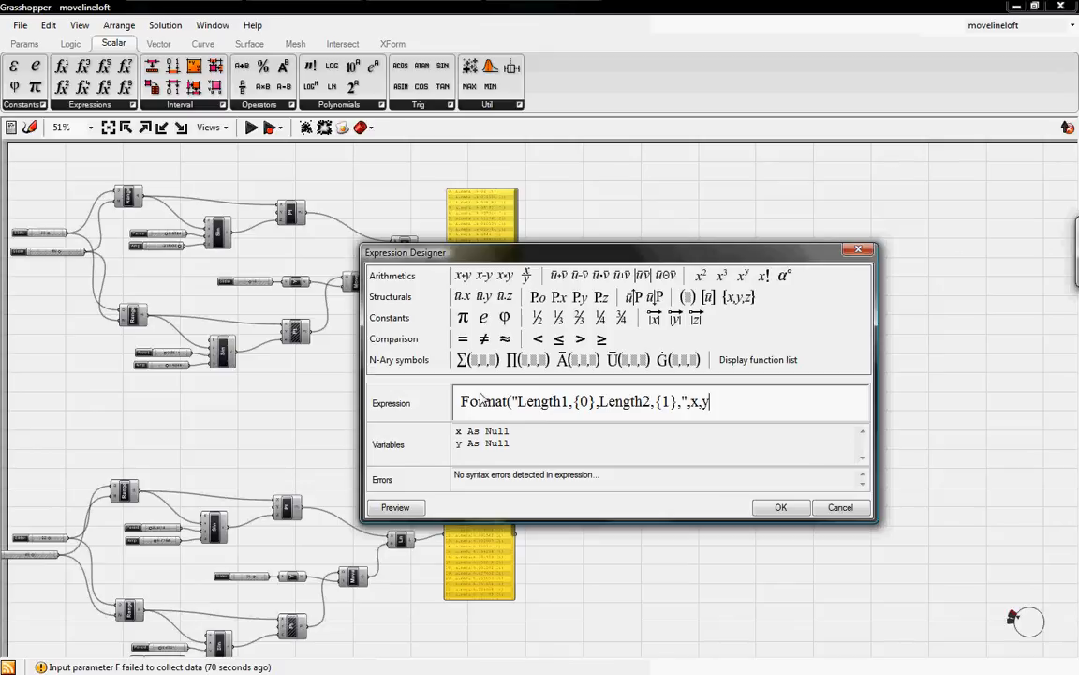
pyautogui.write(')')
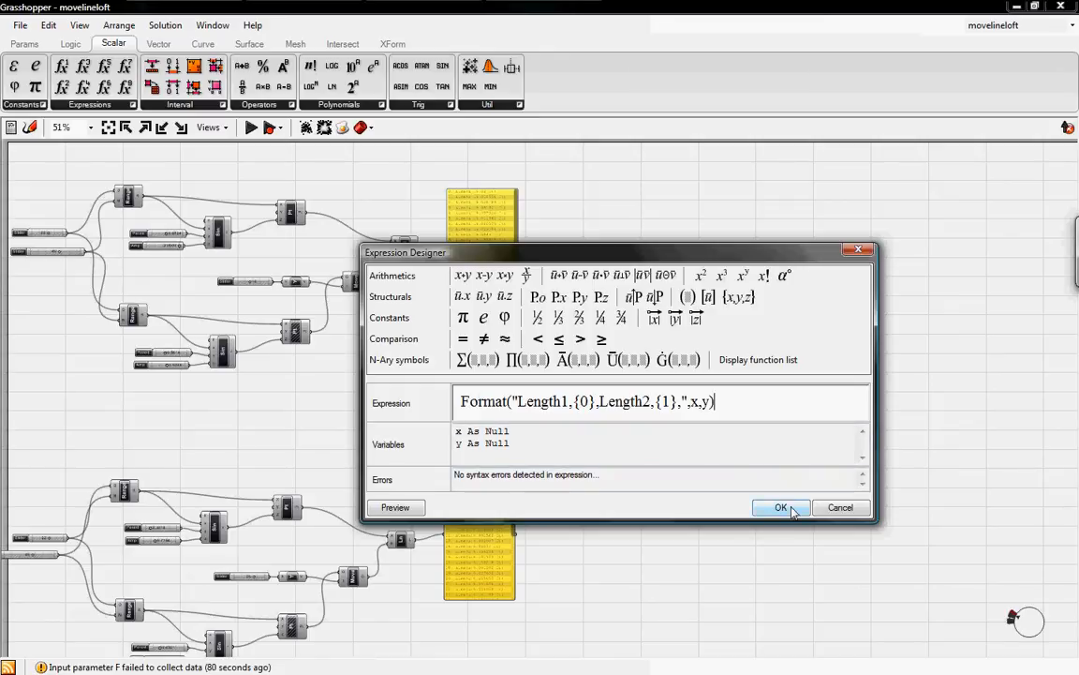
pyautogui.click(780, 506)
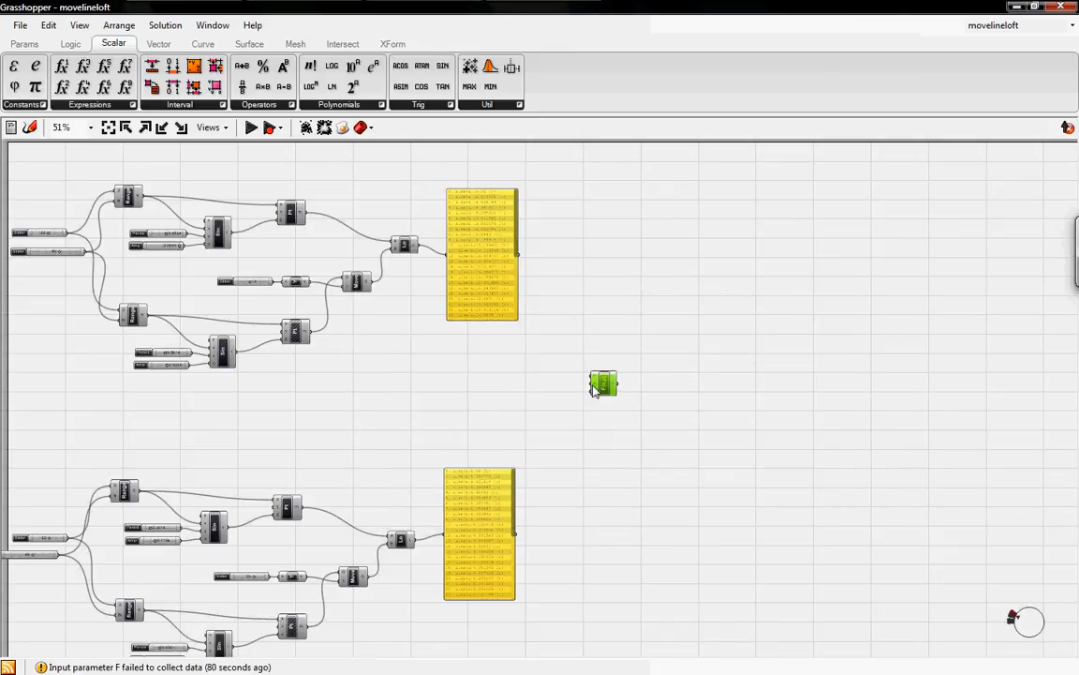
# - Connect the line panels to Evaluate inputs x and y and display output r in a widened panel
pyautogui.scroll(3)
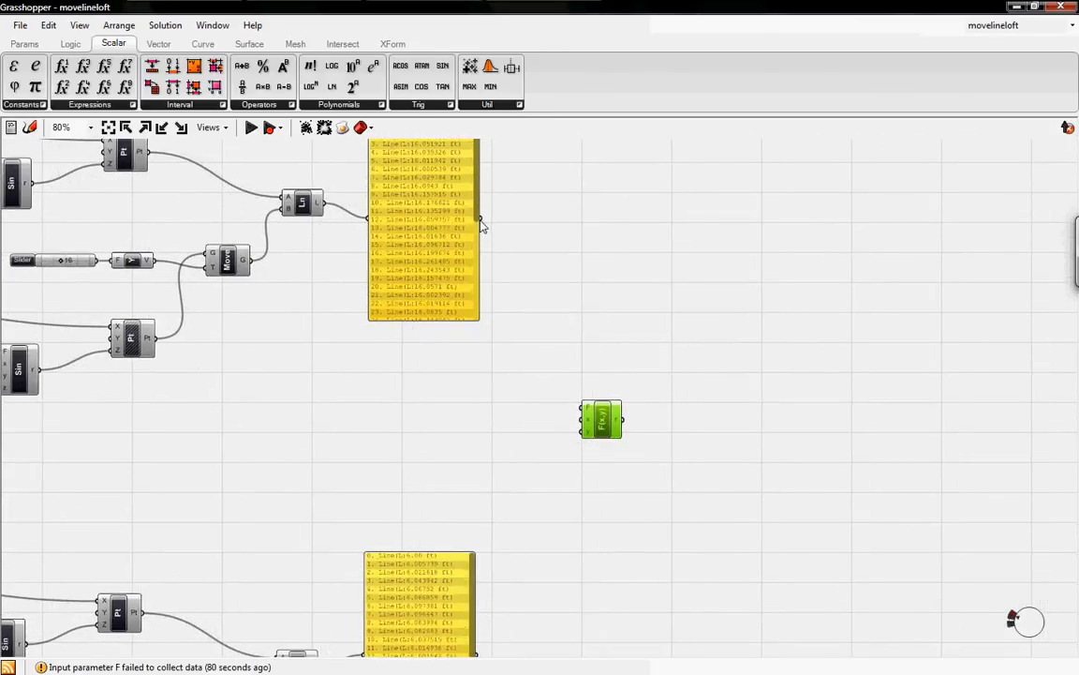
pyautogui.moveTo(479, 221); pyautogui.dragTo(581, 416)
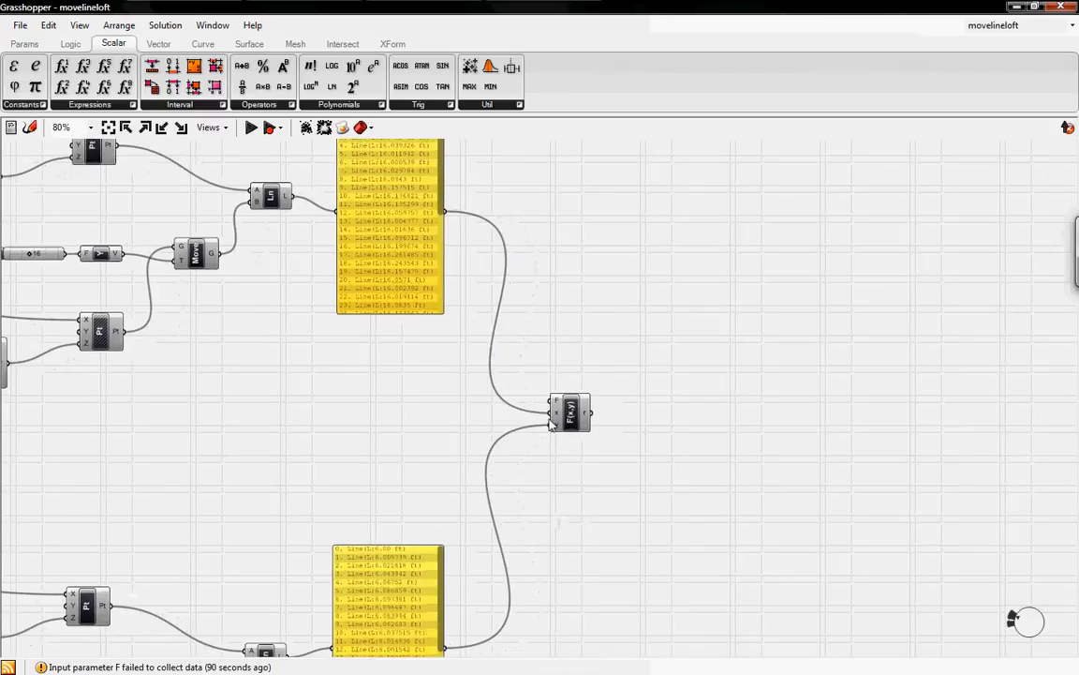
pyautogui.click(390, 225)
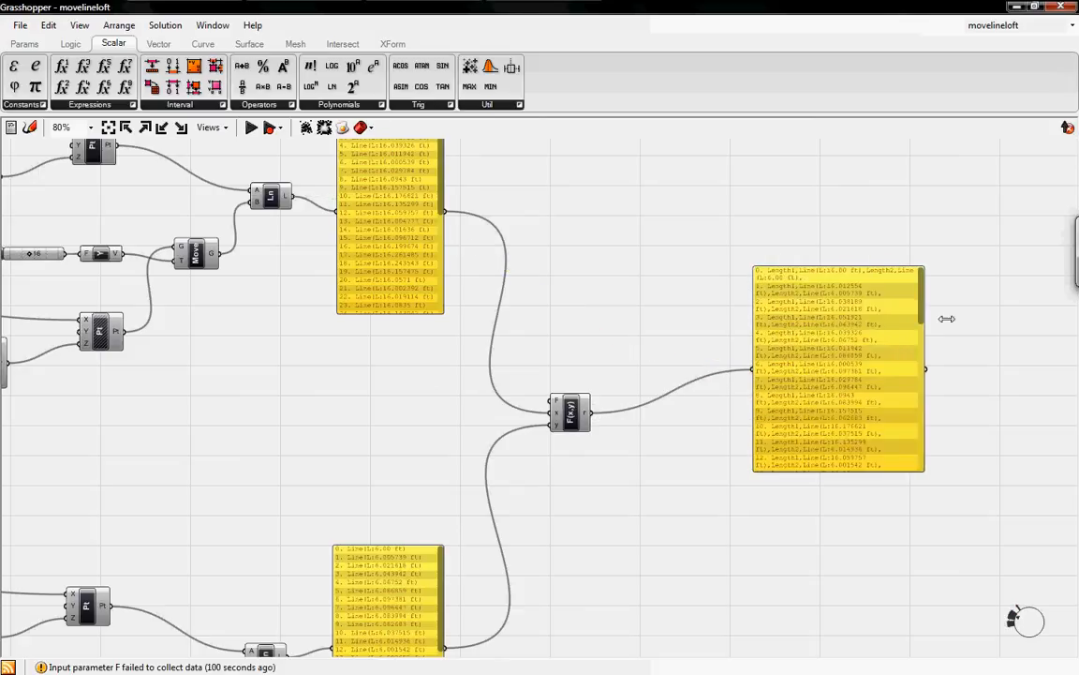
pyautogui.moveTo(925, 367); pyautogui.dragTo(1027, 368)
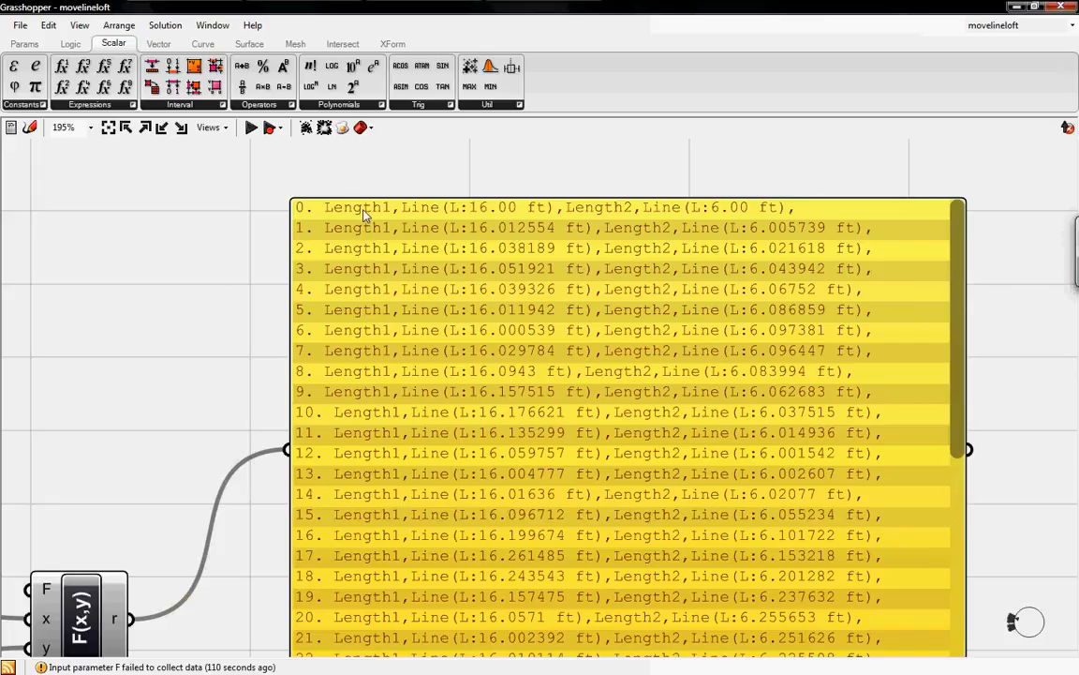
pyautogui.moveTo(298, 354)
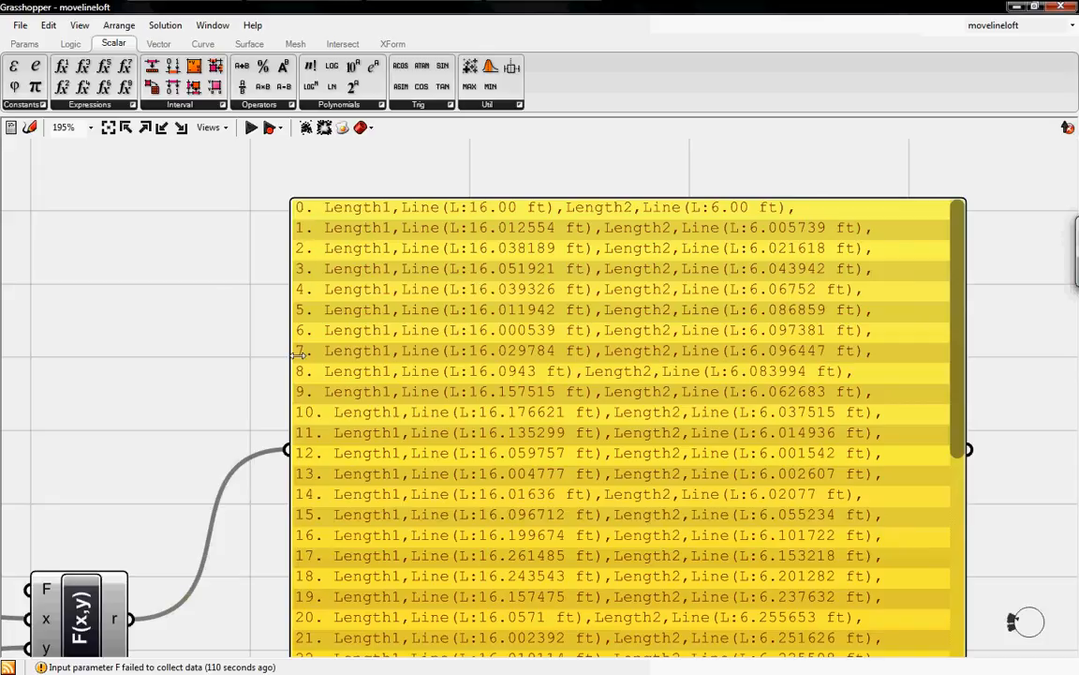
pyautogui.moveTo(341, 214)
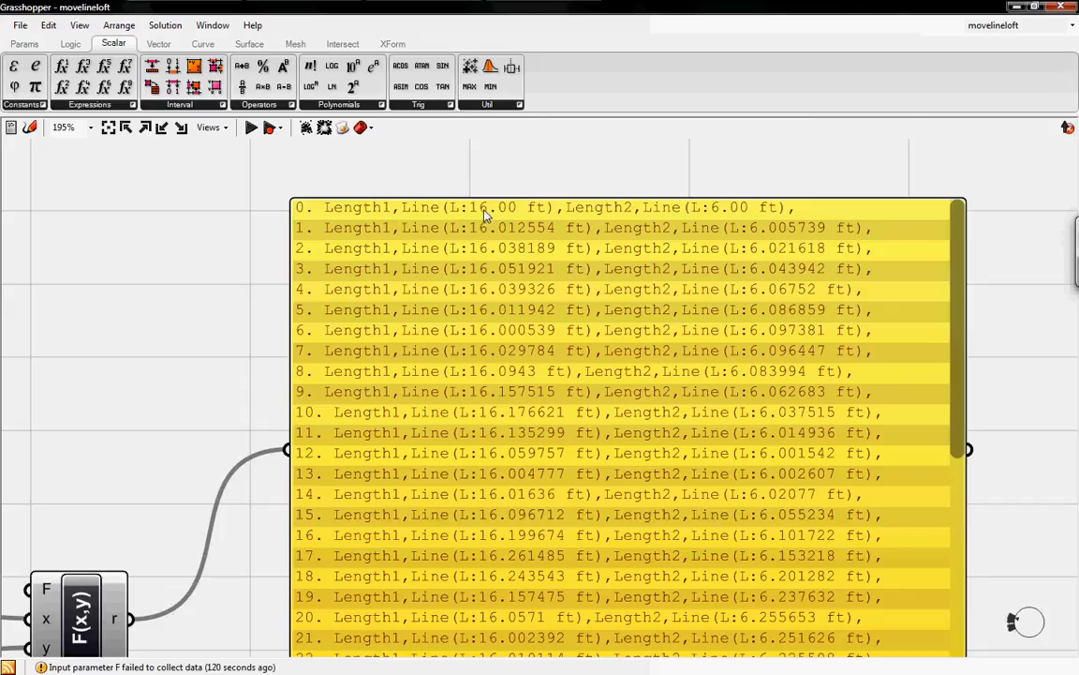
pyautogui.moveTo(589, 218)
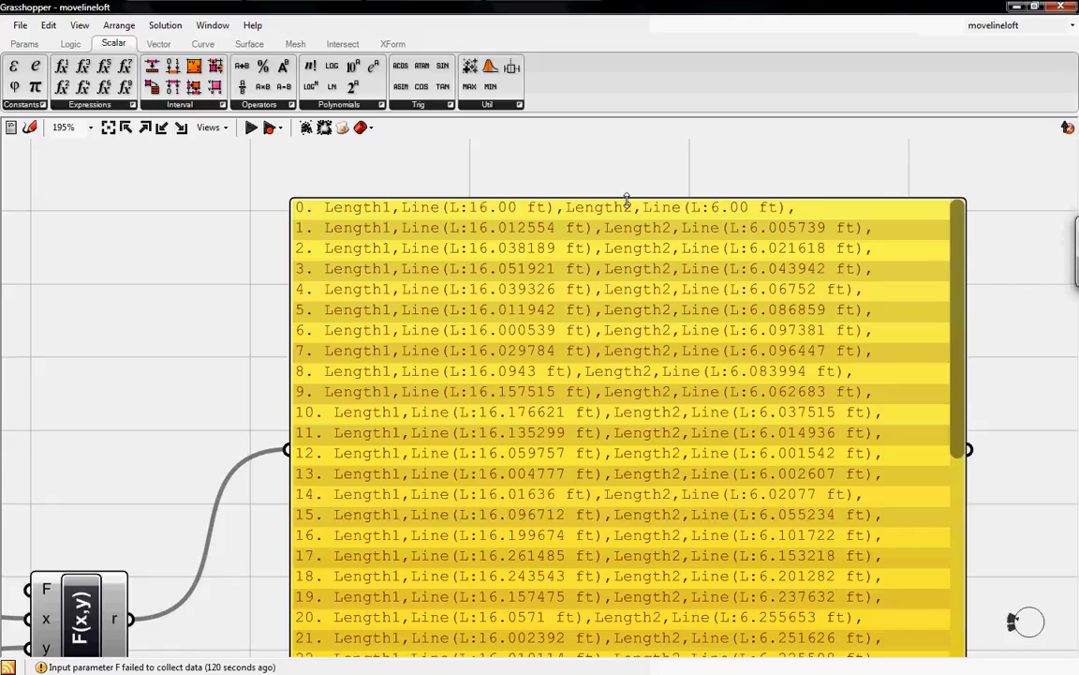
pyautogui.moveTo(671, 234)
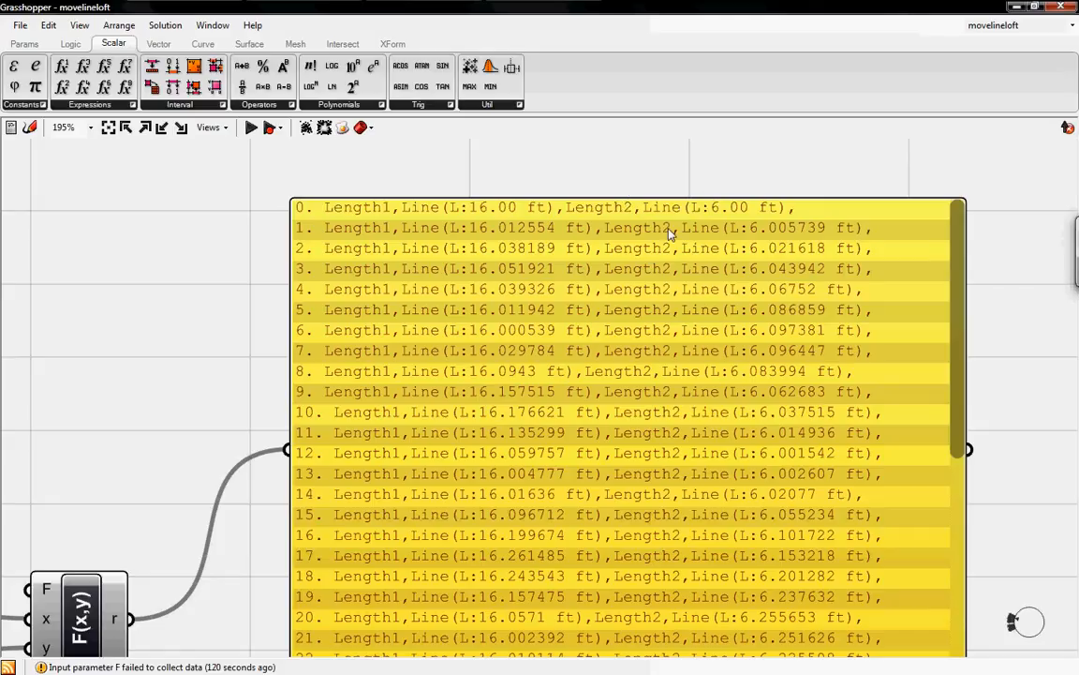
pyautogui.scroll(-3)
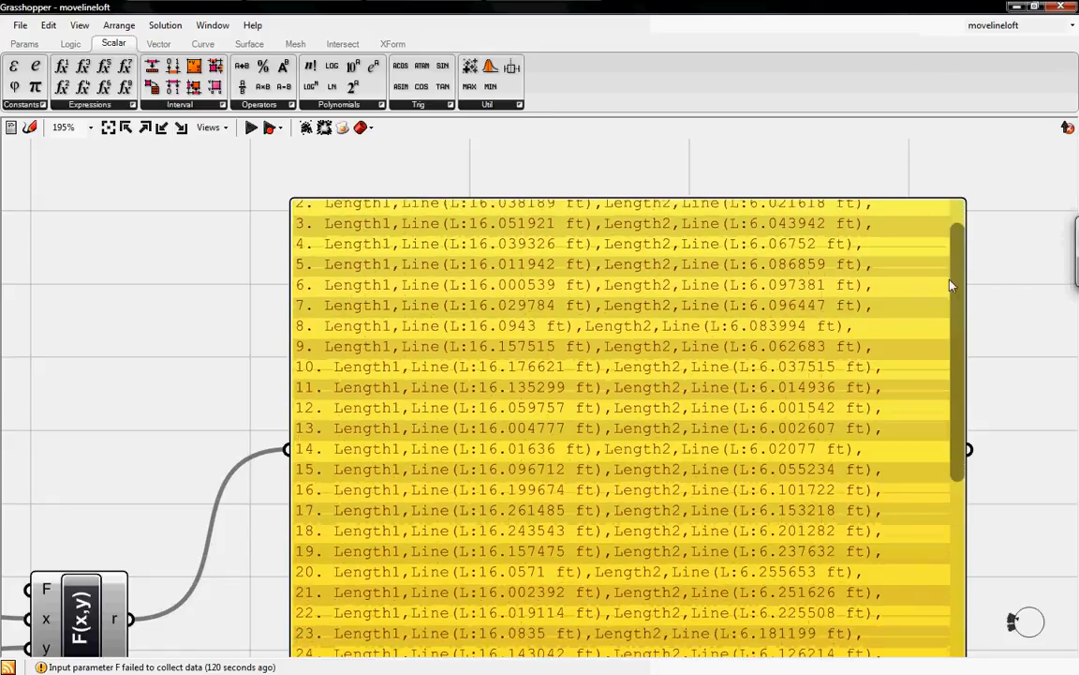
pyautogui.scroll(-3)
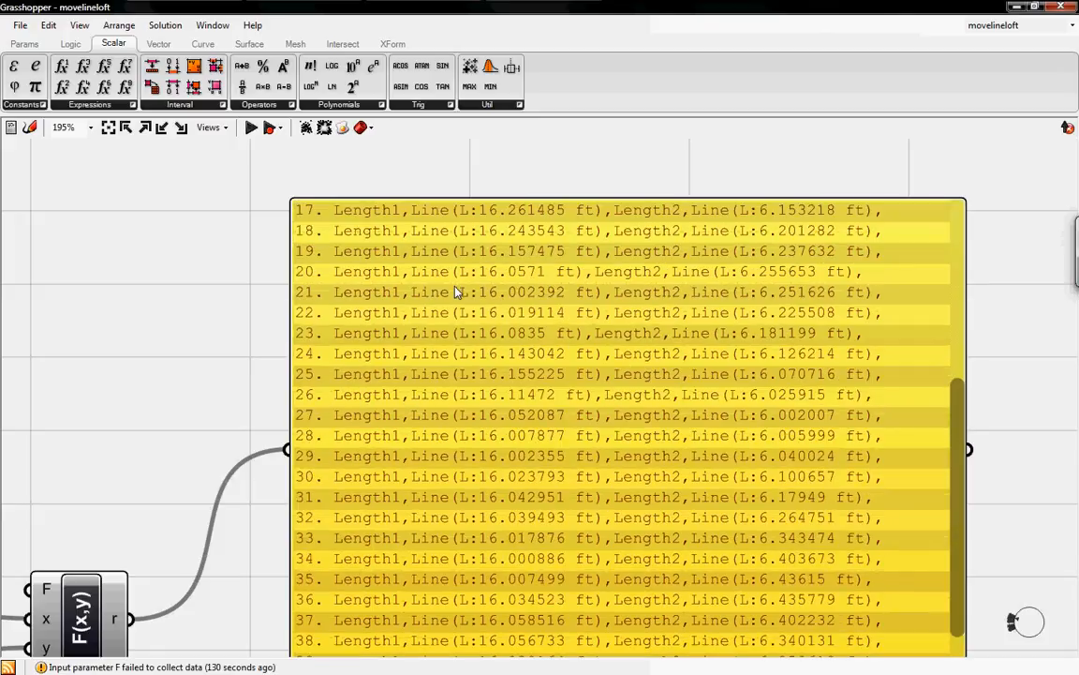
pyautogui.moveTo(879, 301)
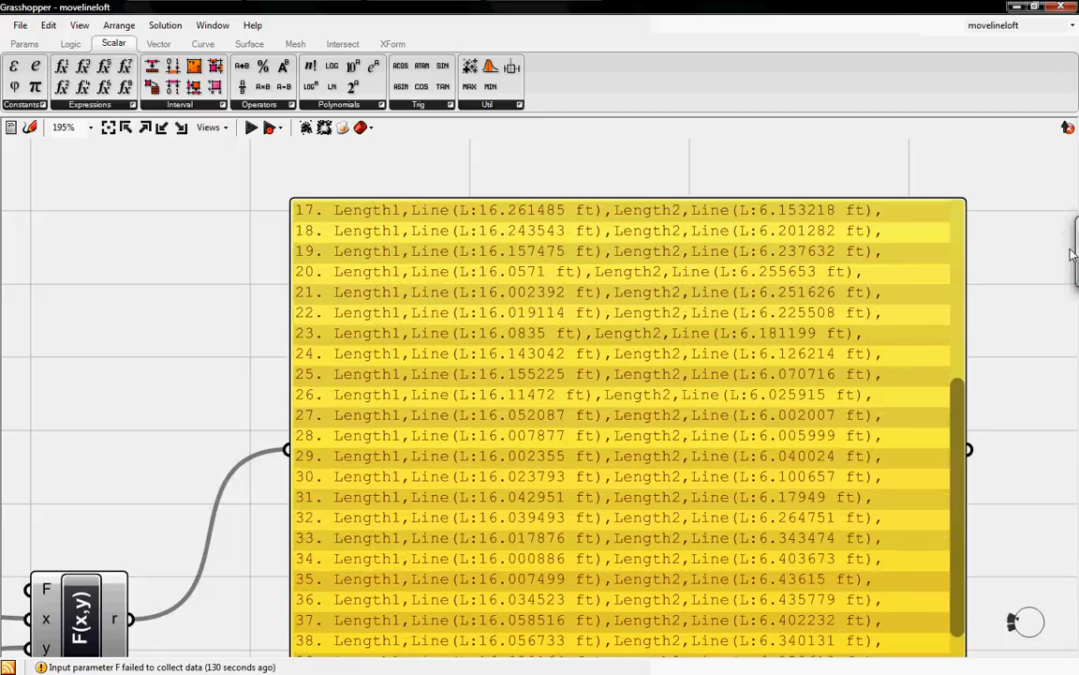
pyautogui.moveTo(223, 255)
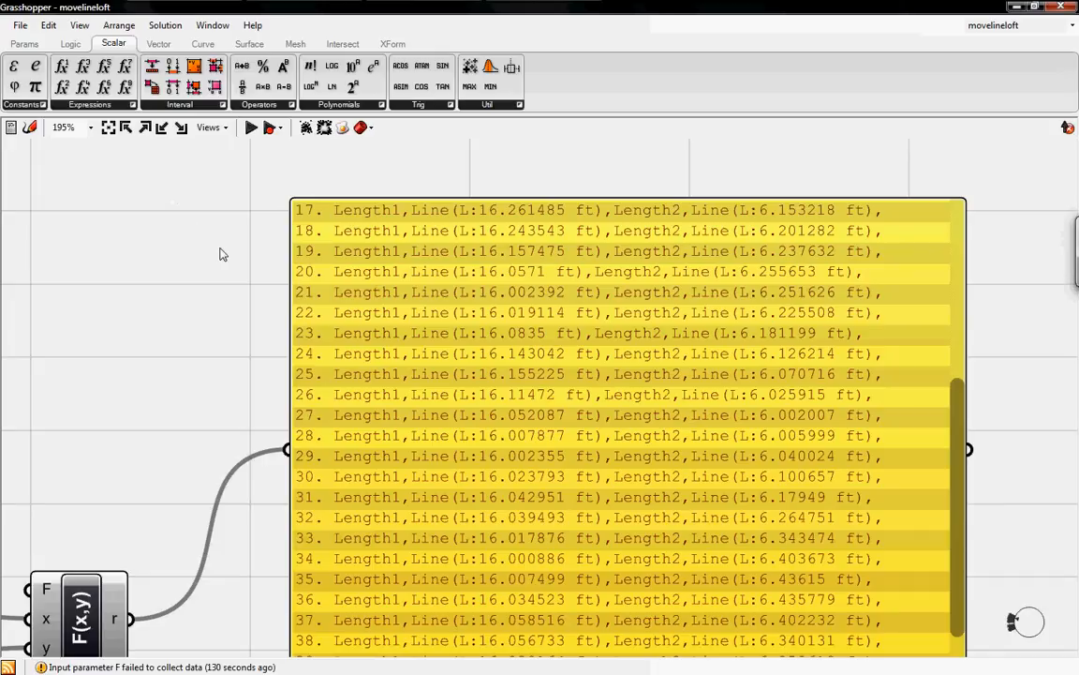
pyautogui.moveTo(235, 259)
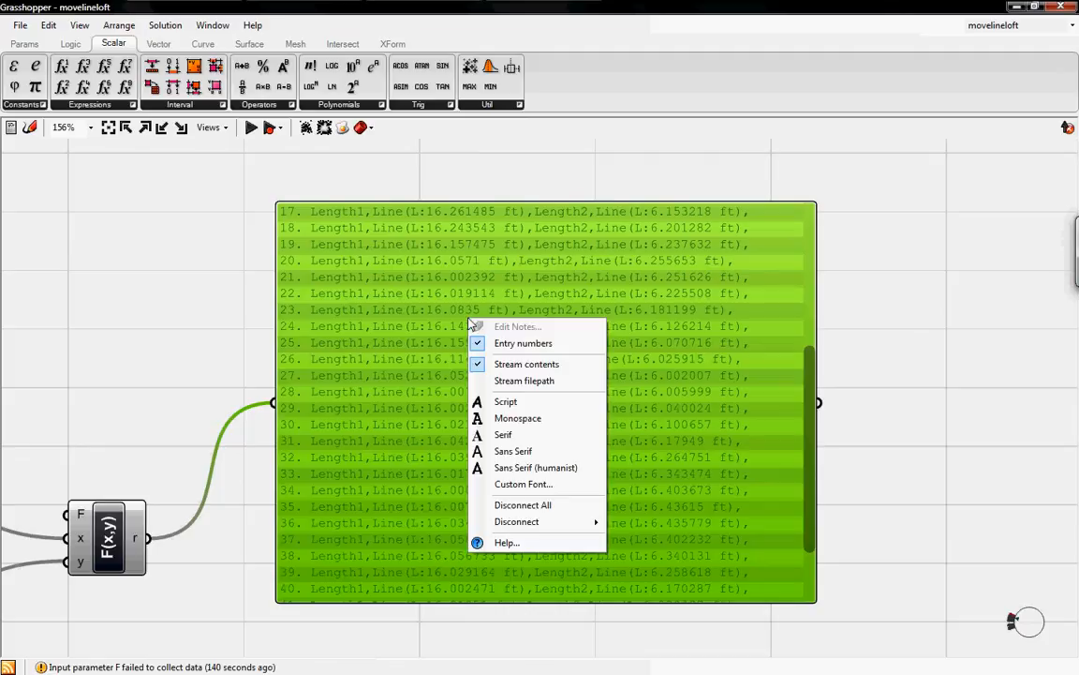
pyautogui.moveTo(525, 364)
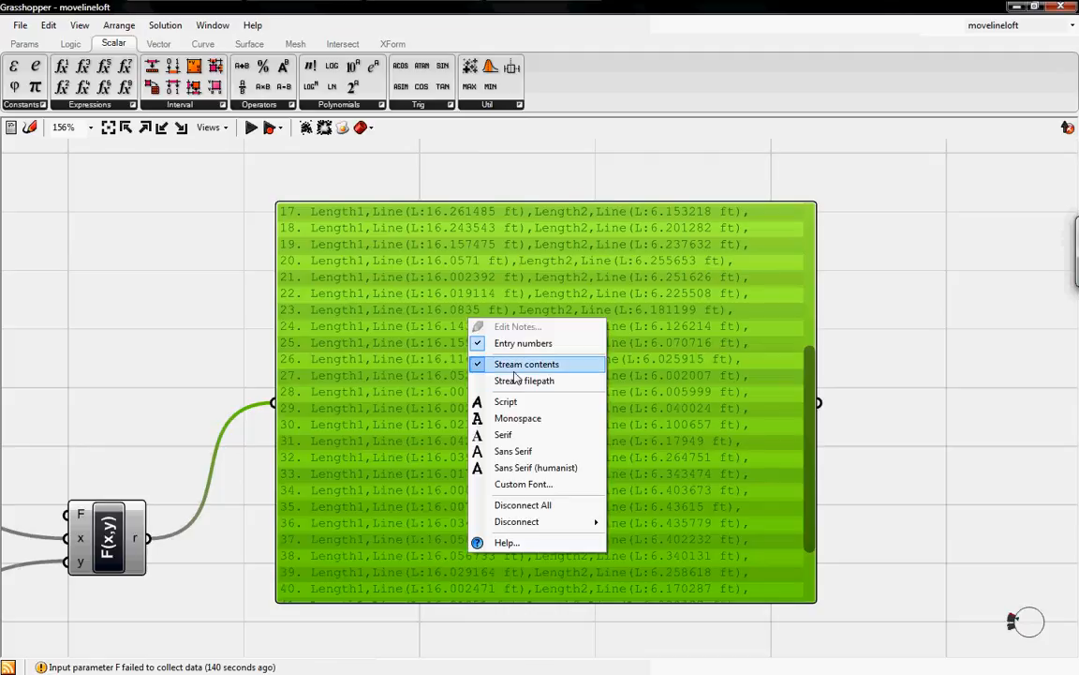
# - Stream the results panel's contents to a comma-separated file named twopanels on the Desktop
pyautogui.click(525, 380)
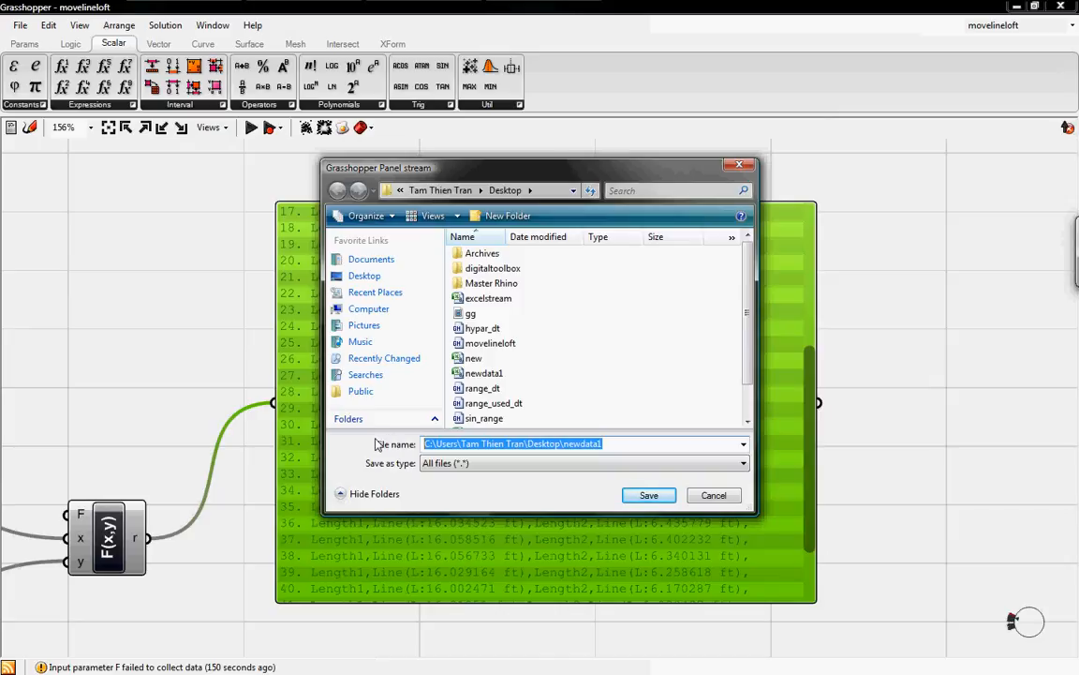
pyautogui.write('two')
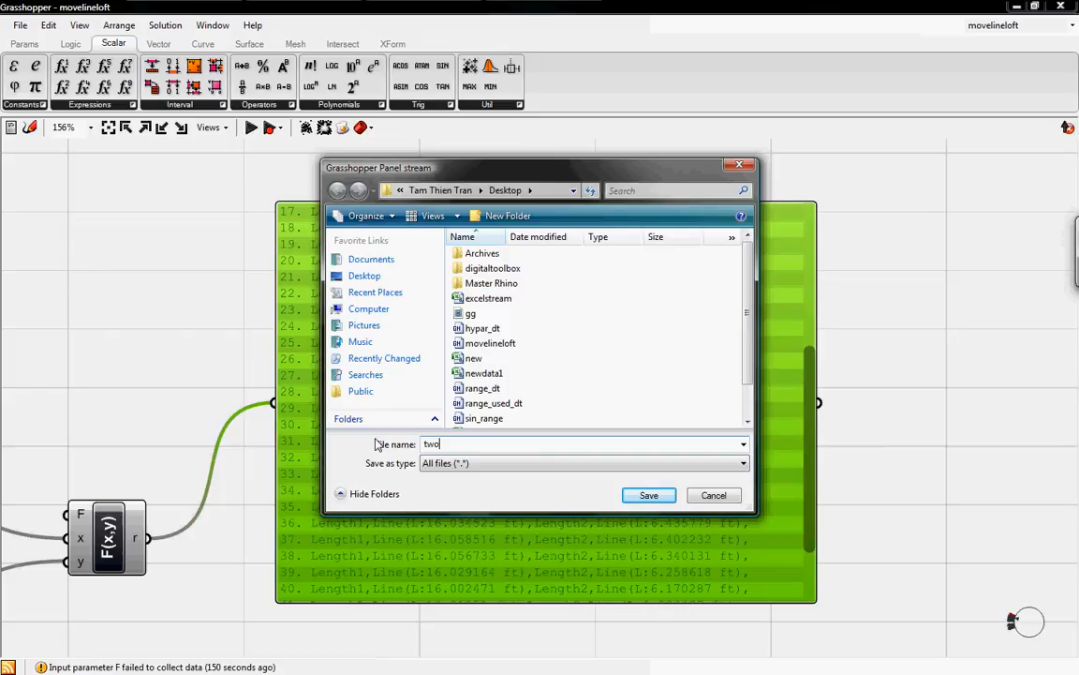
pyautogui.write('panel')
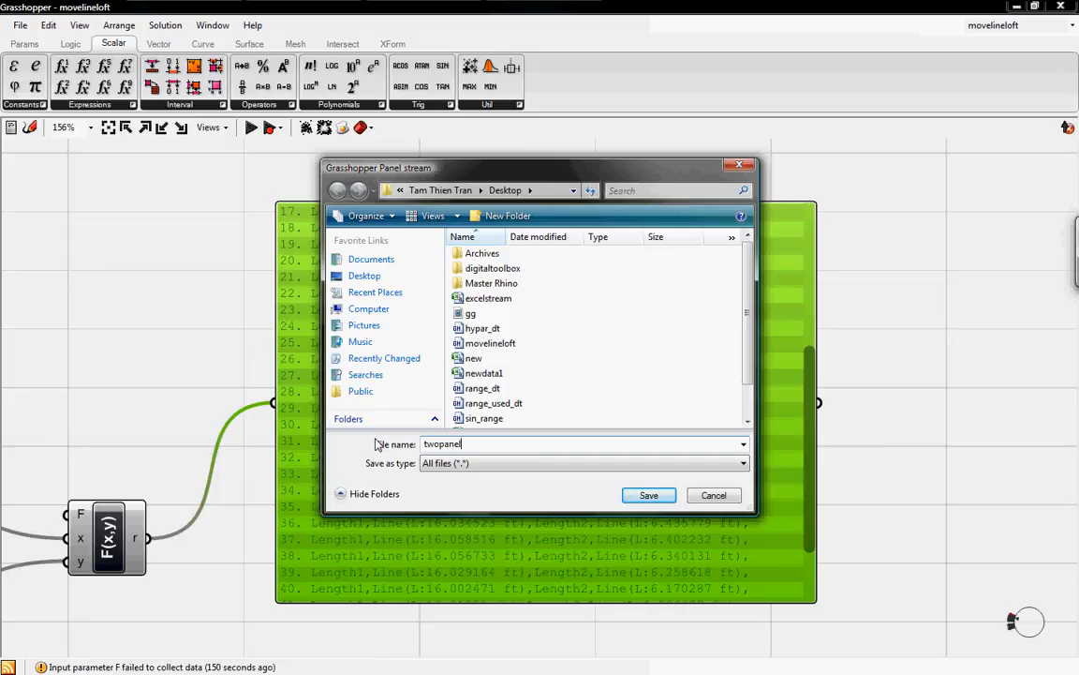
pyautogui.write('s')
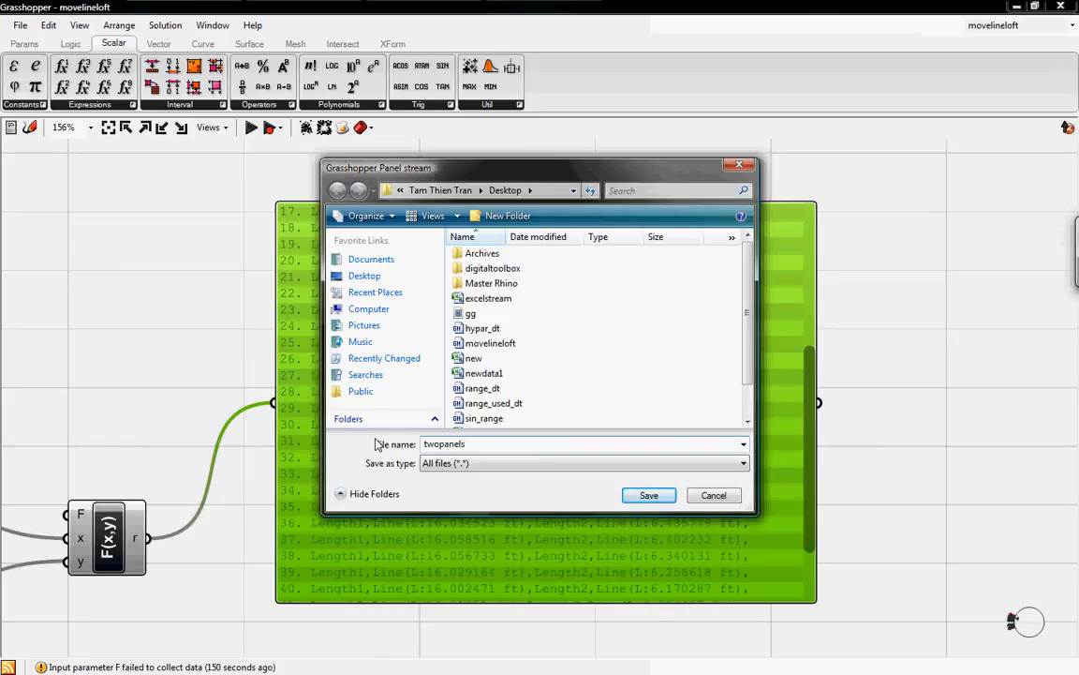
pyautogui.click(742, 463)
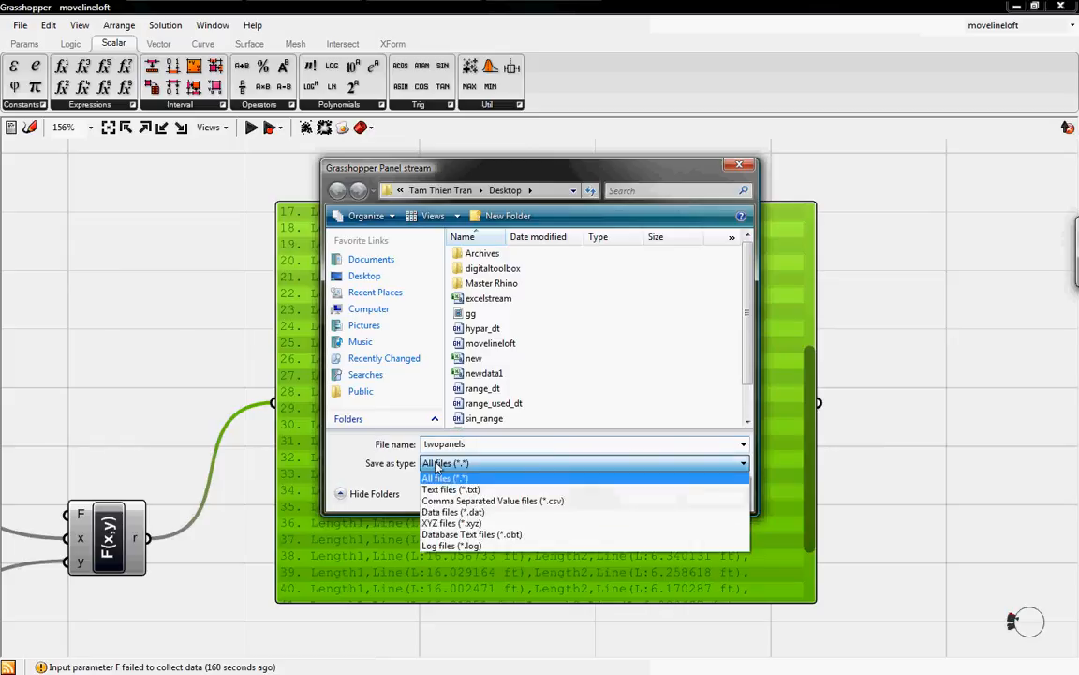
pyautogui.click(491, 500)
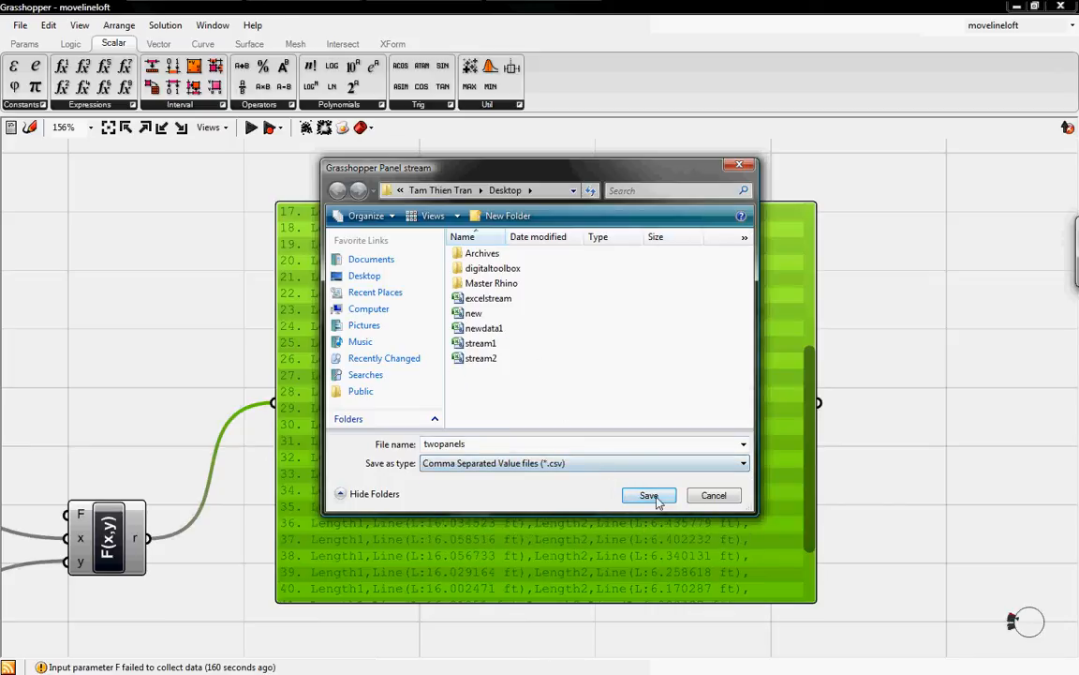
pyautogui.click(648, 495)
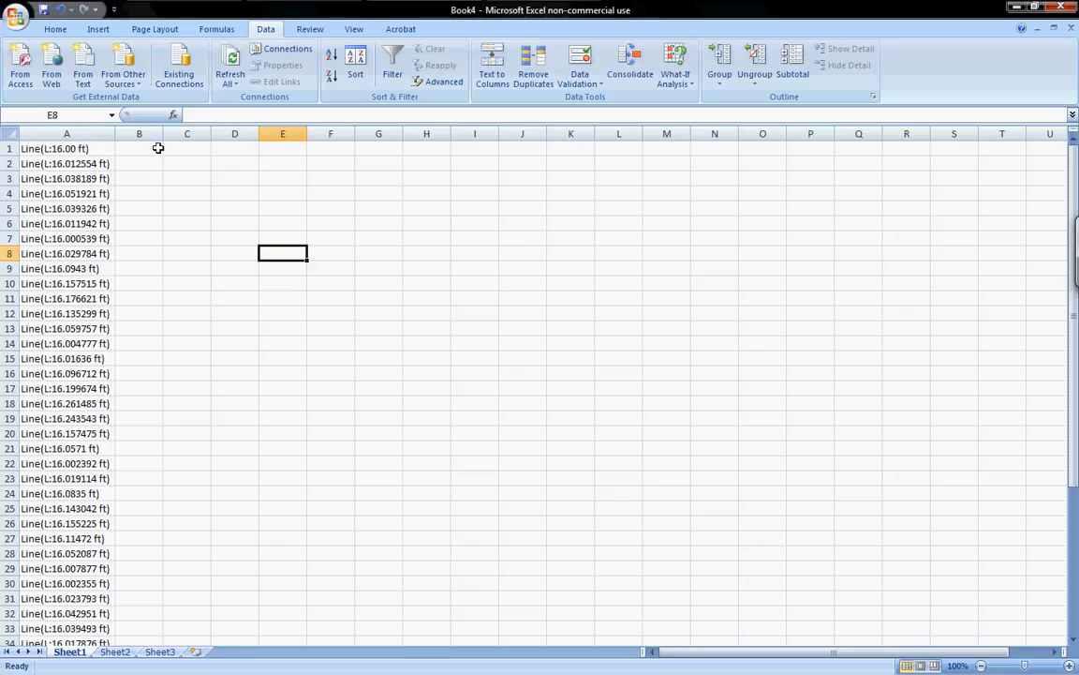
# - With C1 selected, import the twopanels text file from the Desktop via Data > From Text
pyautogui.click(187, 148)
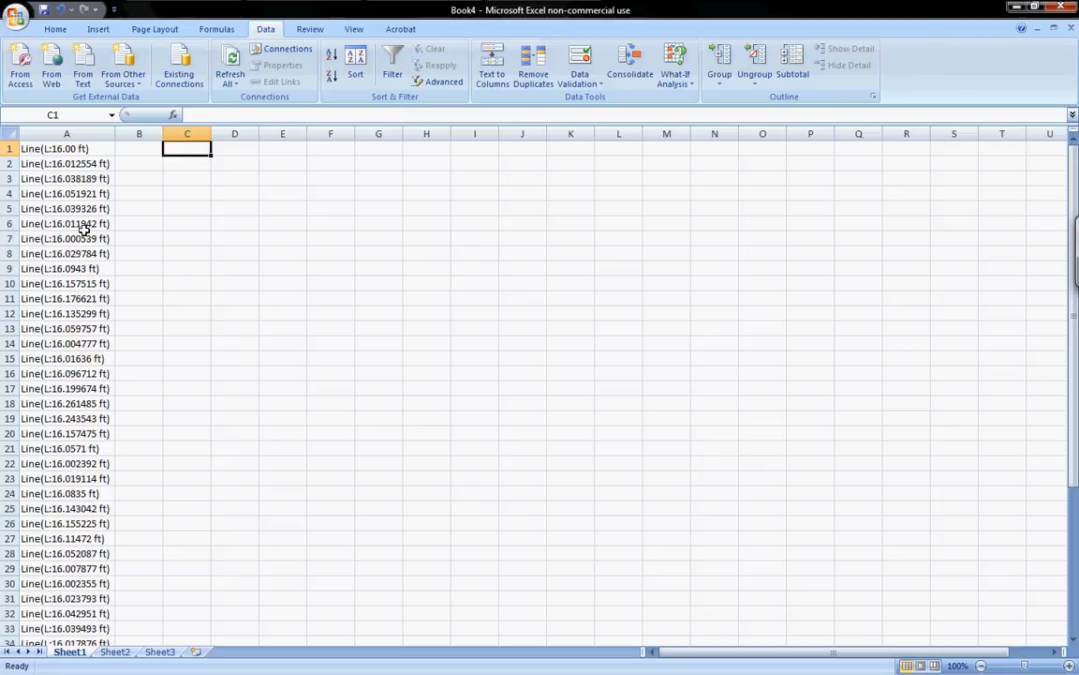
pyautogui.click(83, 66)
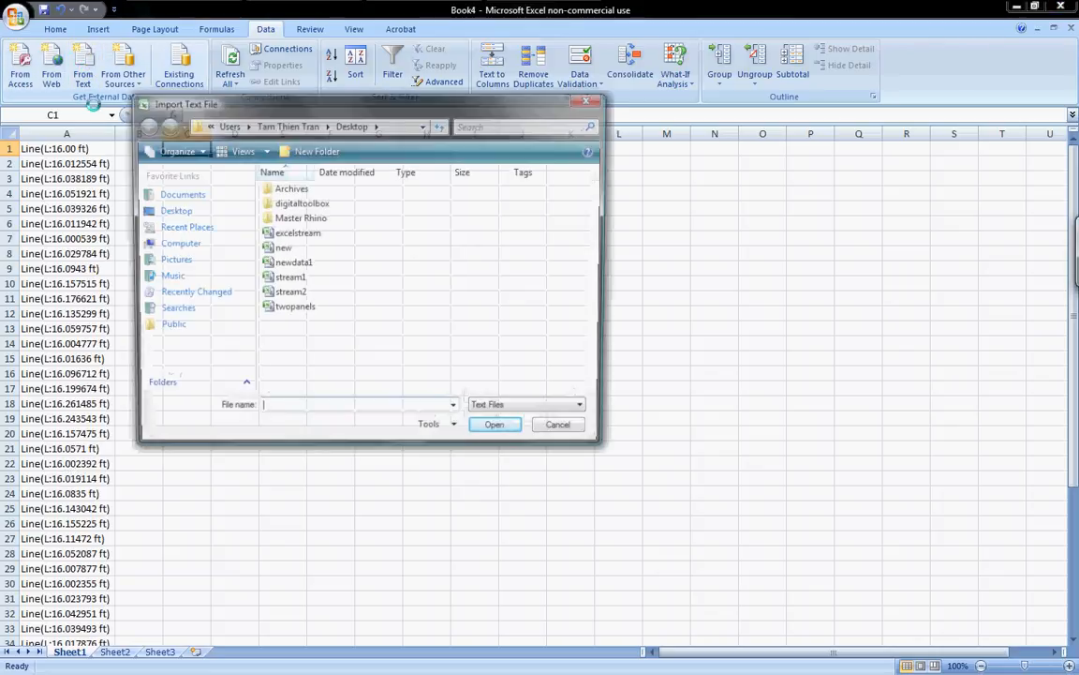
pyautogui.click(294, 307)
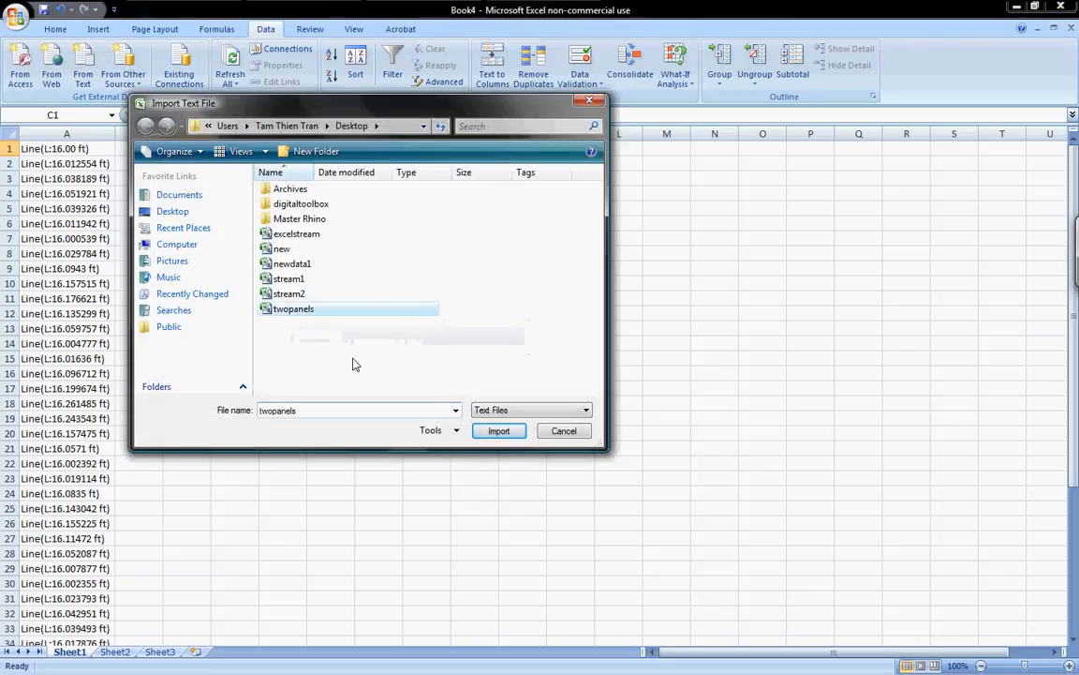
pyautogui.click(499, 429)
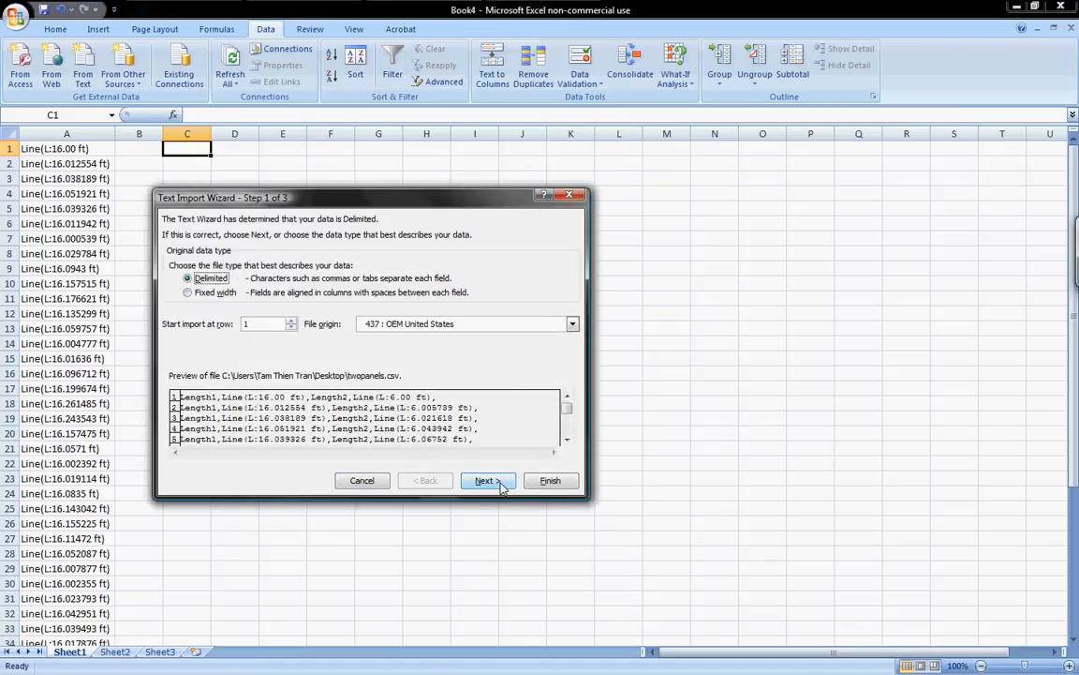
# - Set Comma as a delimiter in the Text Import Wizard and finish with default column formats
pyautogui.click(487, 480)
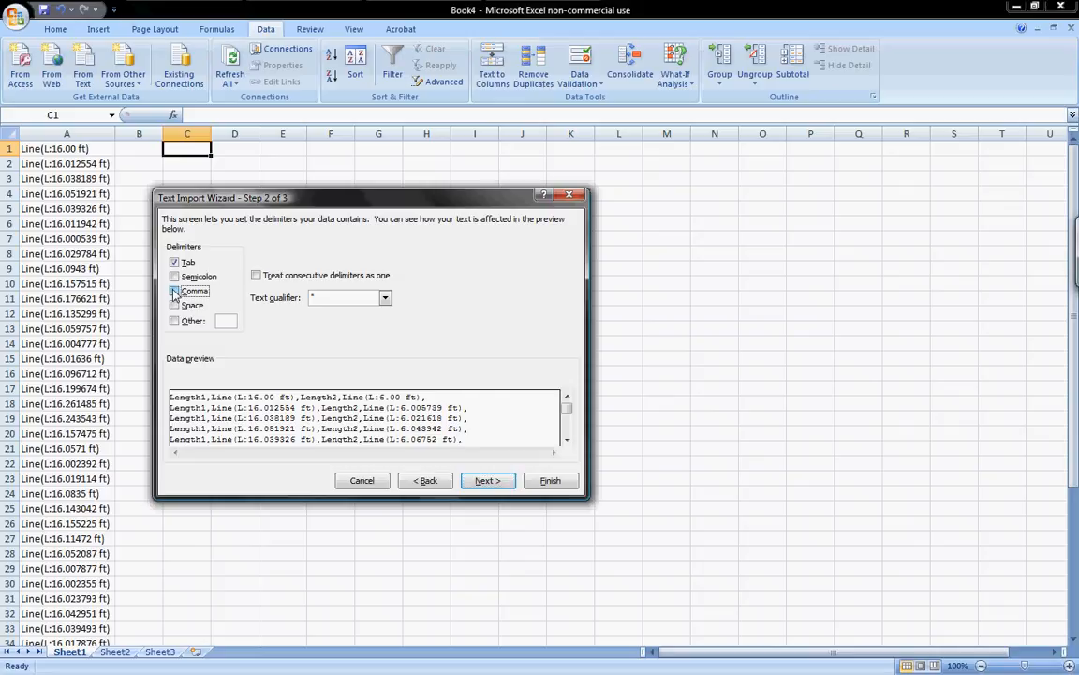
pyautogui.click(175, 291)
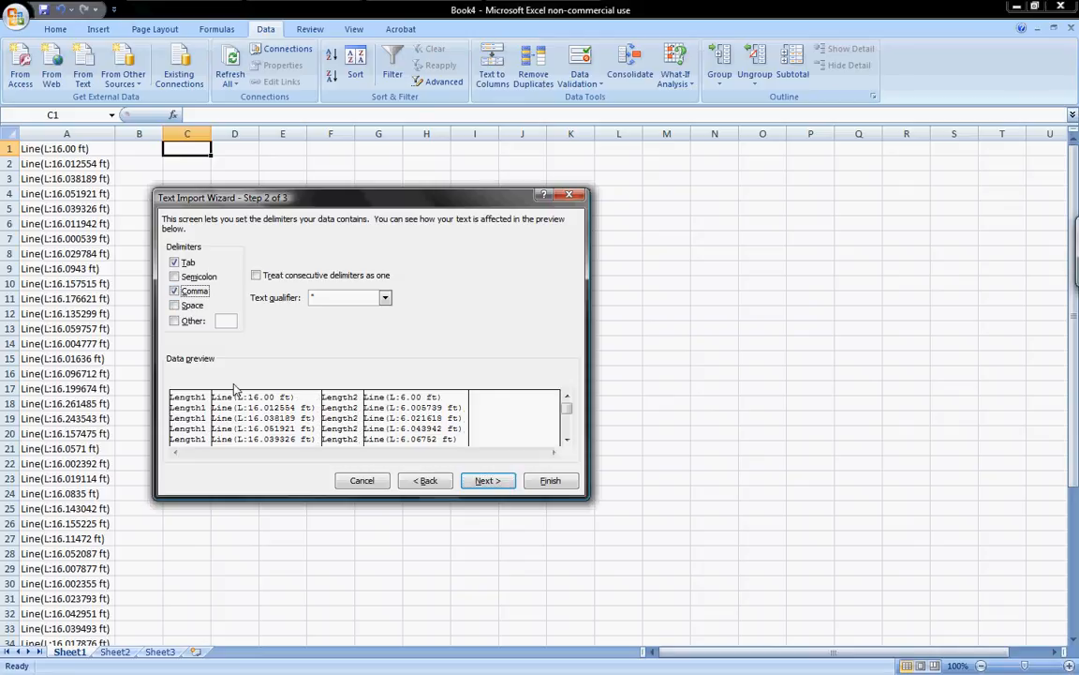
pyautogui.moveTo(407, 457)
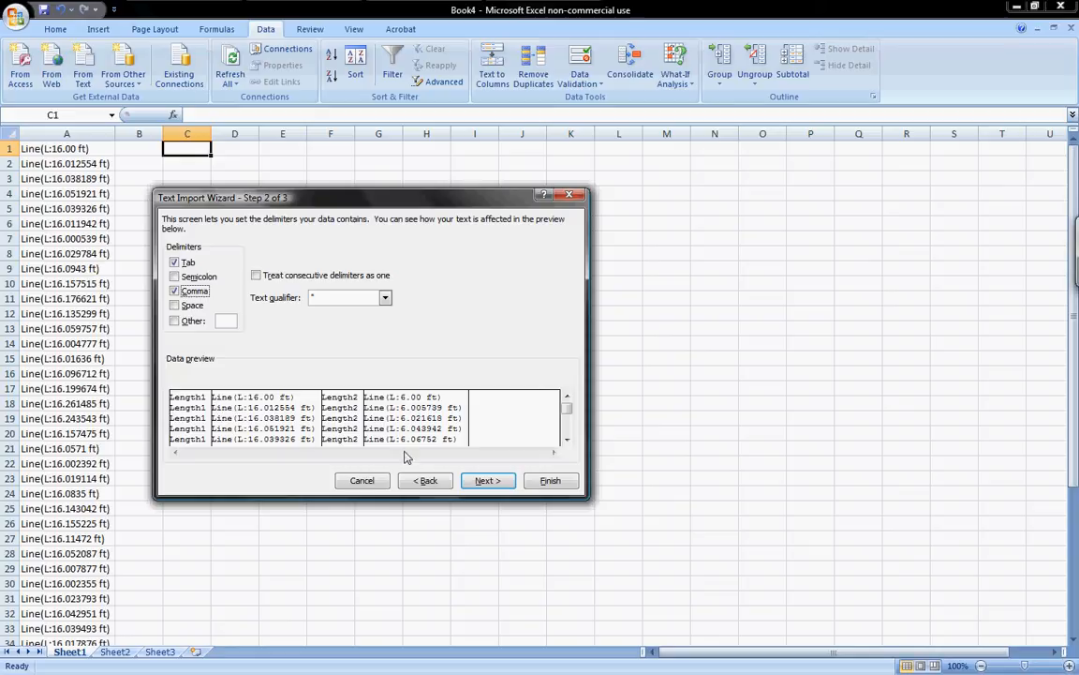
pyautogui.moveTo(466, 463)
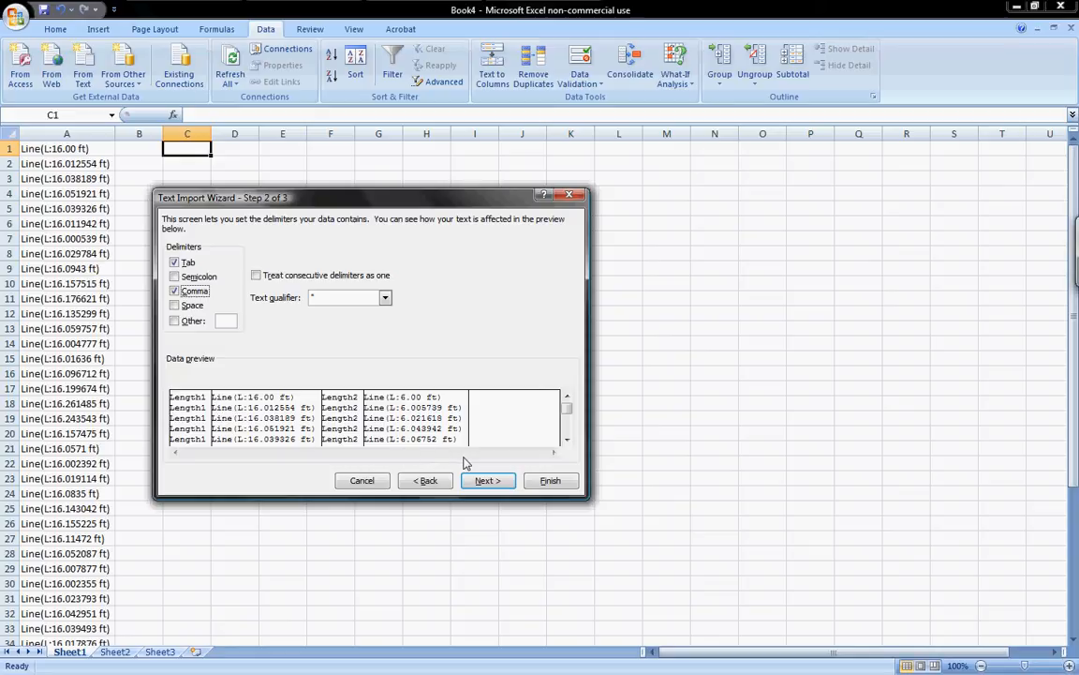
pyautogui.moveTo(487, 480)
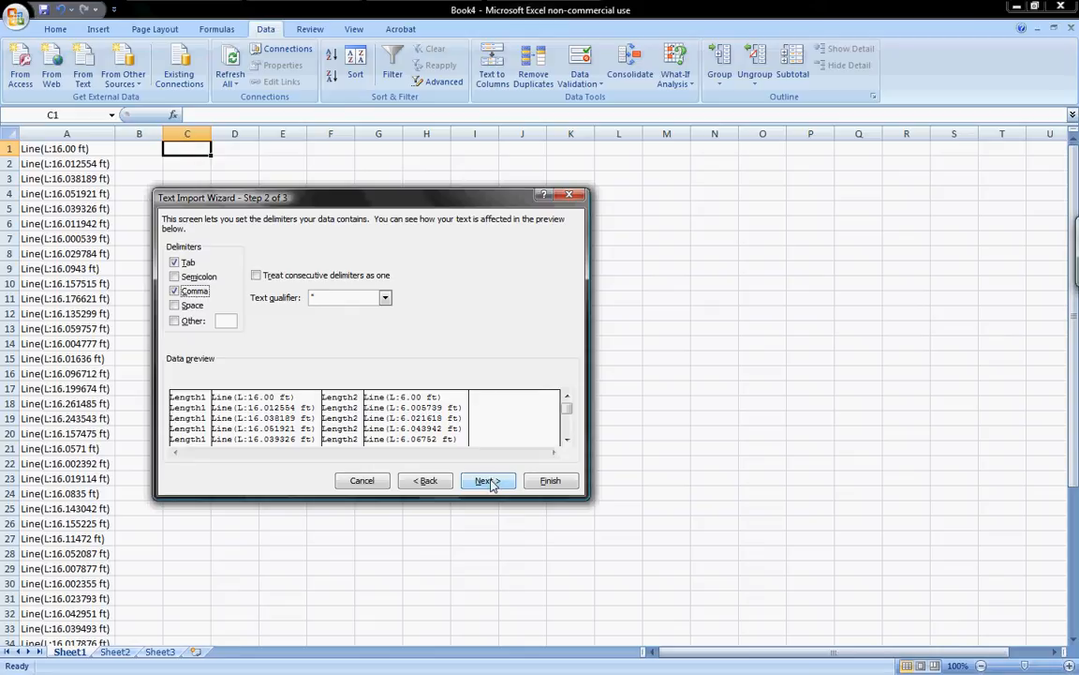
pyautogui.click(487, 479)
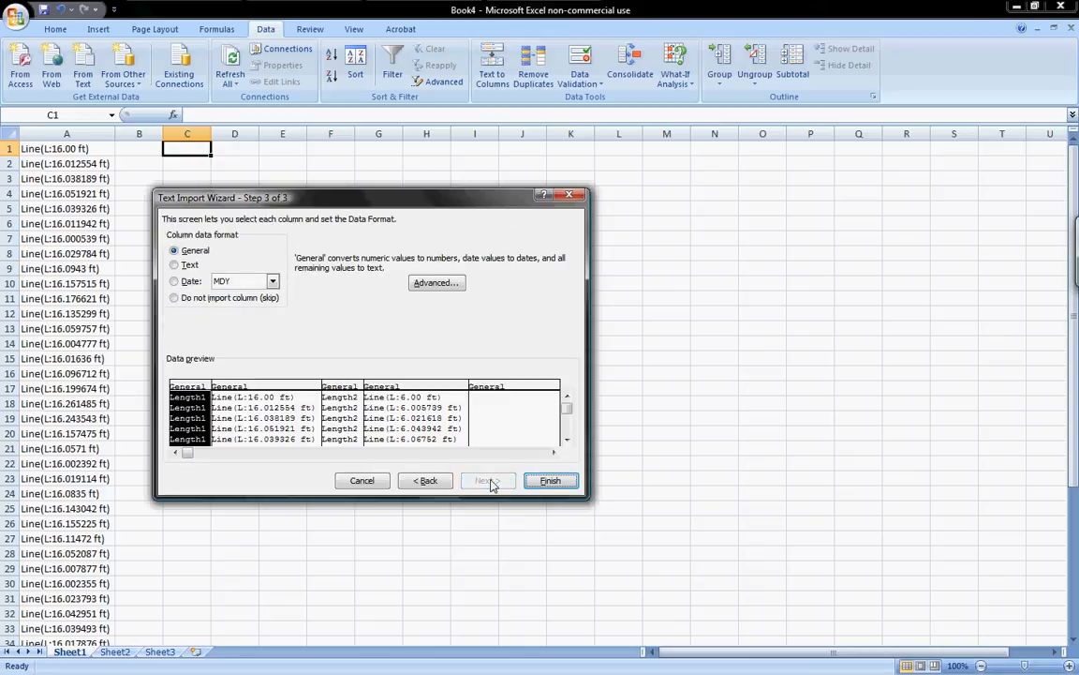
pyautogui.click(551, 480)
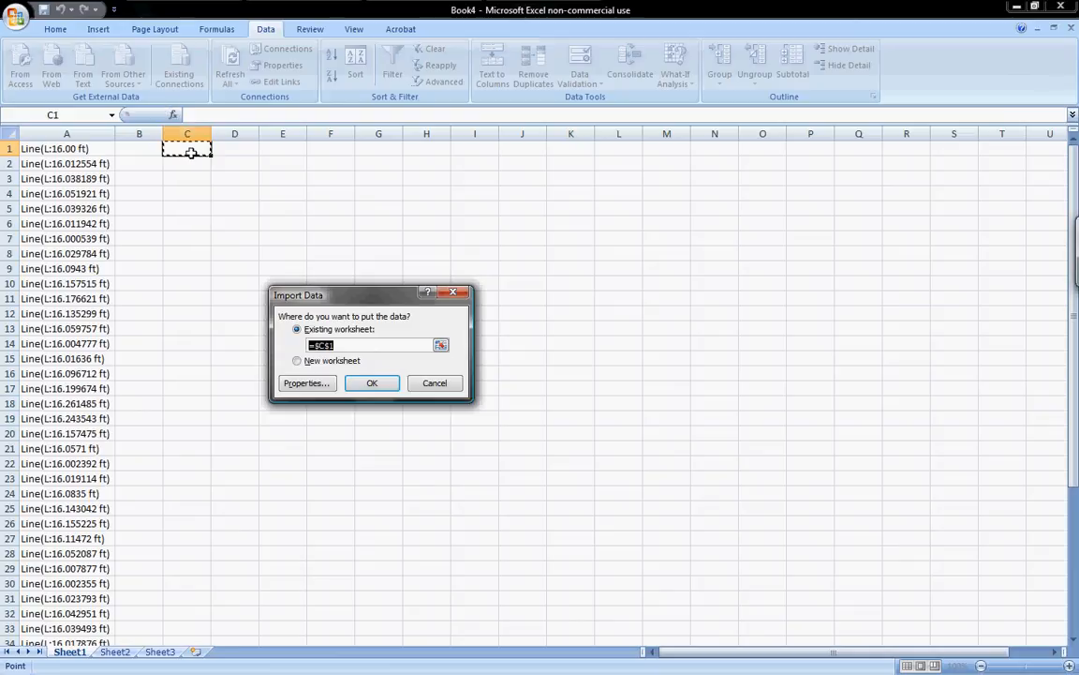
# - Confirm placing the imported data in the existing worksheet at $C$1
pyautogui.click(371, 382)
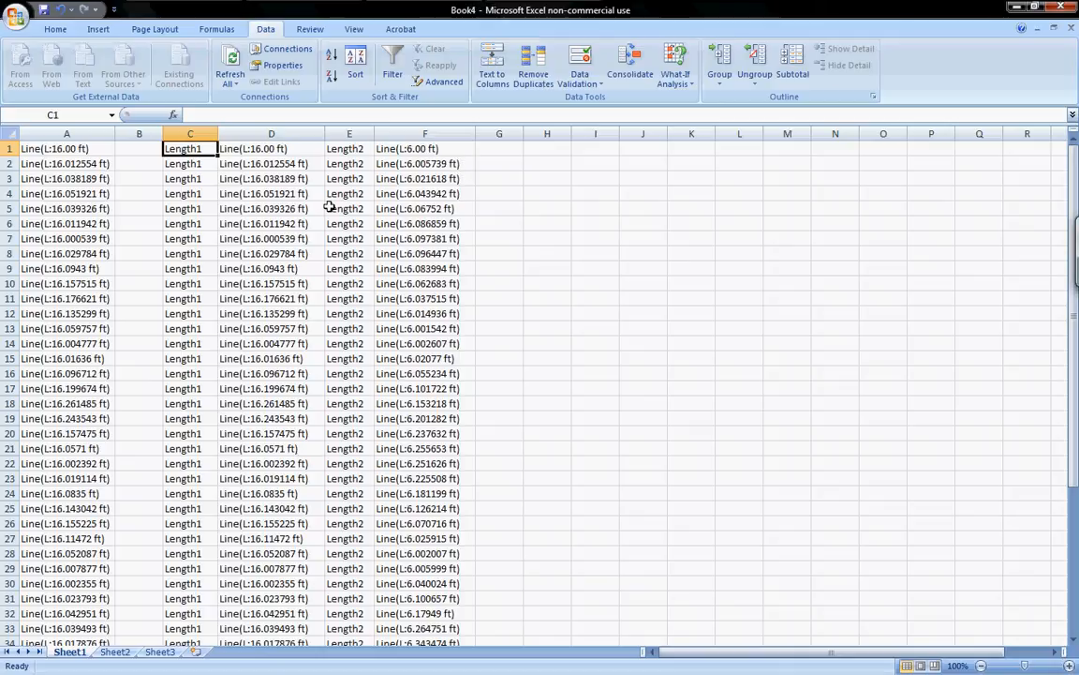
pyautogui.moveTo(312, 217)
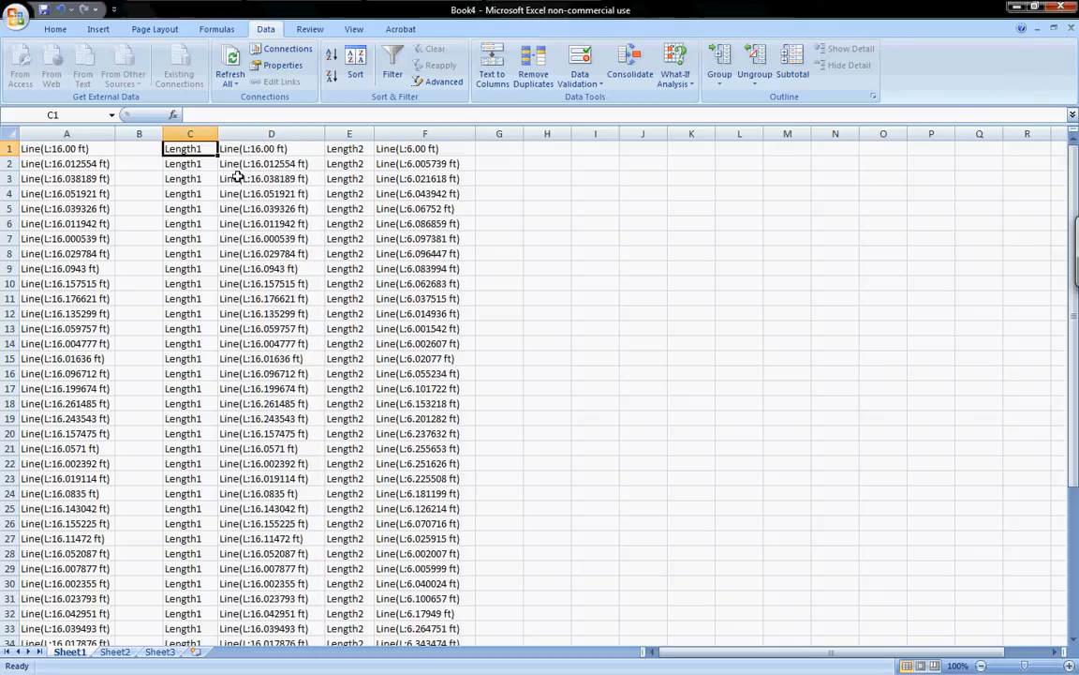
pyautogui.moveTo(339, 240)
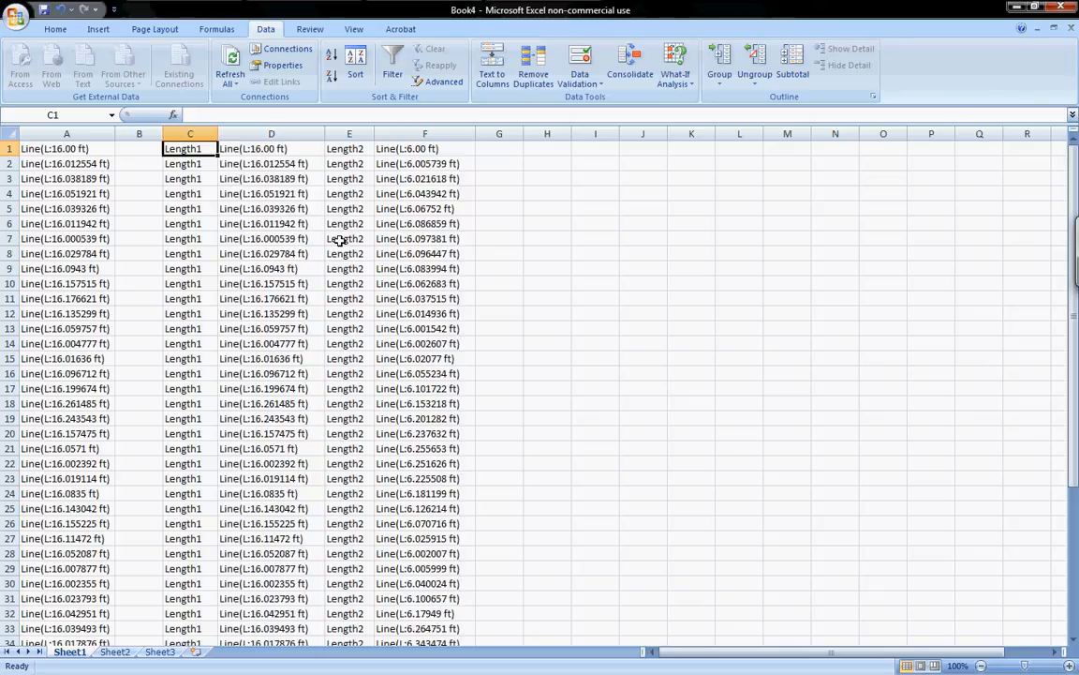